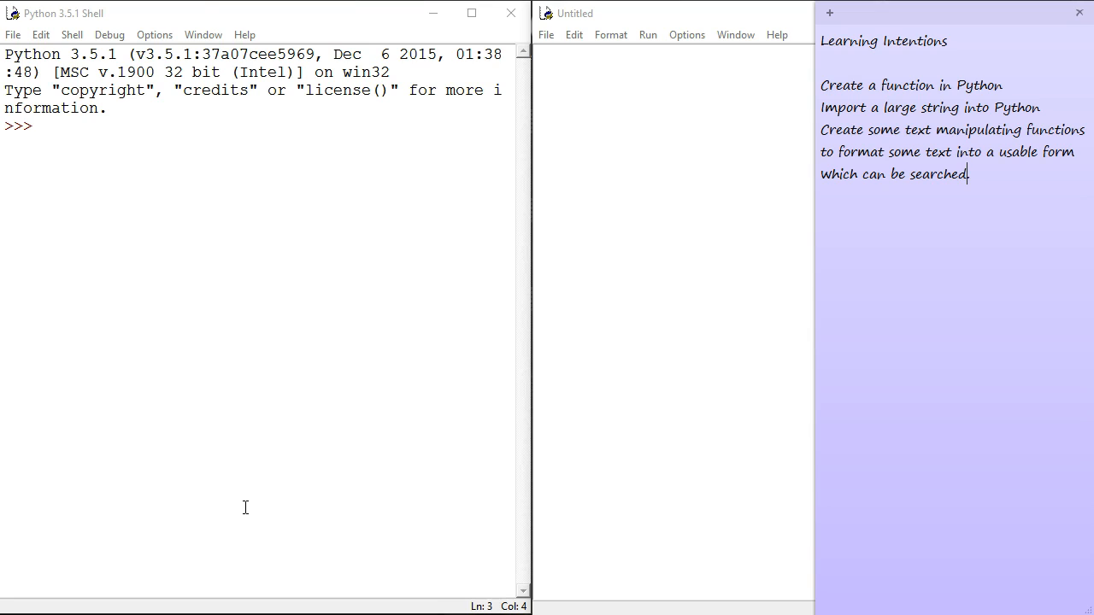
# Step: Assign st = ' Hello Friend how are you?' in the shell
pyautogui.write('.')
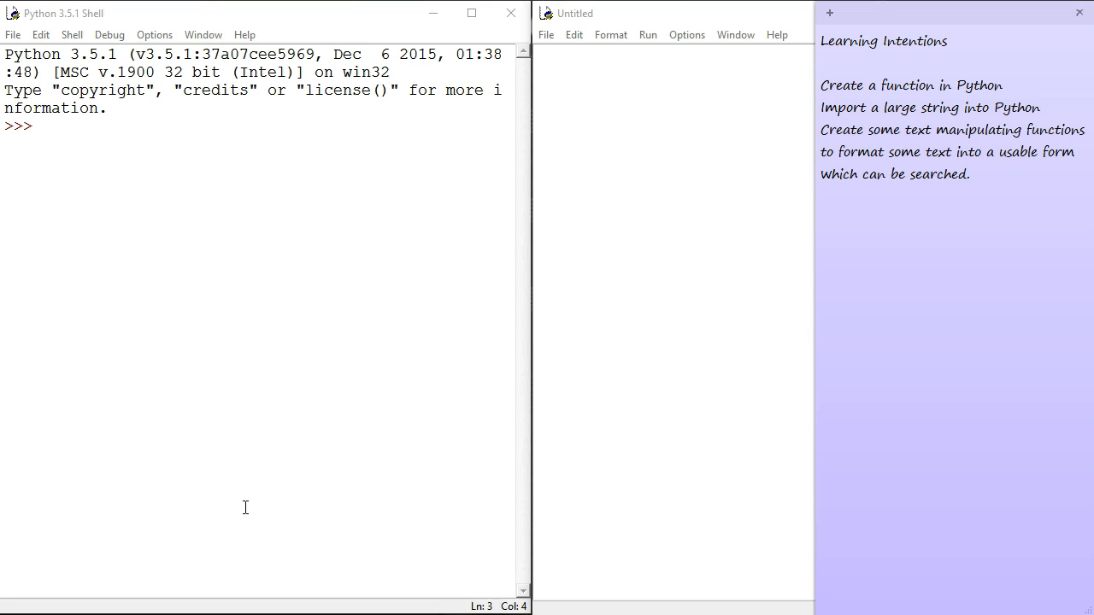
pyautogui.click(968, 175)
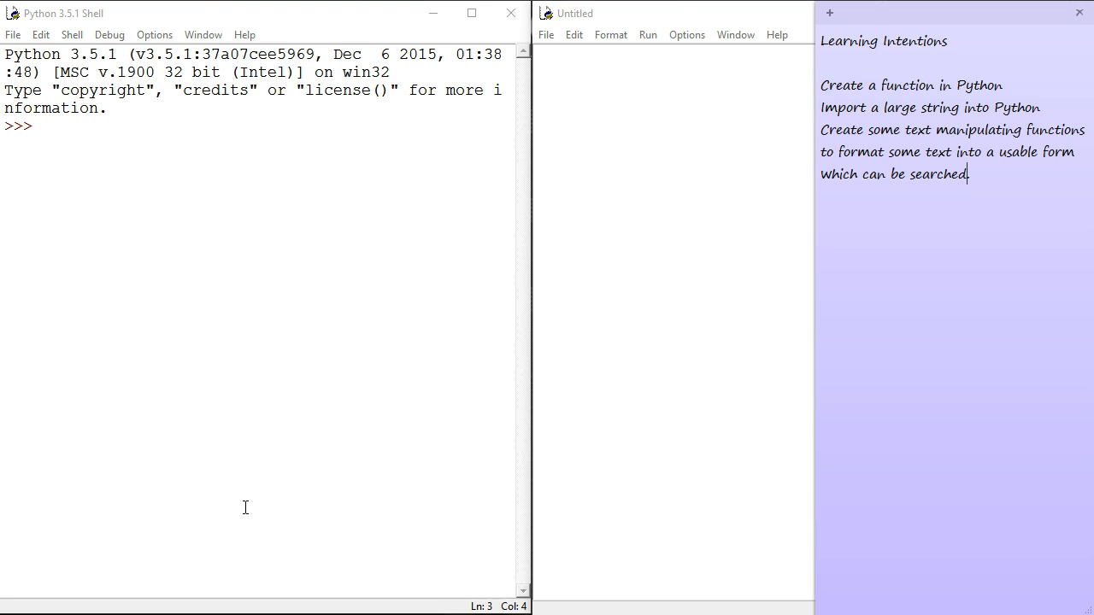
pyautogui.write('.')
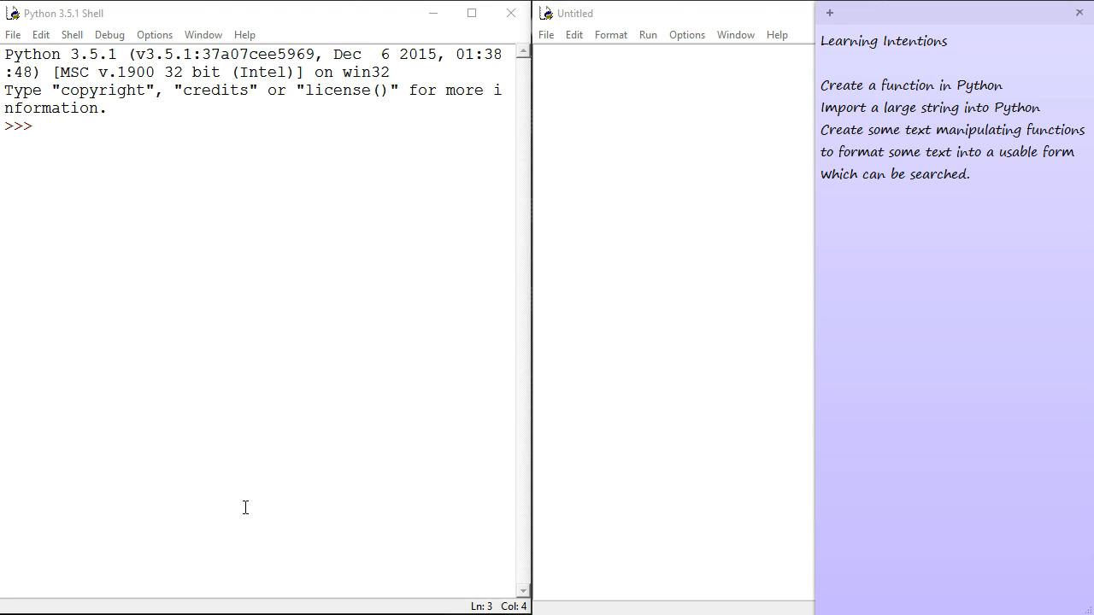
pyautogui.moveTo(167, 150)
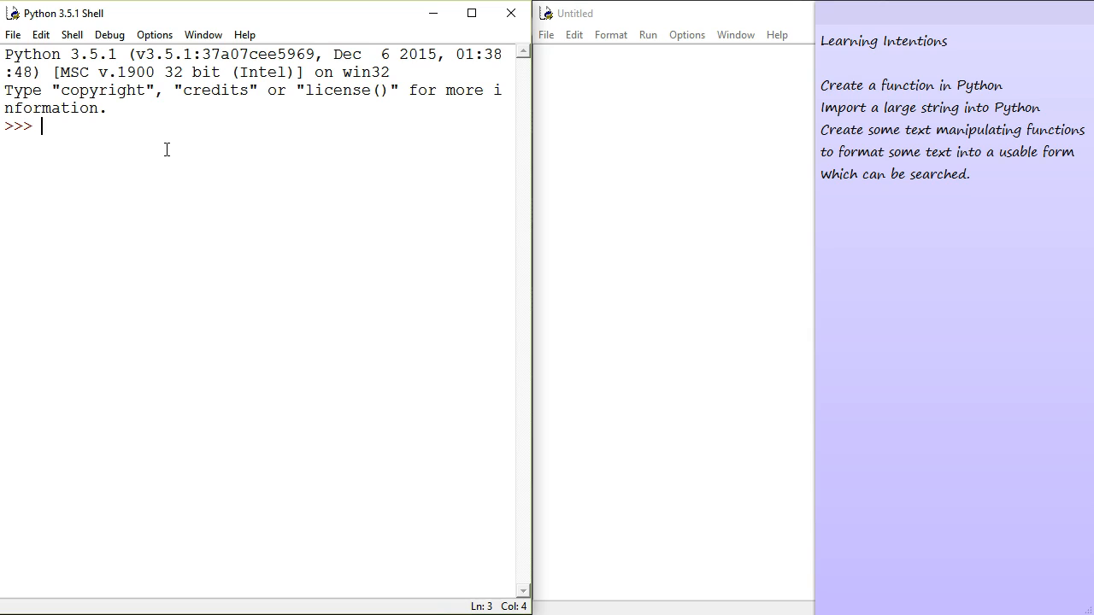
pyautogui.write('st')
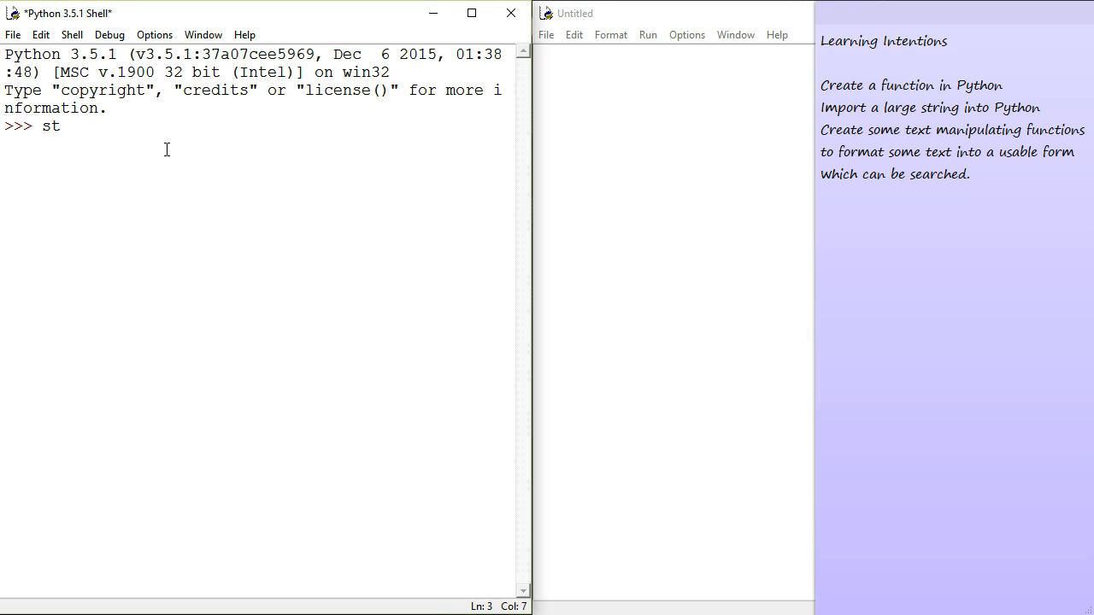
pyautogui.write("= ' Hel")
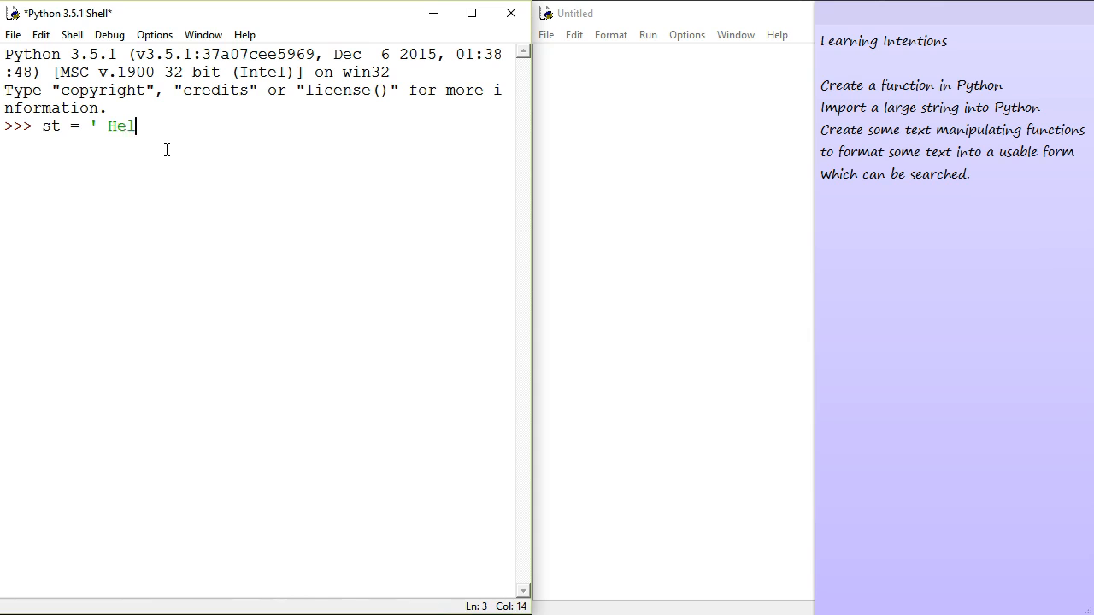
pyautogui.write('lo')
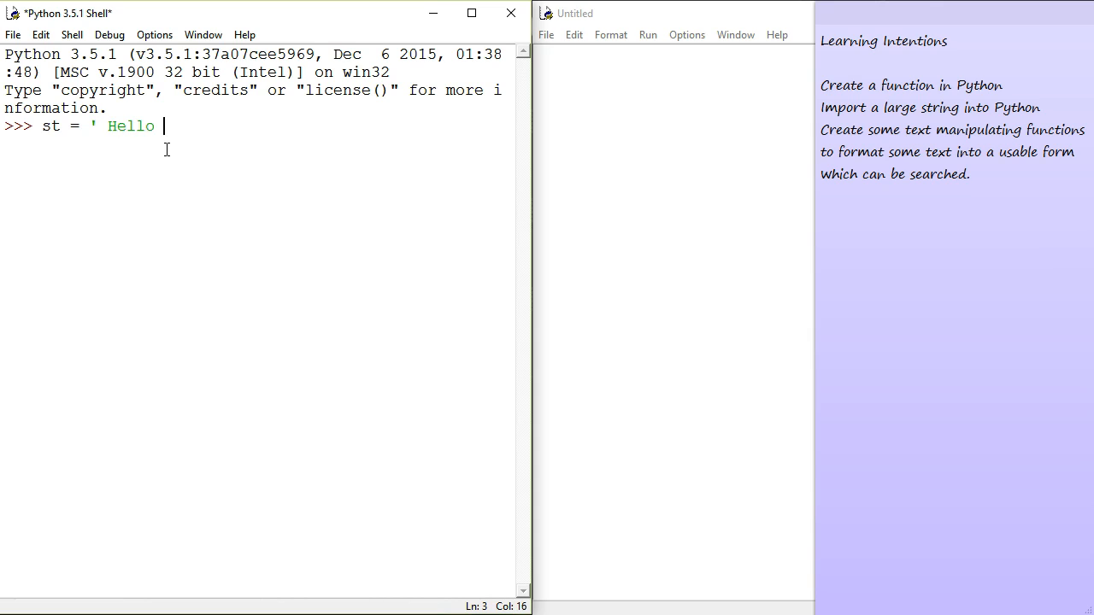
pyautogui.write('Friend how a')
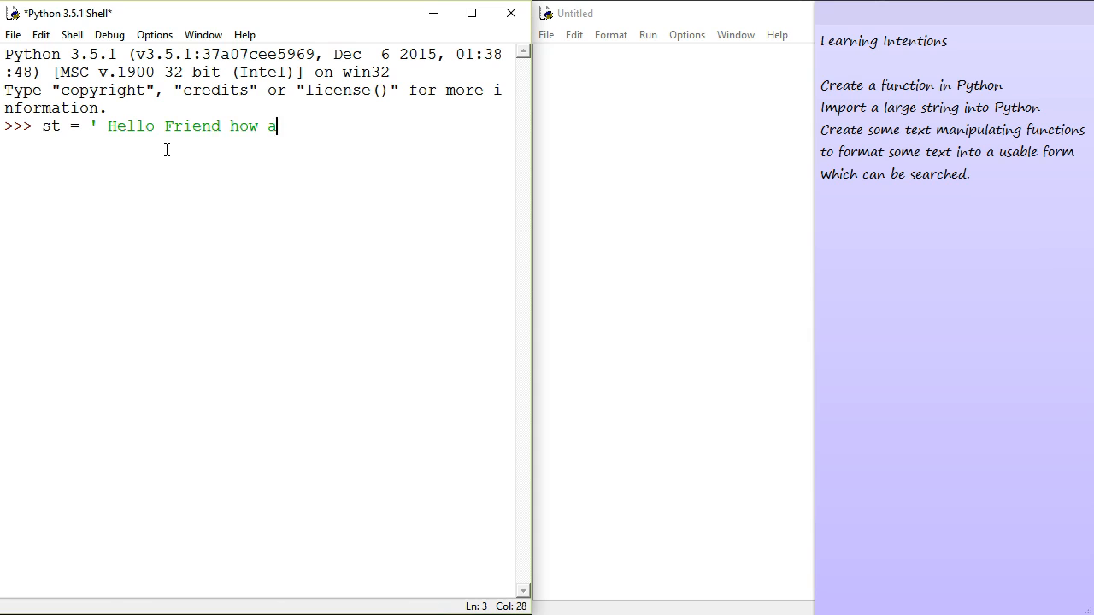
pyautogui.write('re you?')
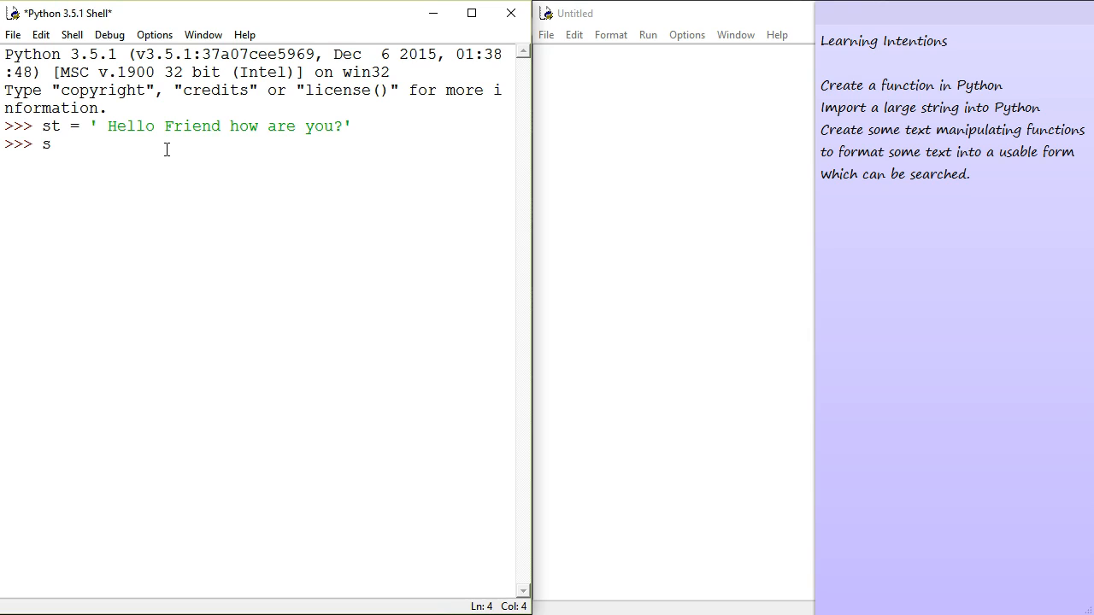
# Step: Print st.upper() to show the greeting in upper case
pyautogui.write('t.')
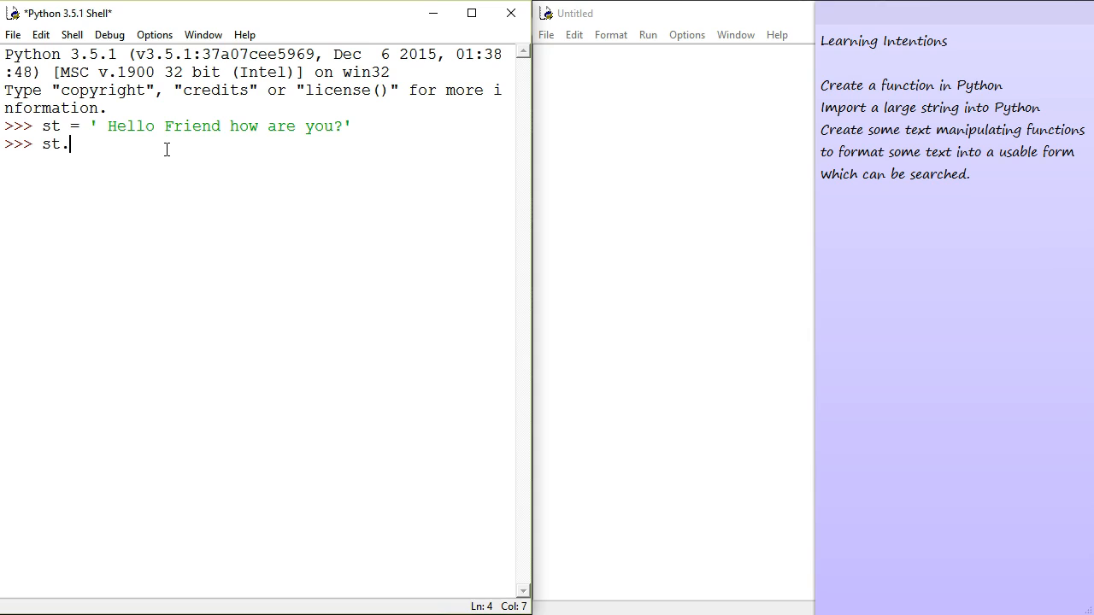
pyautogui.press('Return')
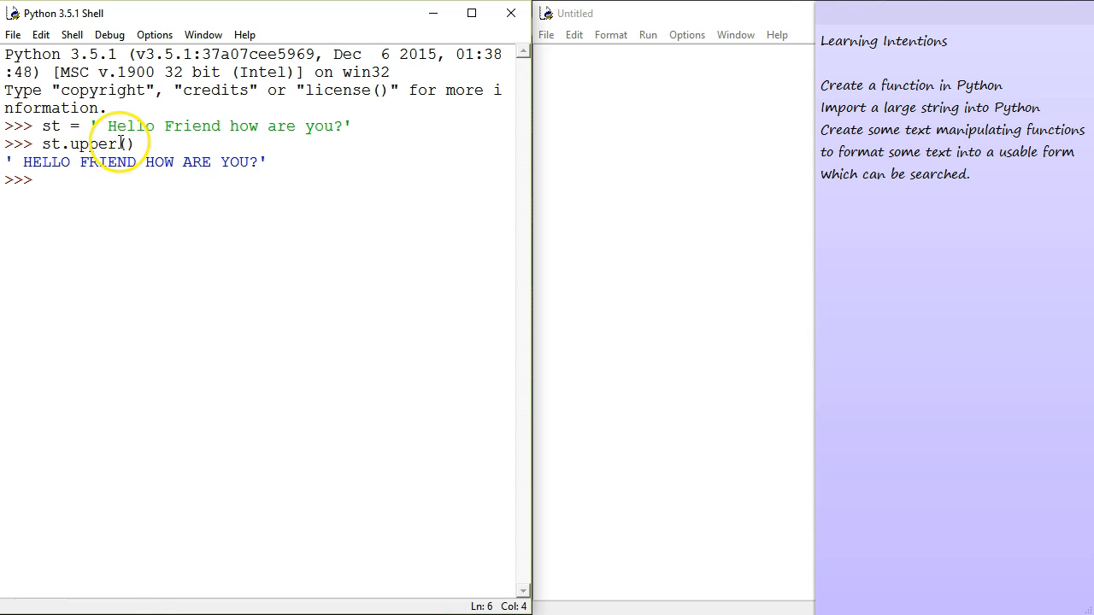
pyautogui.doubleClick(95, 143)
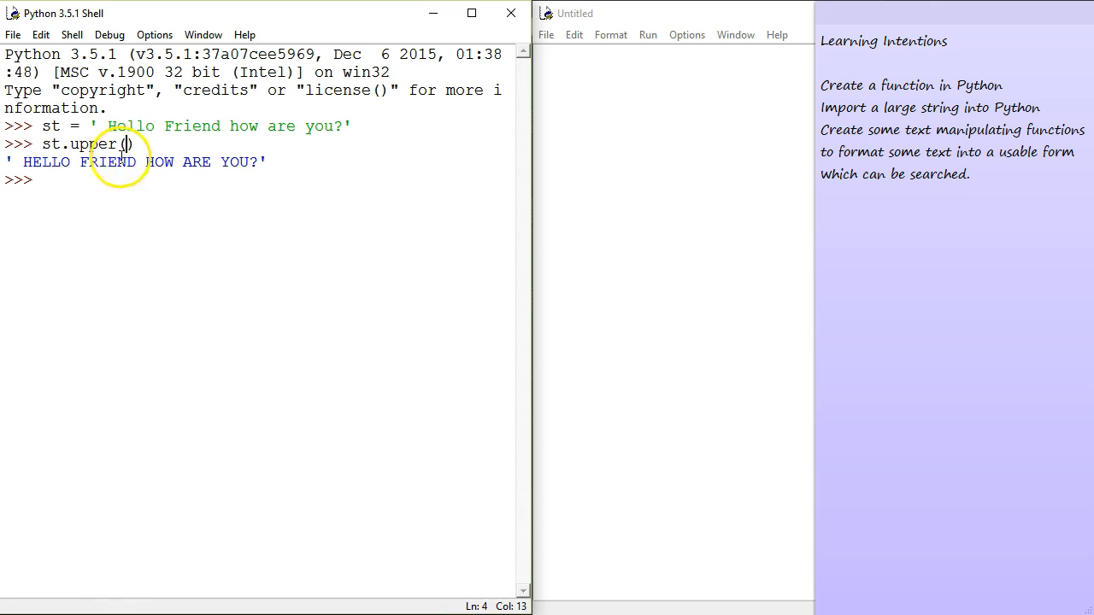
pyautogui.press('Return')
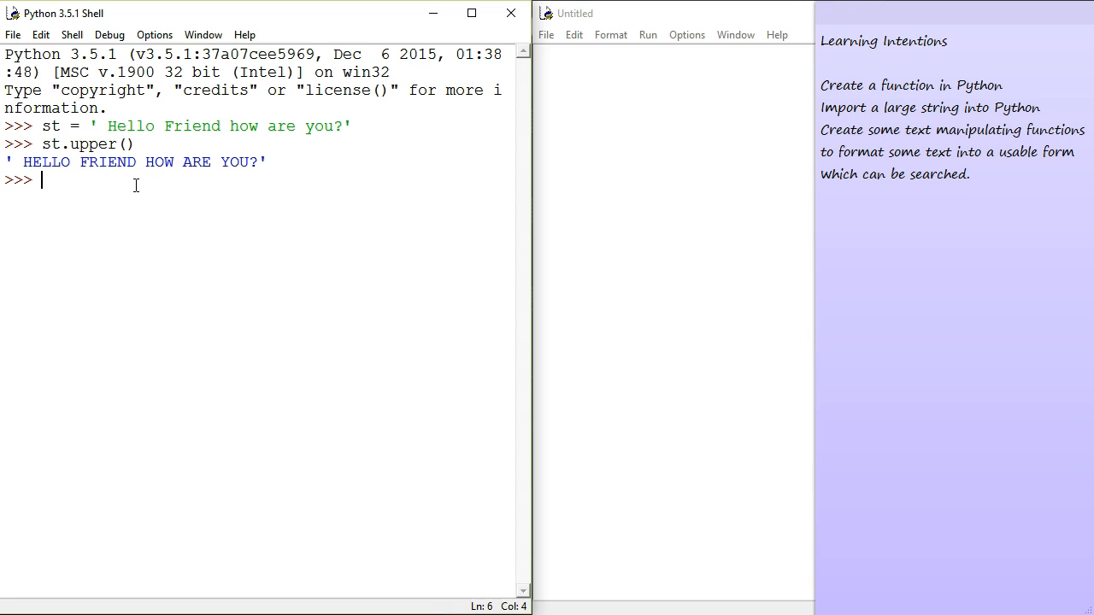
pyautogui.write('def')
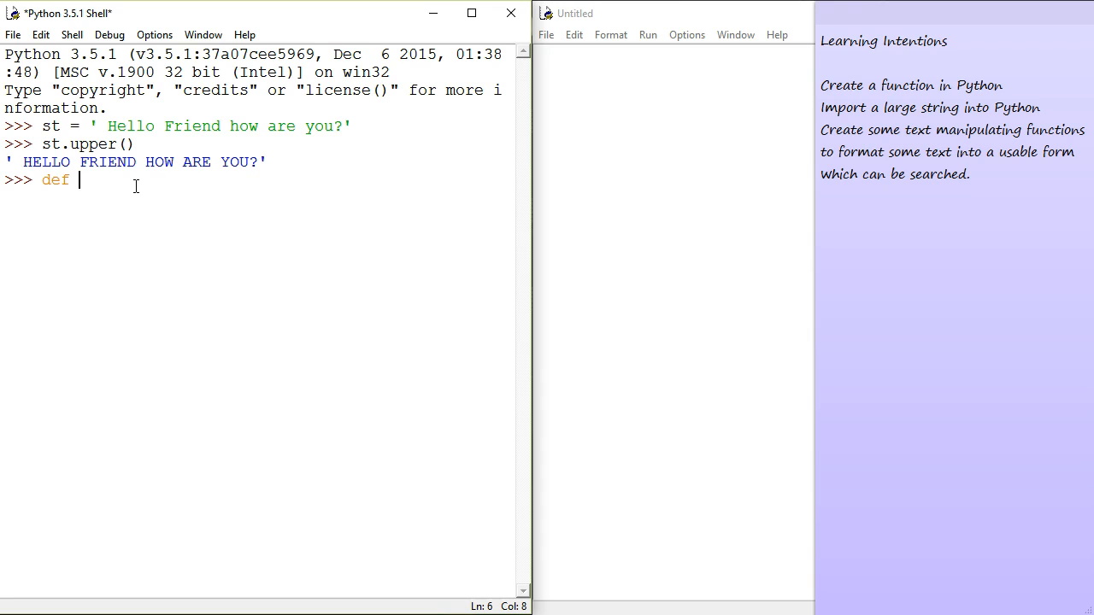
# Step: Write the function header def repeat10(word):
pyautogui.write('rea')
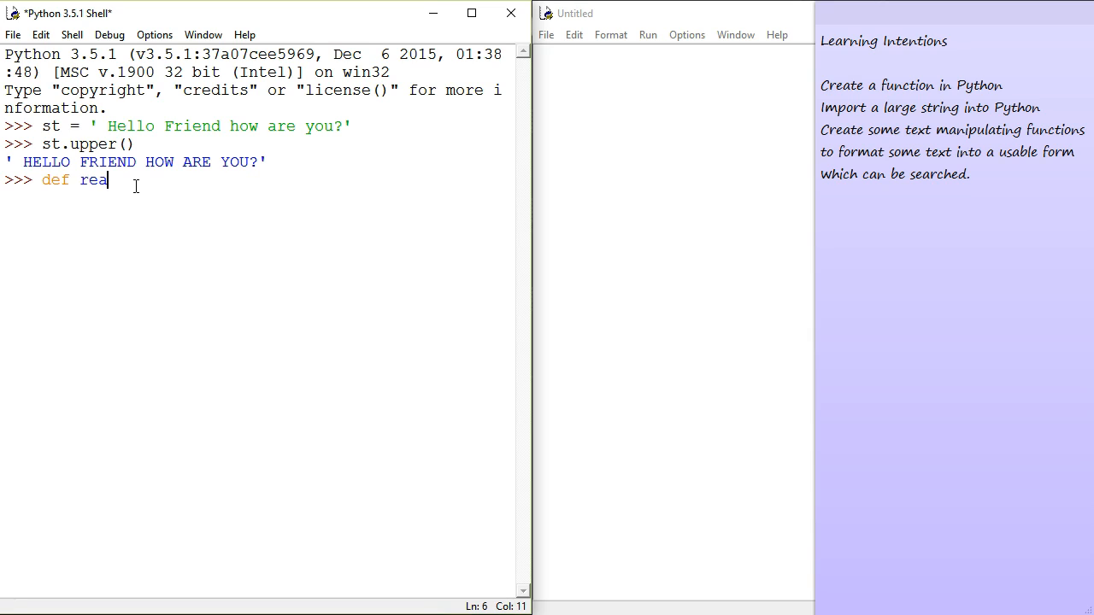
pyautogui.write('peat')
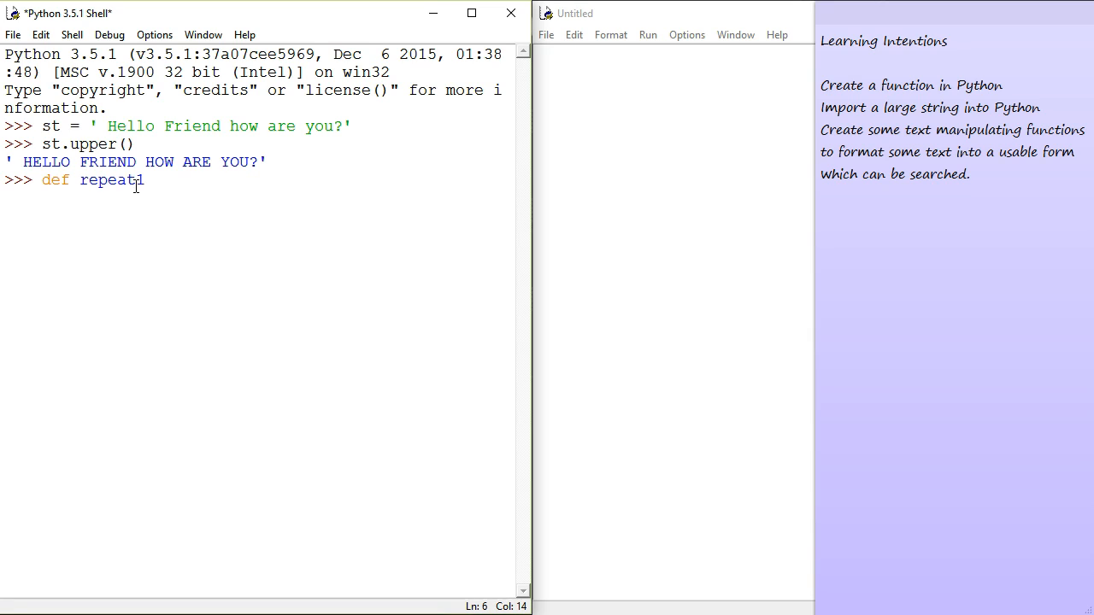
pyautogui.write('0')
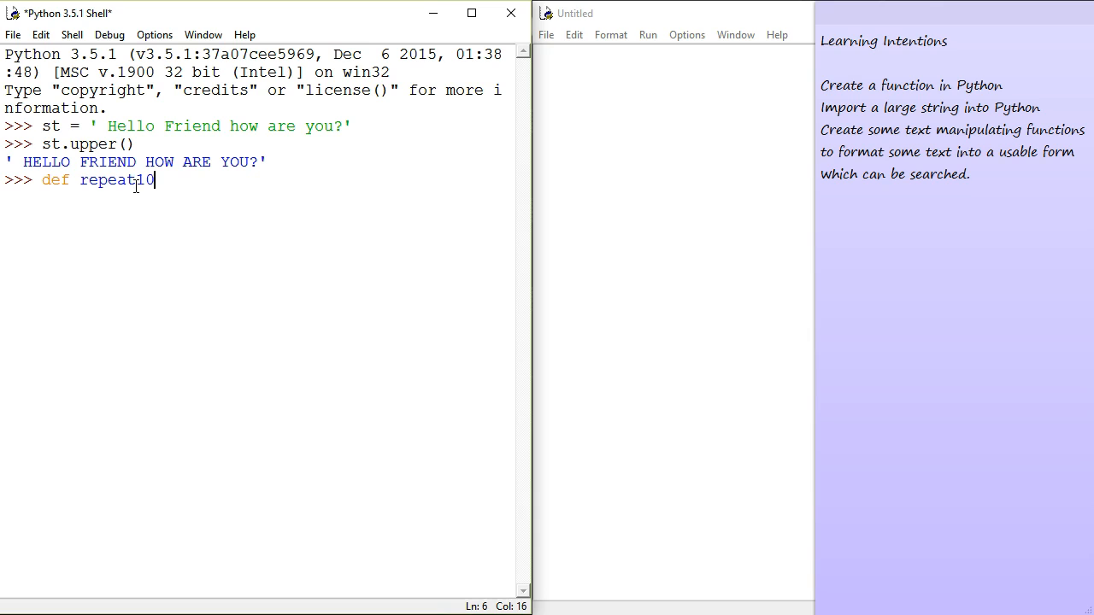
pyautogui.write('(')
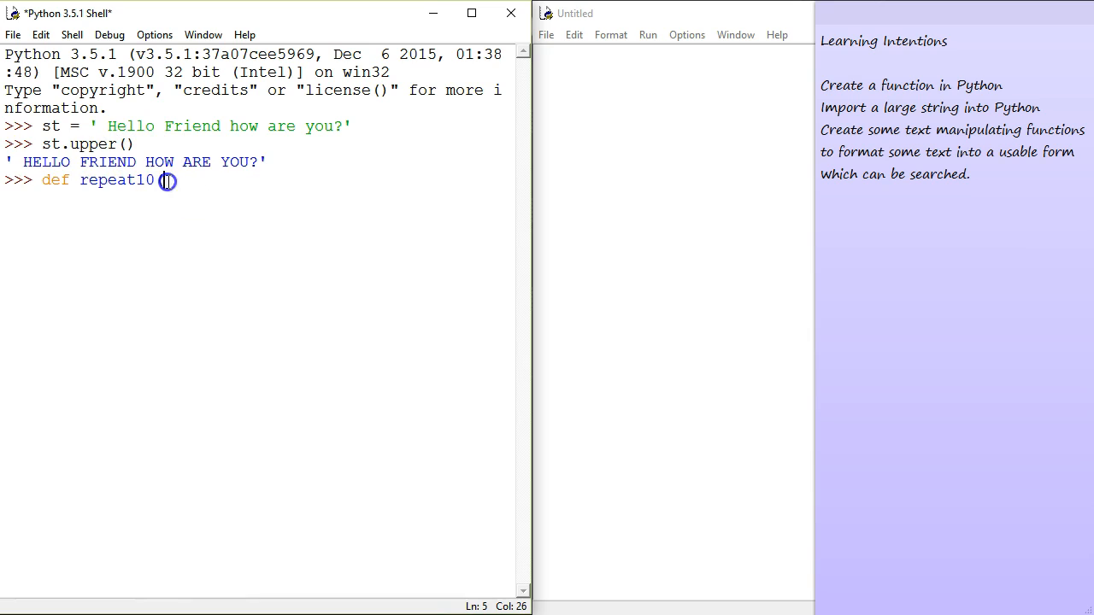
pyautogui.press('backspace')
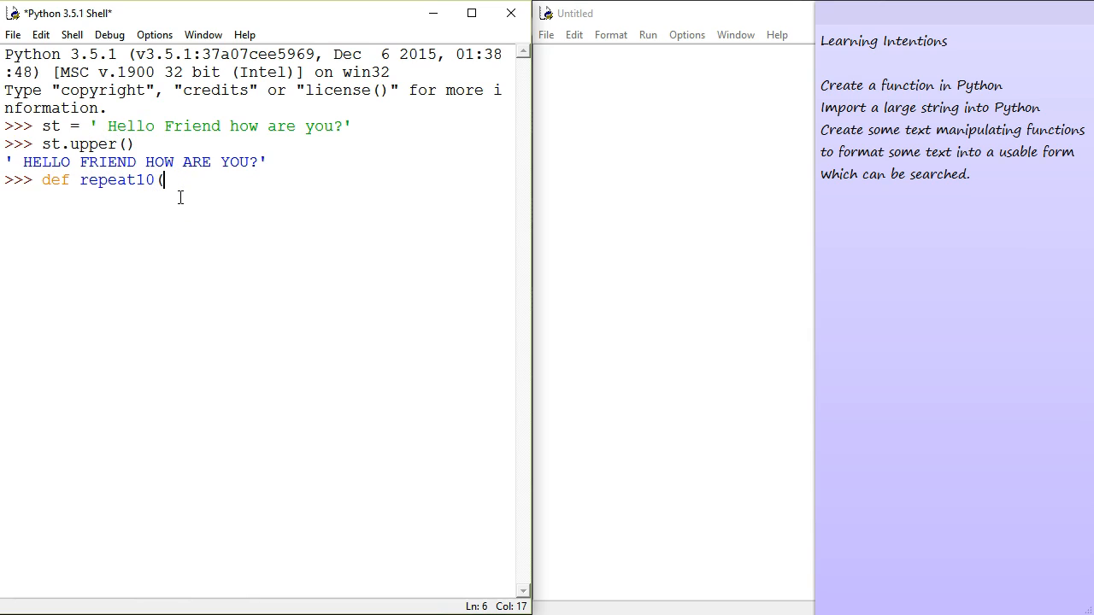
pyautogui.write('word')
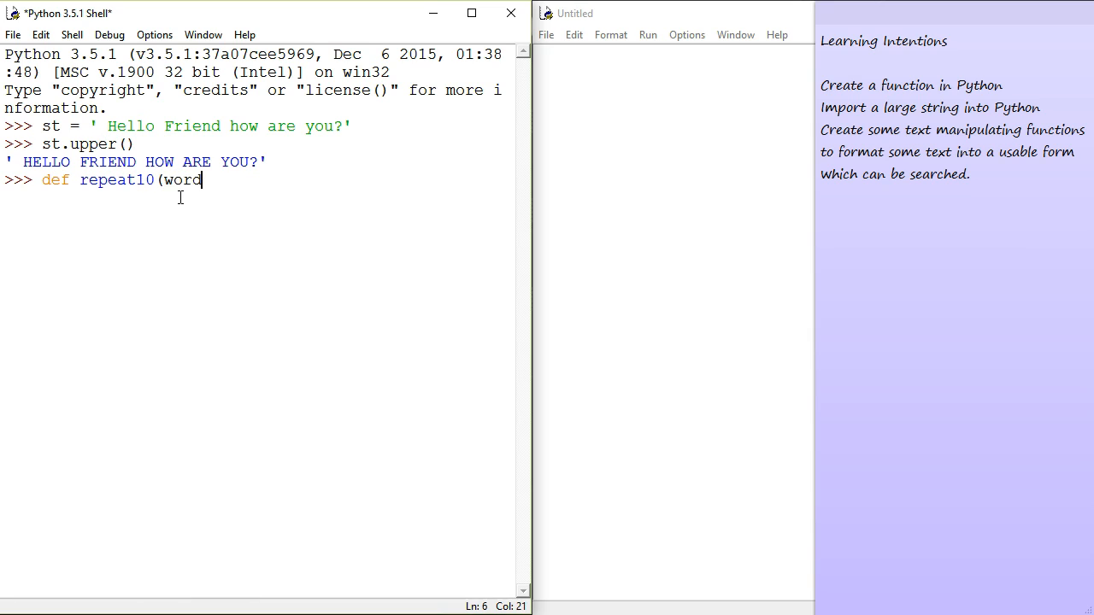
pyautogui.write(')')
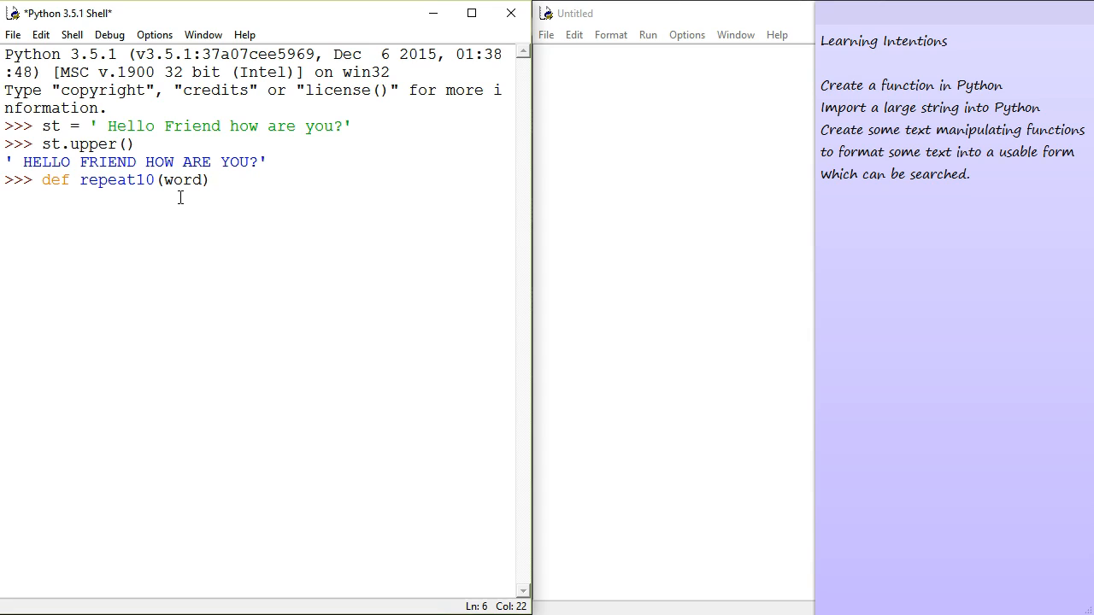
pyautogui.write(':')
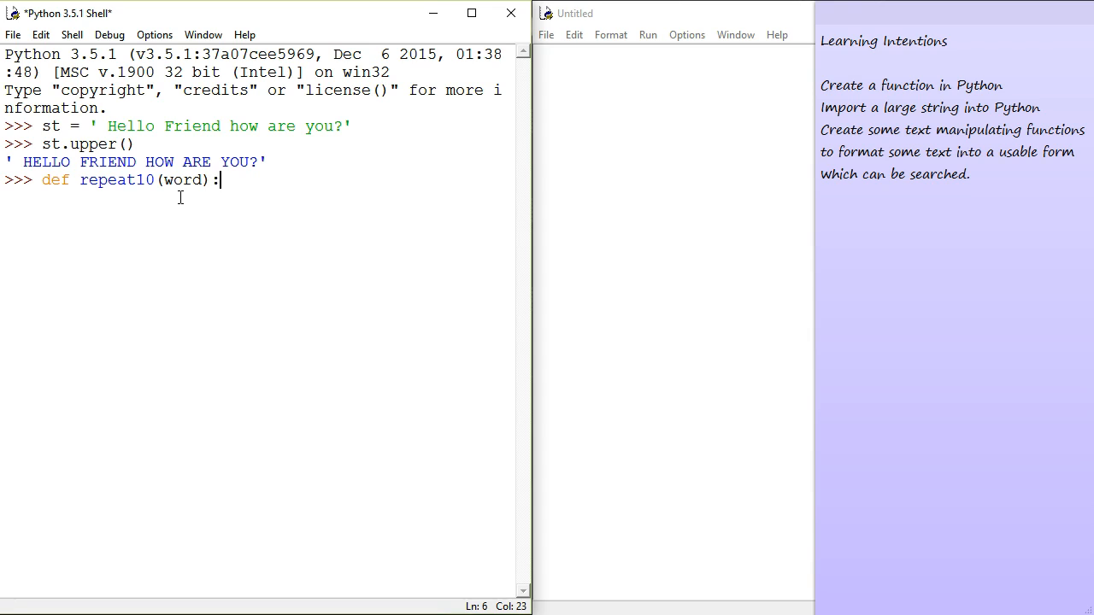
# Step: Add a for i in range(0,10) loop that prints word
pyautogui.write('f')
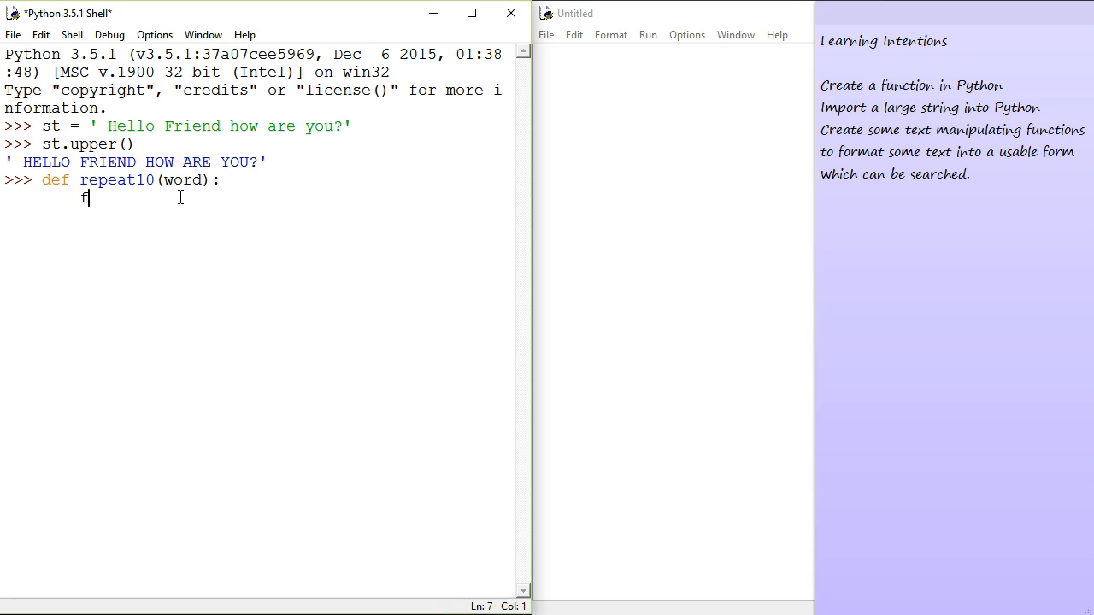
pyautogui.write('or i')
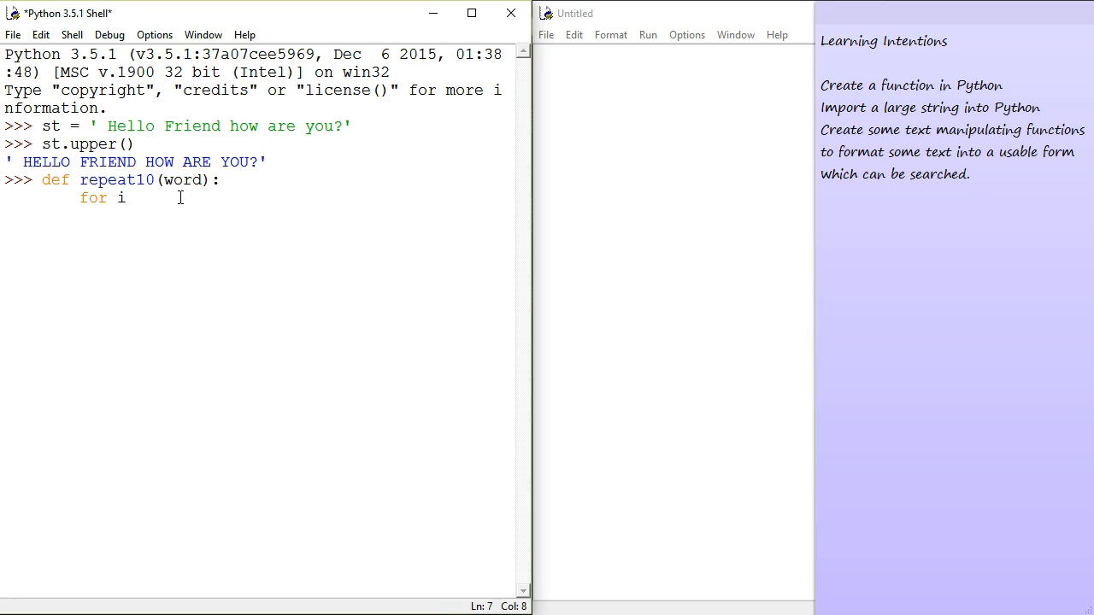
pyautogui.write('in range')
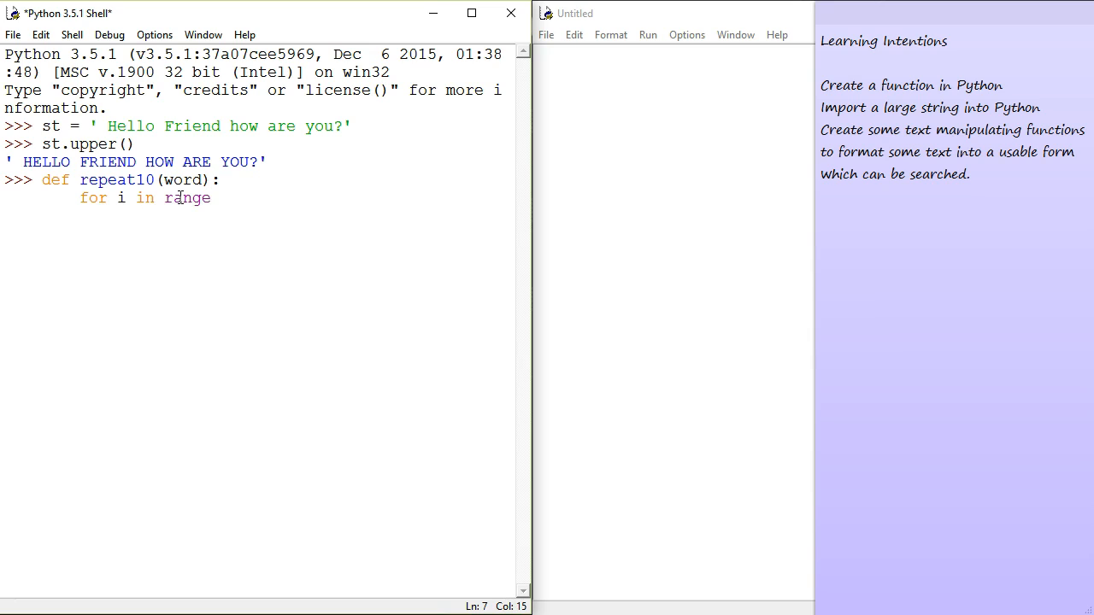
pyautogui.write('0,10')
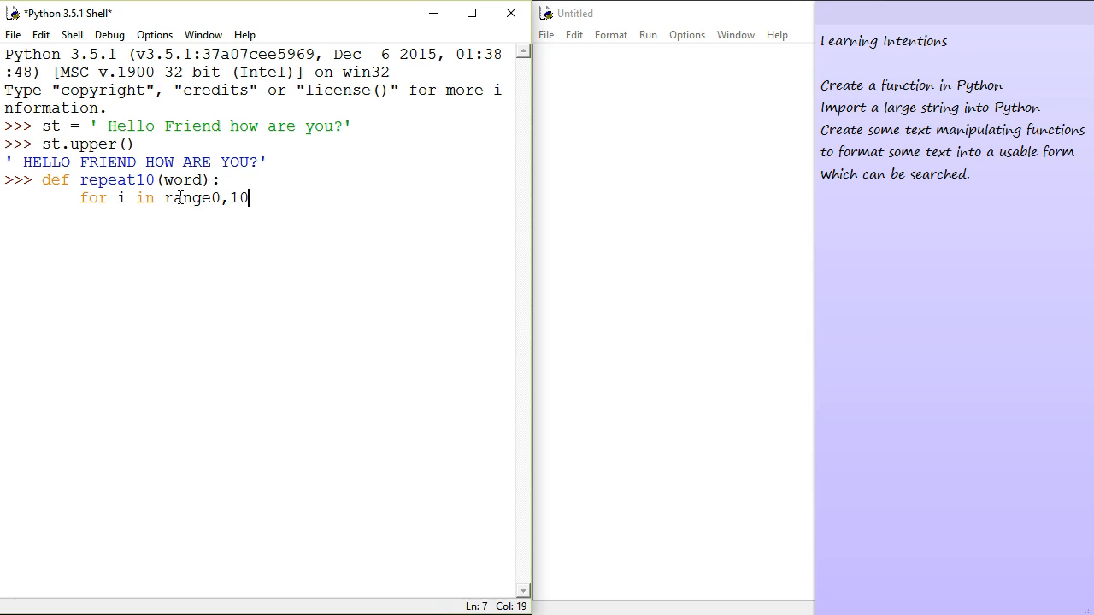
pyautogui.write('):')
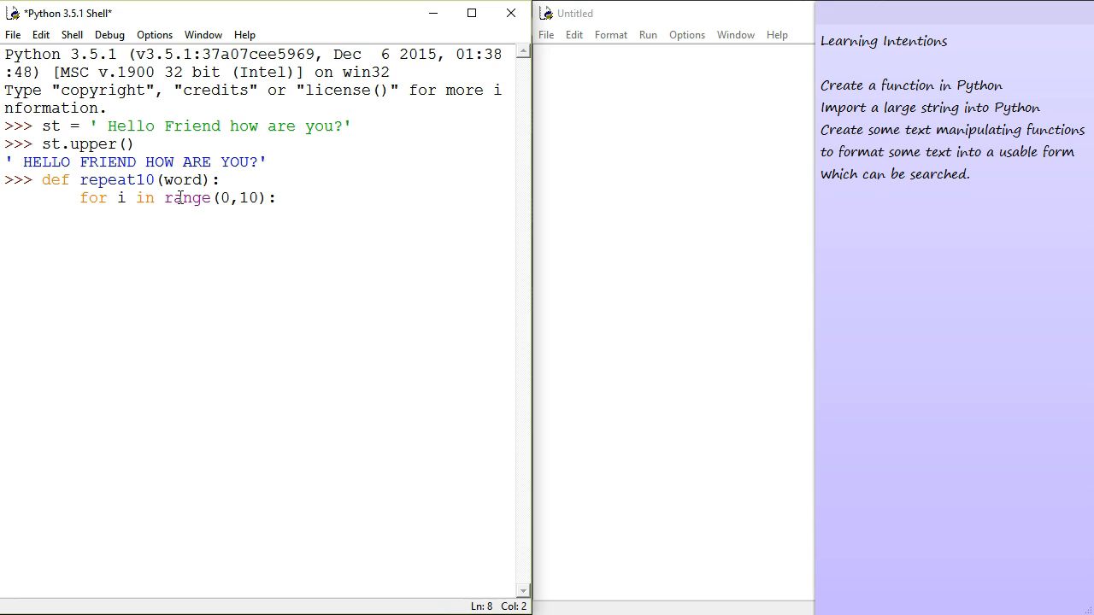
pyautogui.write('print(')
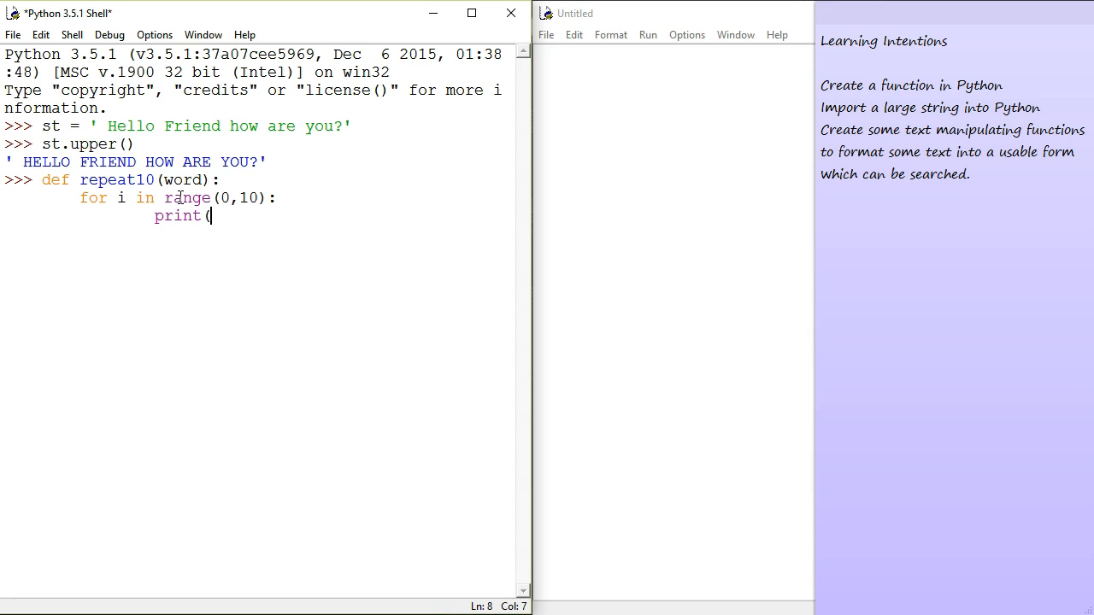
pyautogui.write('word)')
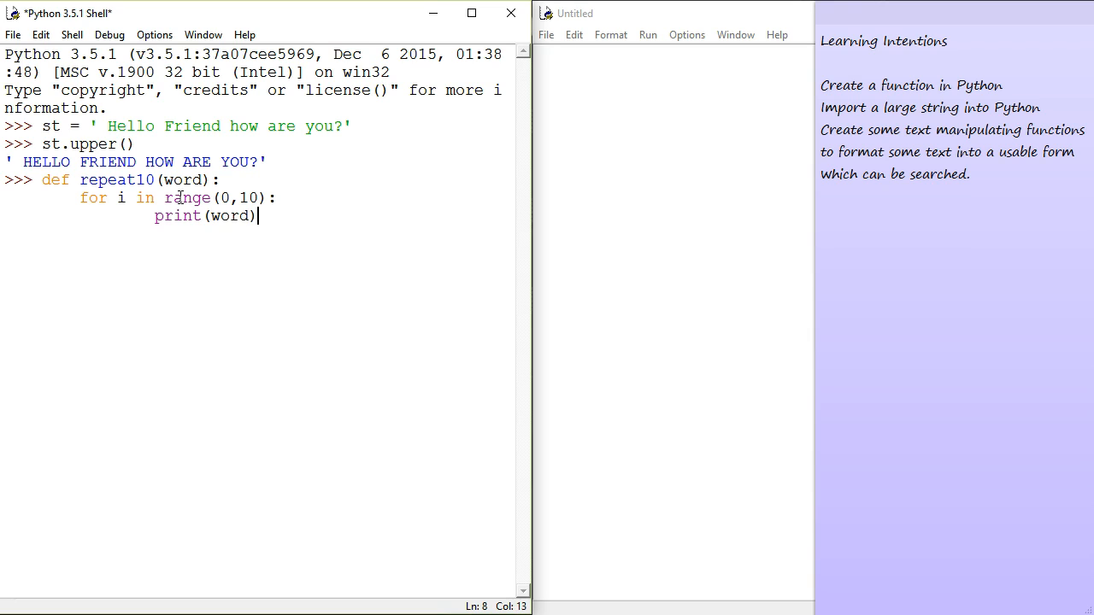
pyautogui.press('Return')
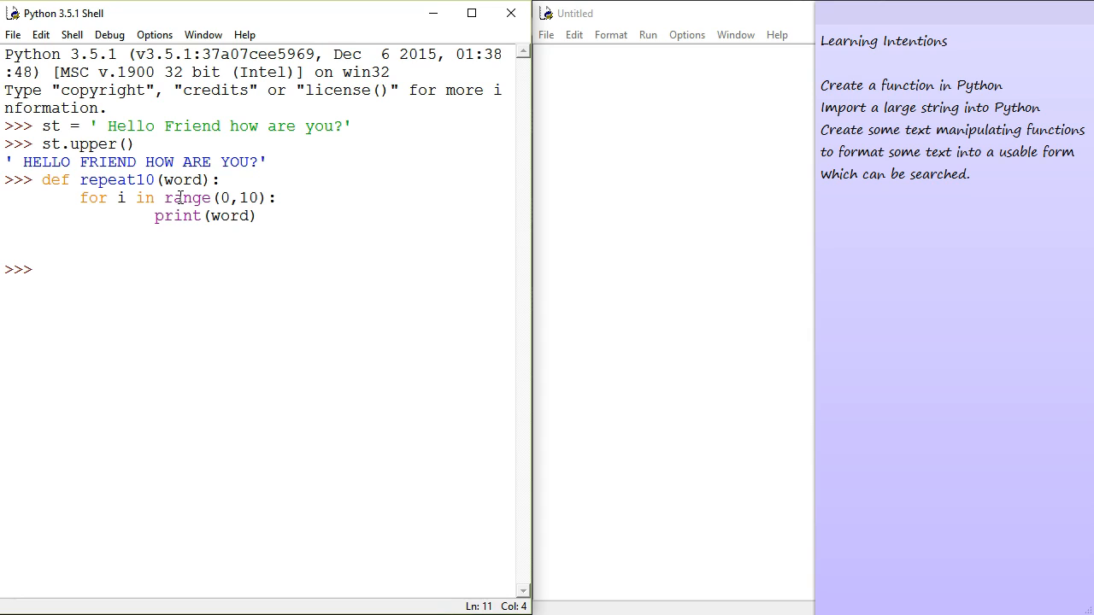
# Step: Call repeat10('Hello') to print Hello ten times
pyautogui.write('repeat')
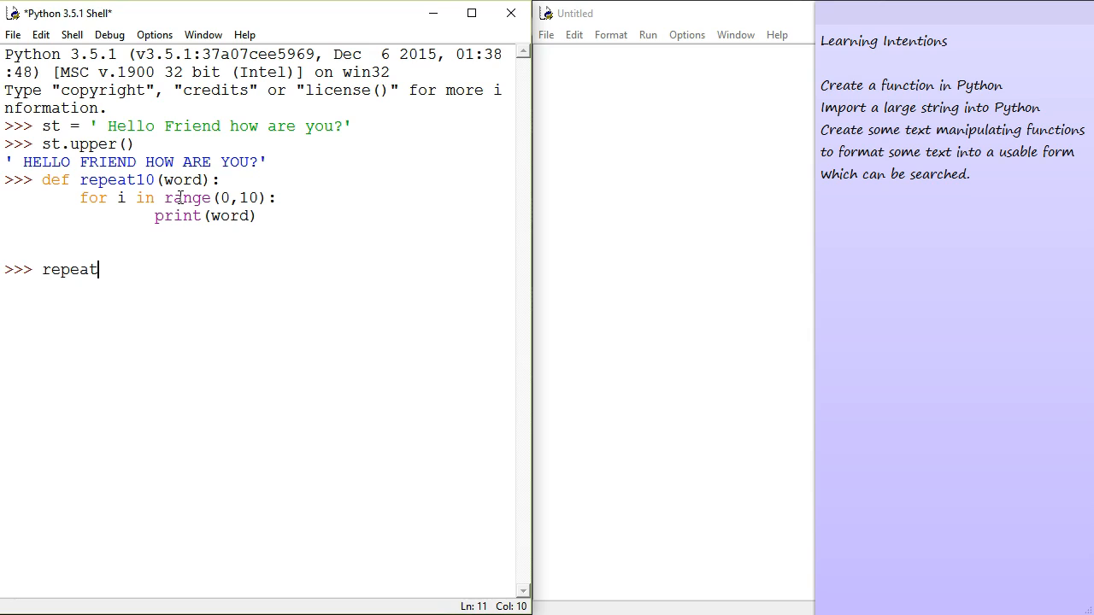
pyautogui.write("10('")
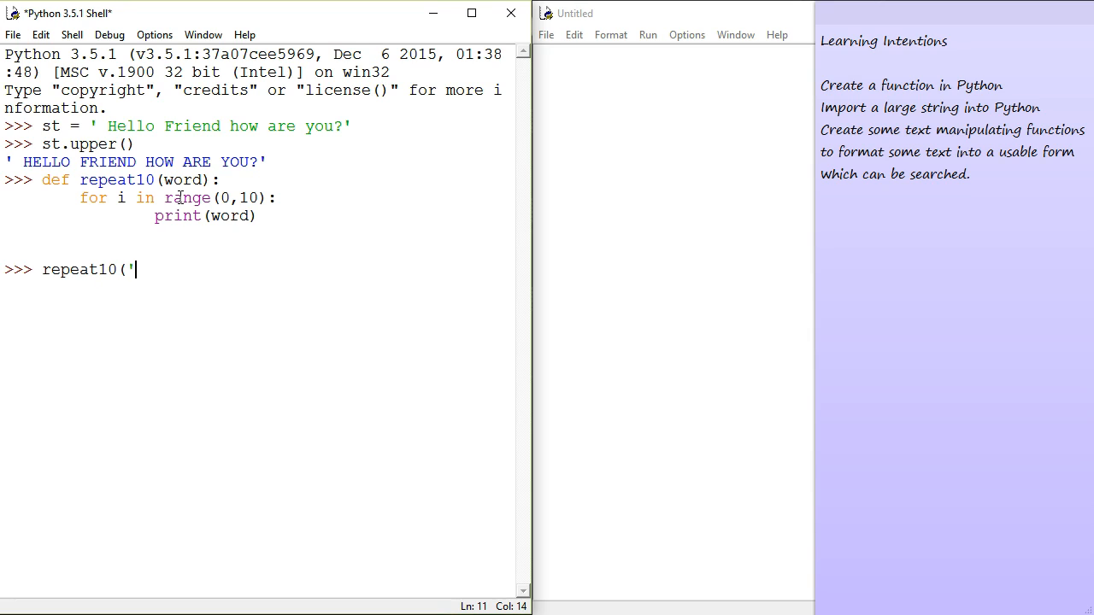
pyautogui.write('Hello')
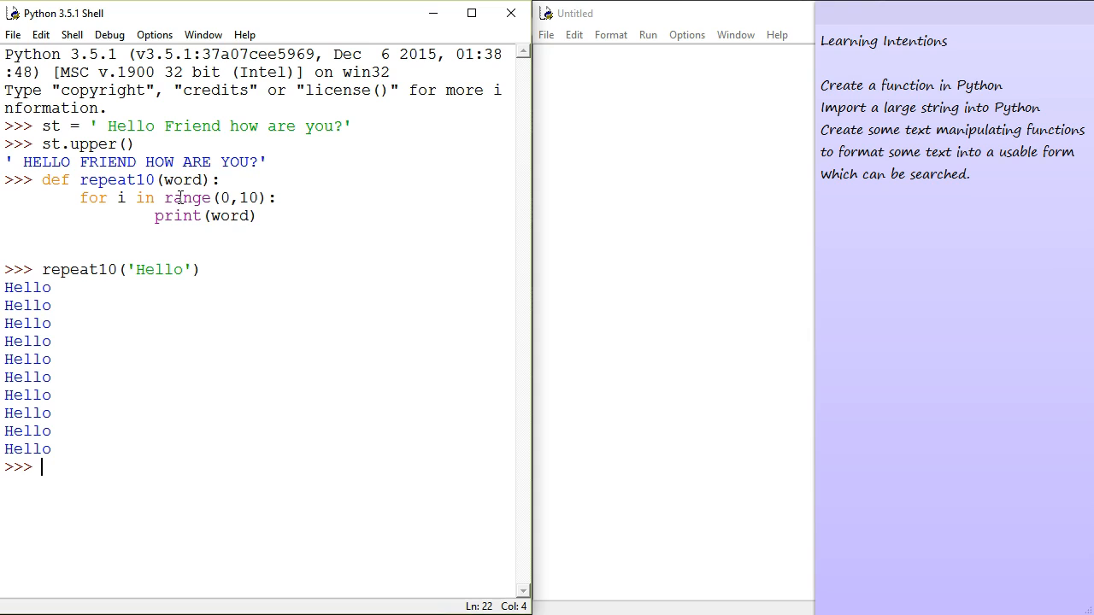
# Step: Reuse the repeat10 definition as repeat(count, word) looping range(0, count)
pyautogui.moveTo(78, 179); pyautogui.dragTo(256, 215)
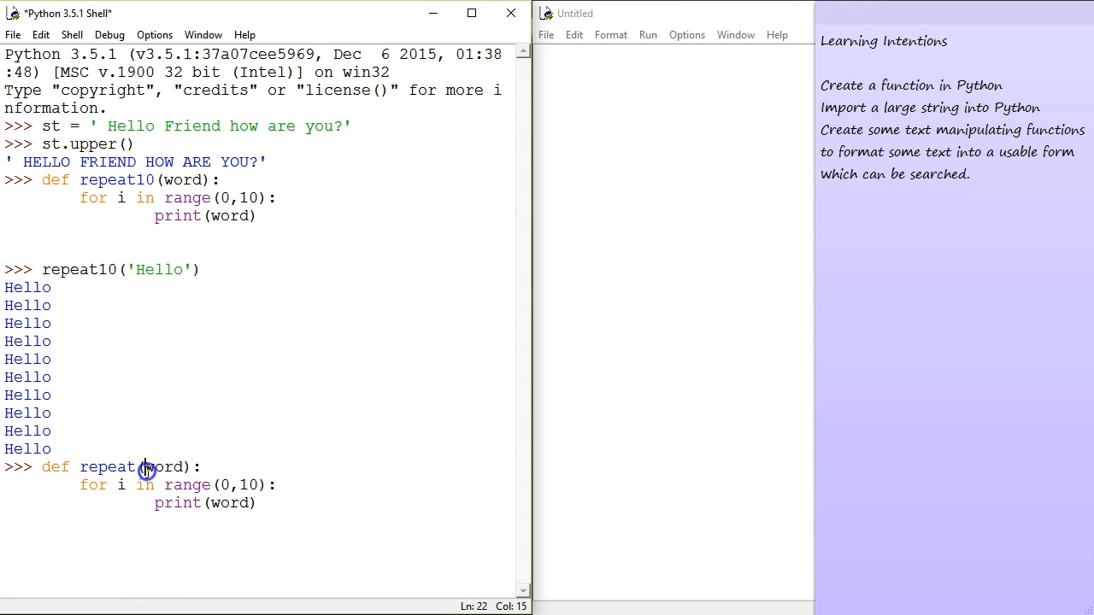
pyautogui.write('count,')
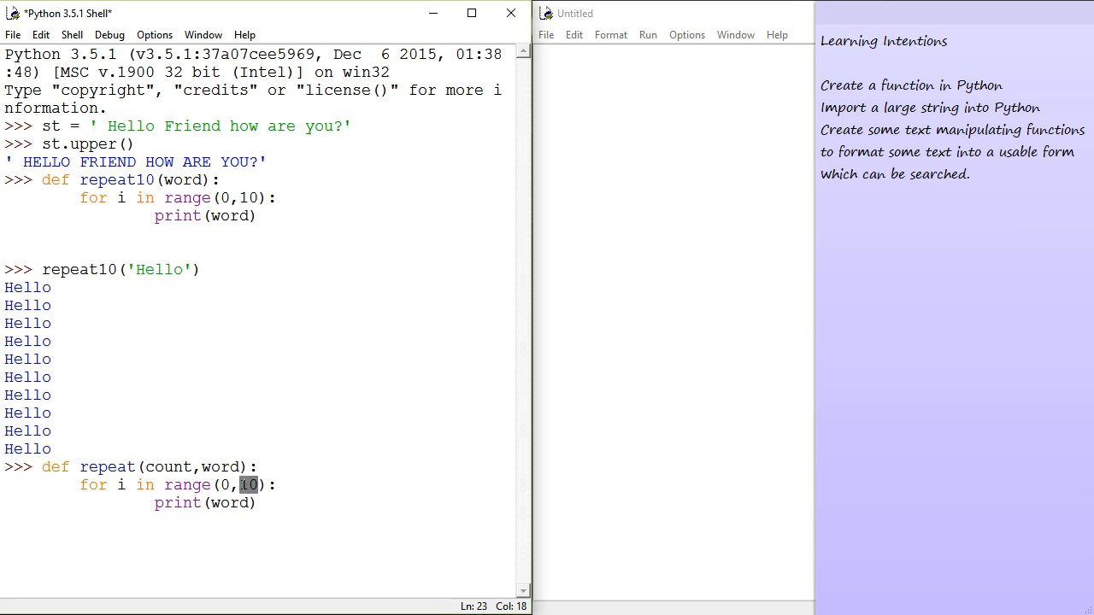
pyautogui.write('count')
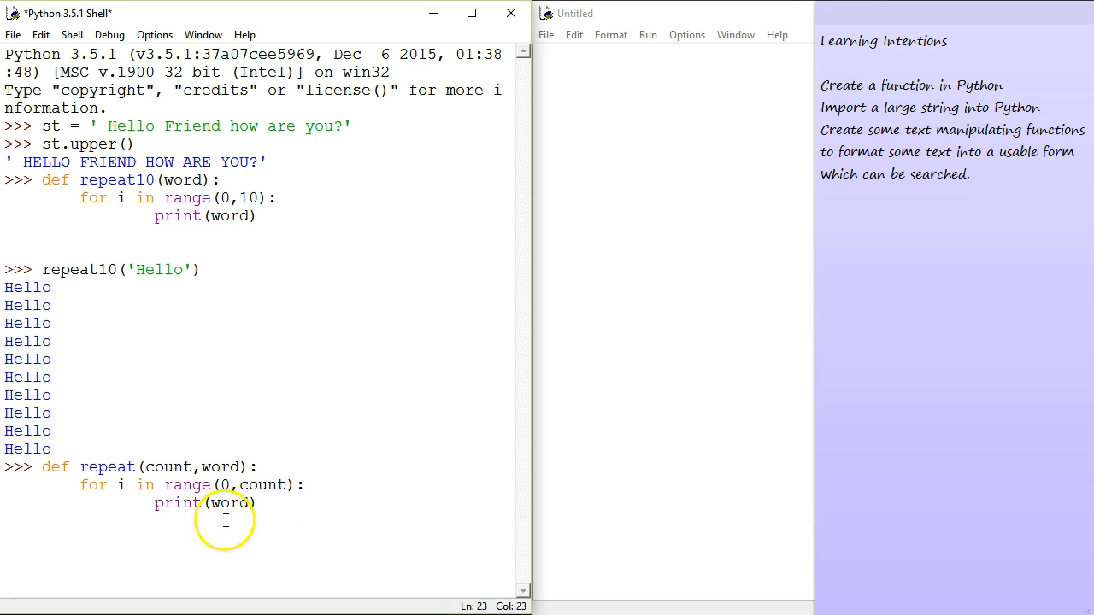
pyautogui.press('Return')
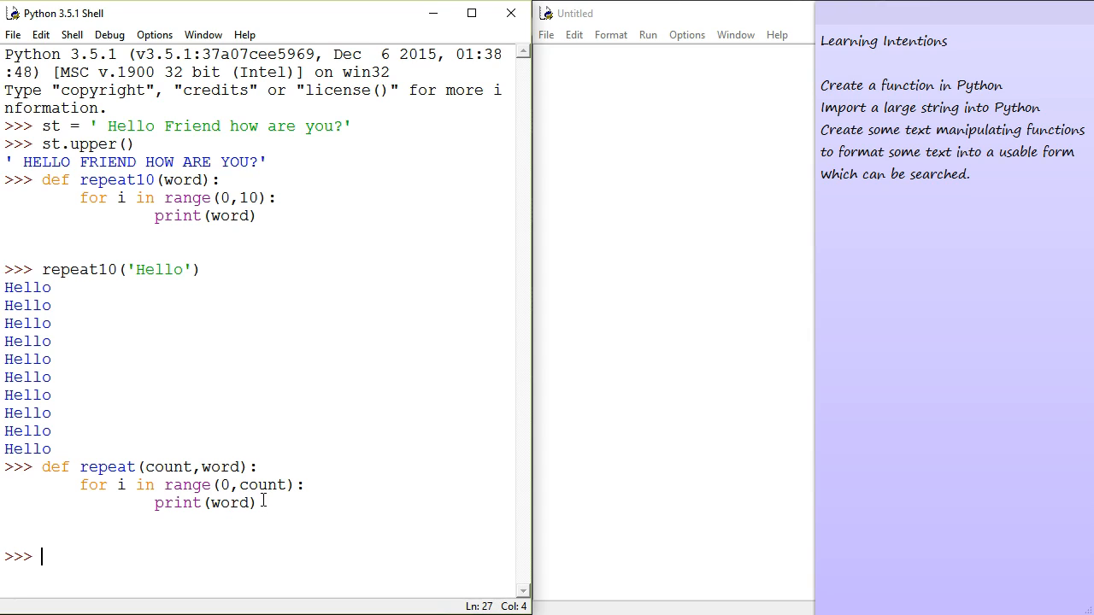
# Step: Call repeat(23, 'this is gonna be cool') and scroll back through the output
pyautogui.write('r')
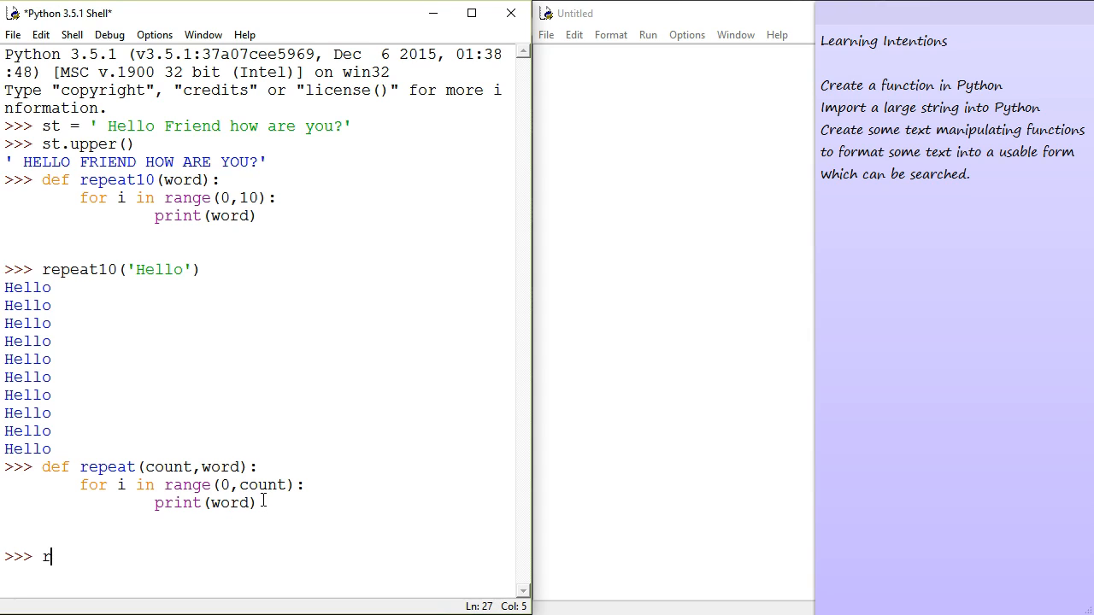
pyautogui.write('epeat')
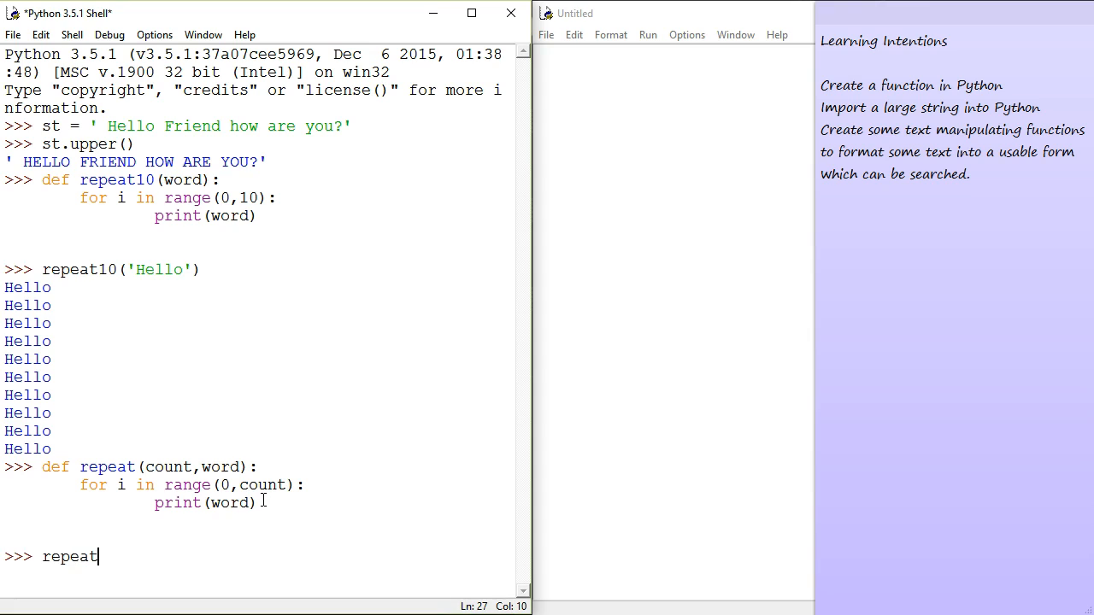
pyautogui.write('(')
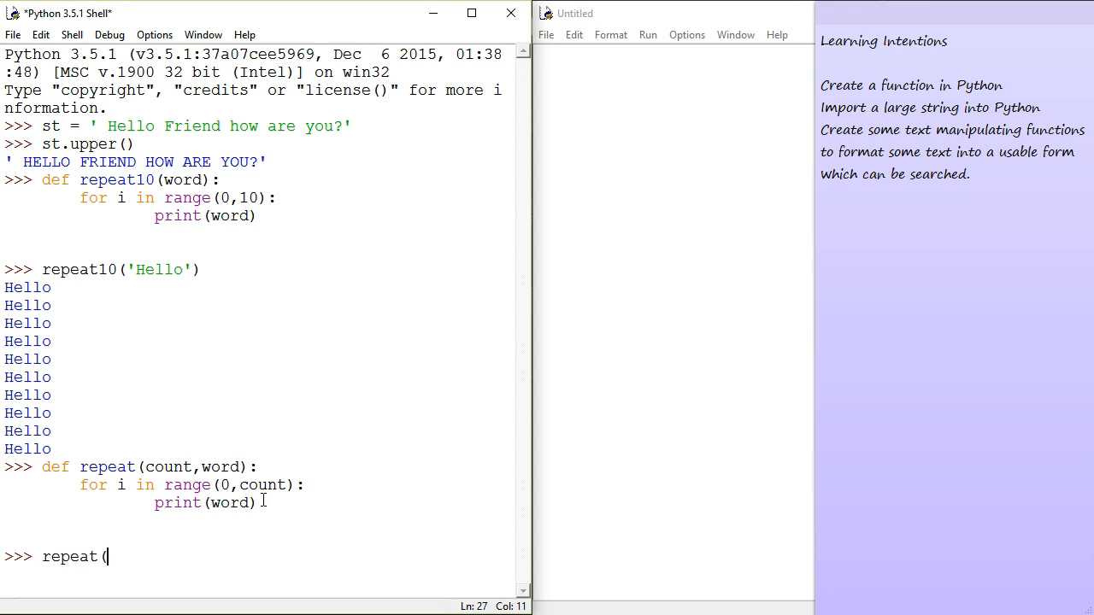
pyautogui.write('23')
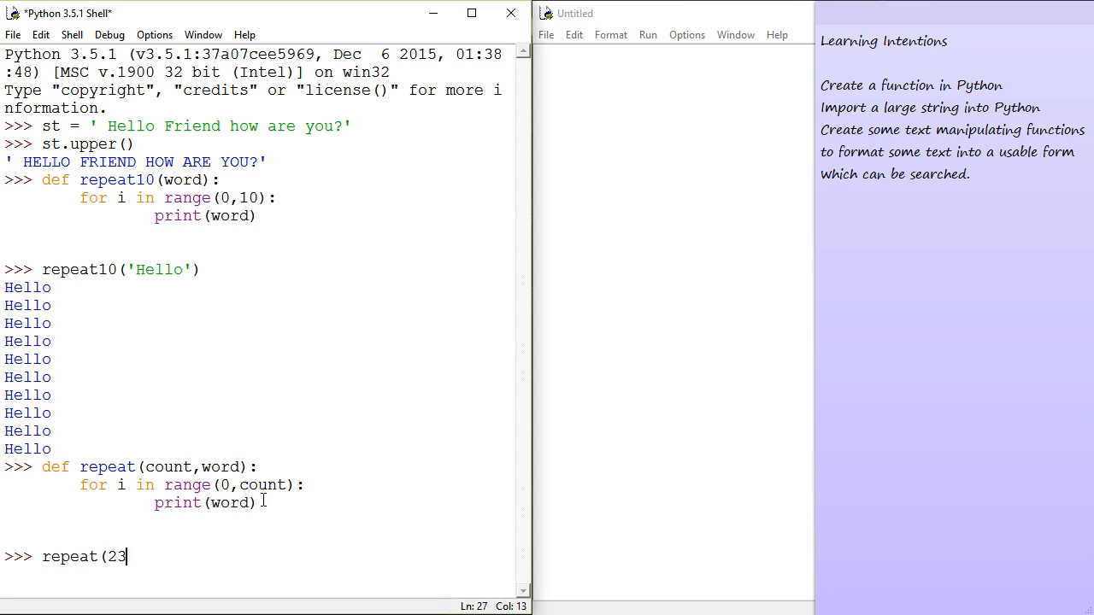
pyautogui.write(",'")
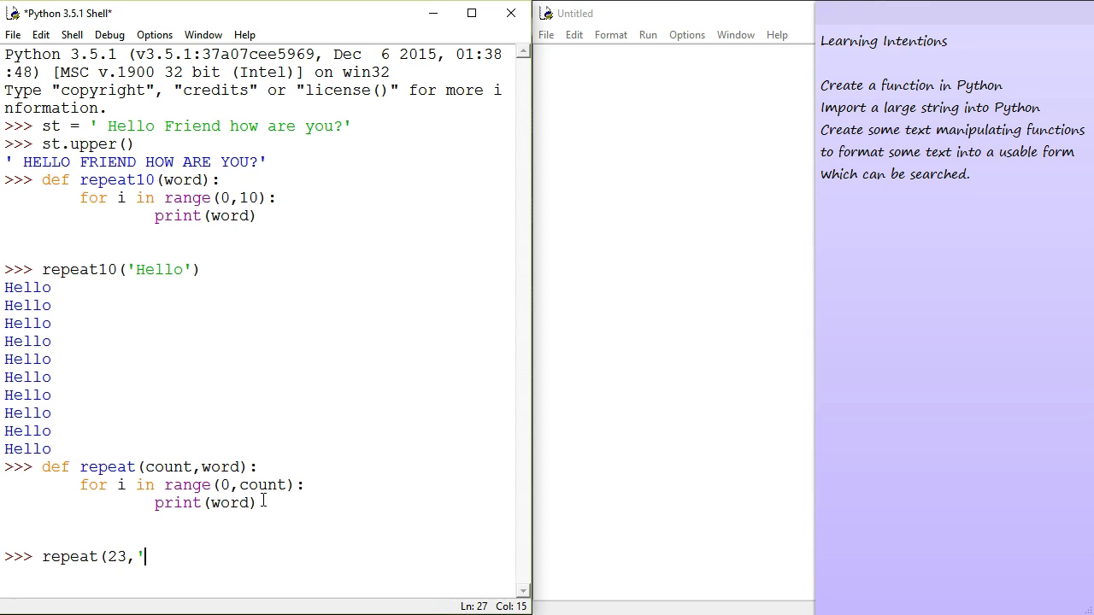
pyautogui.write('this is gon')
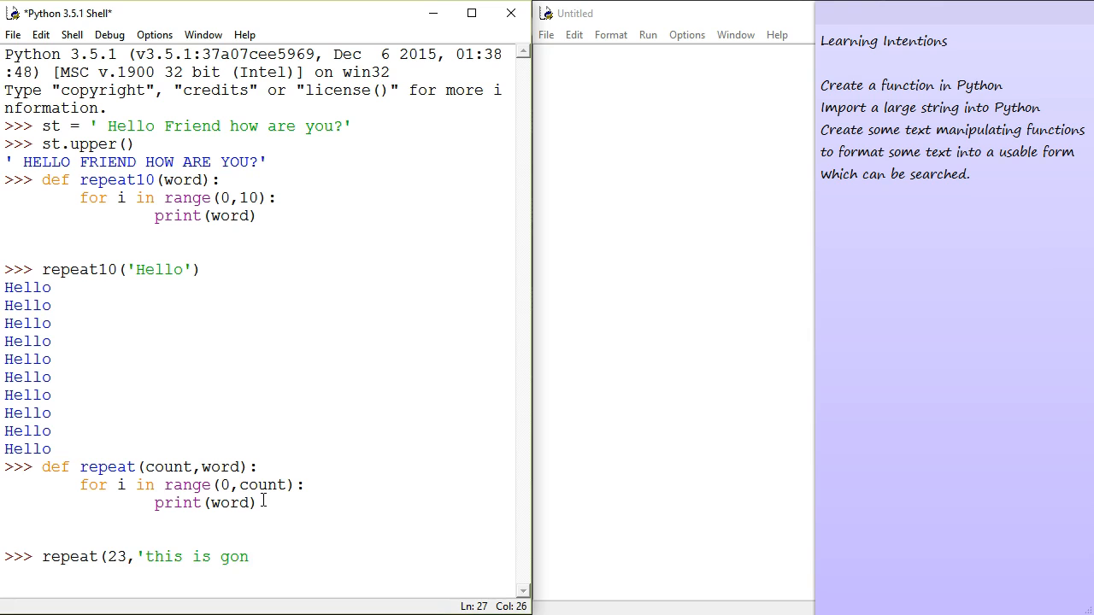
pyautogui.write('na be cool')
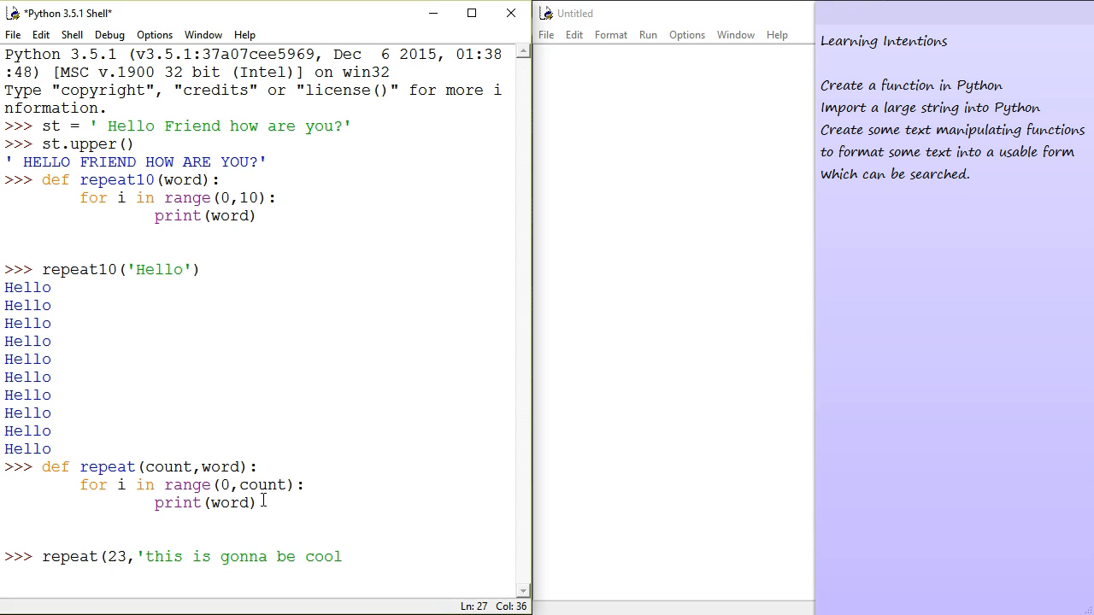
pyautogui.press('Return')
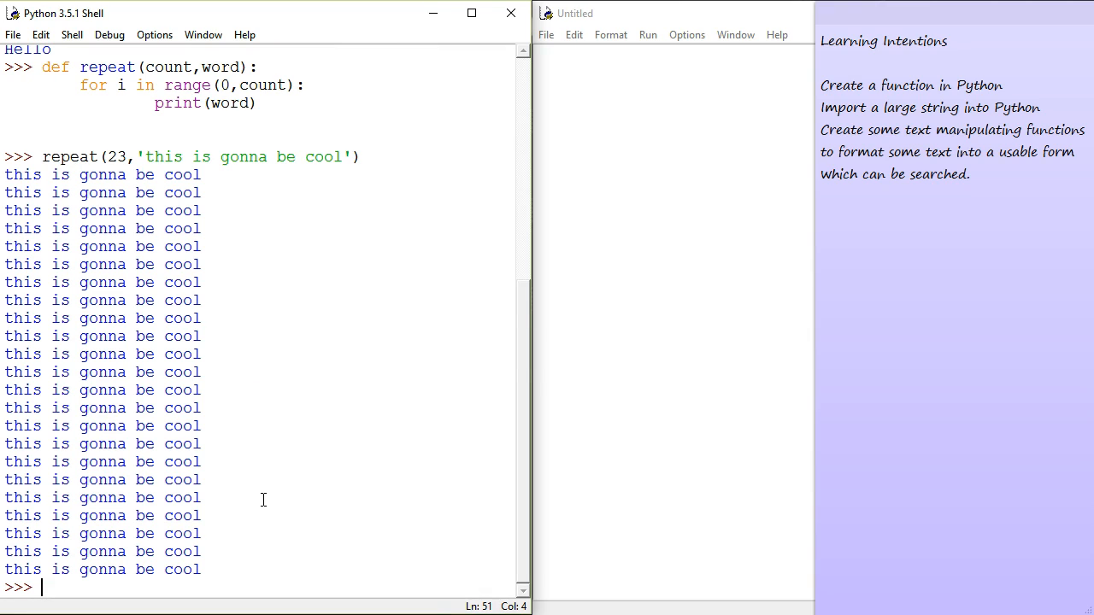
pyautogui.moveTo(226, 319)
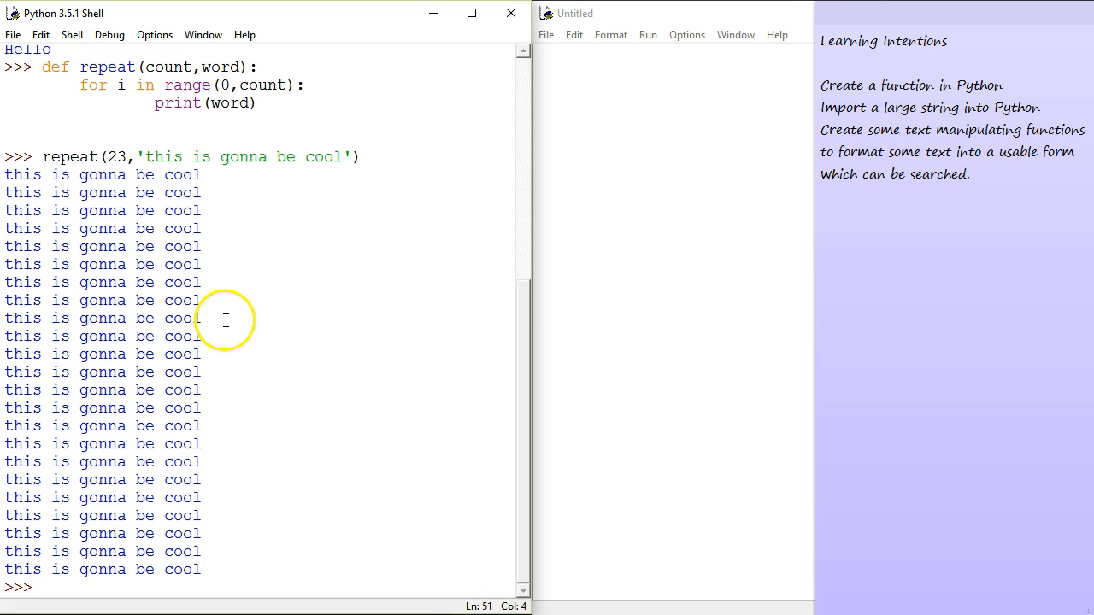
pyautogui.moveTo(257, 290)
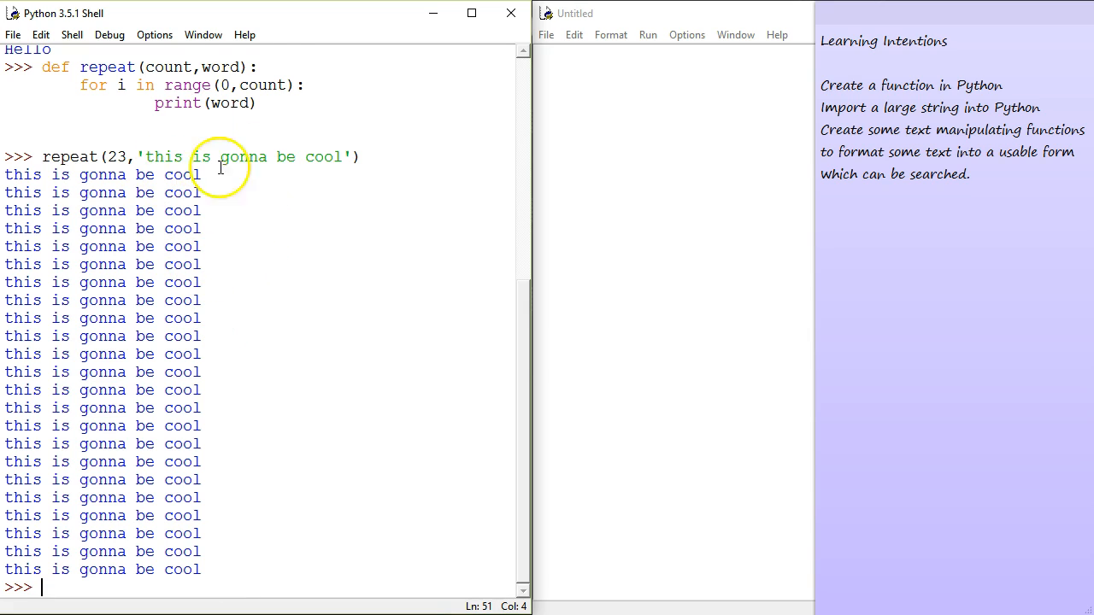
pyautogui.moveTo(272, 112)
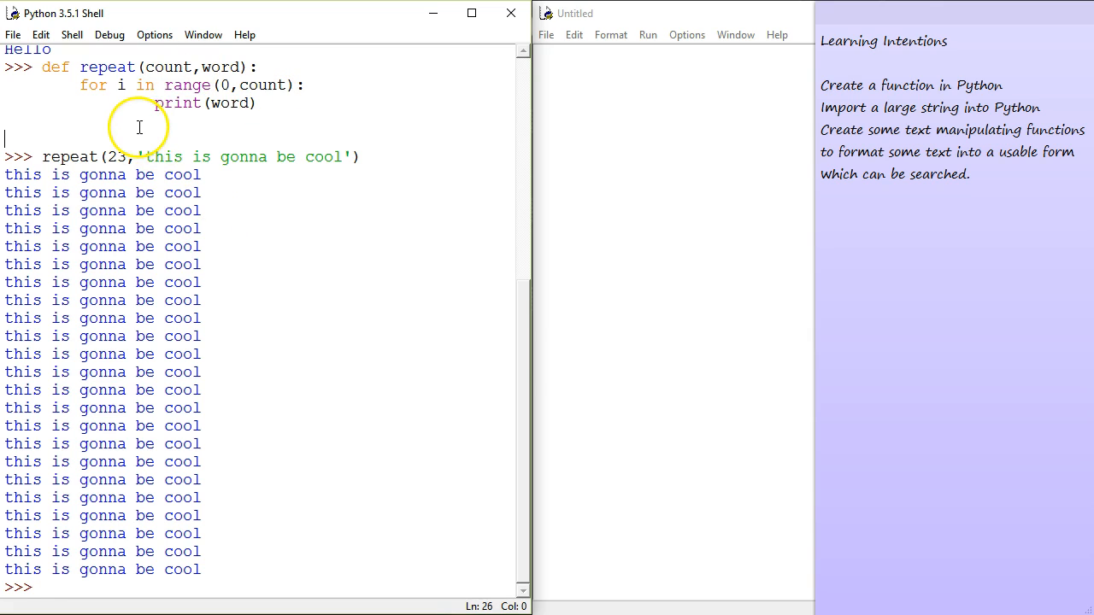
pyautogui.moveTo(175, 103)
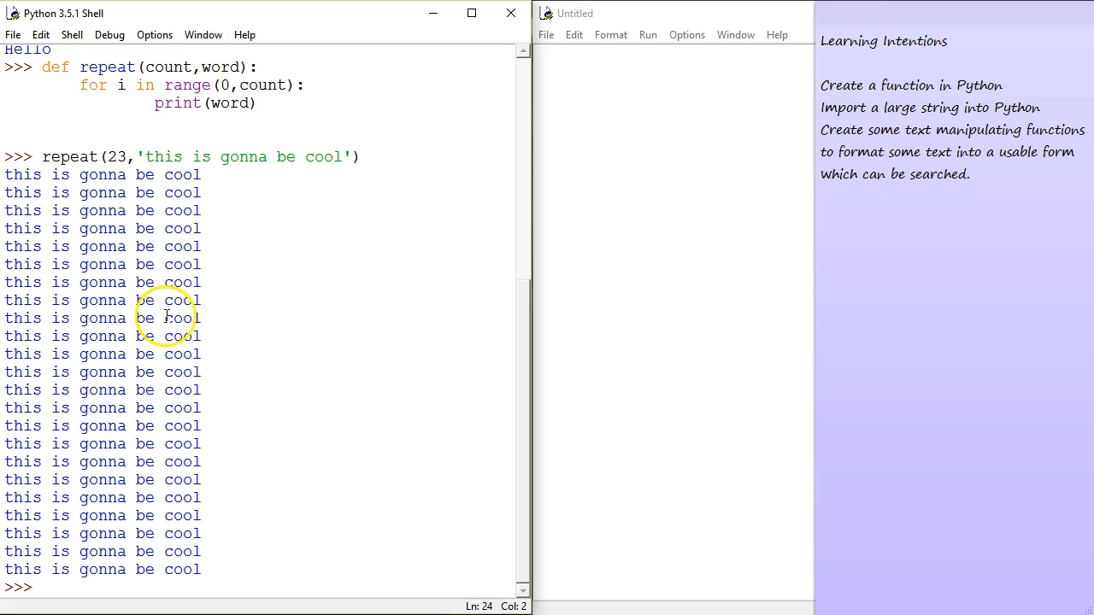
pyautogui.moveTo(253, 465)
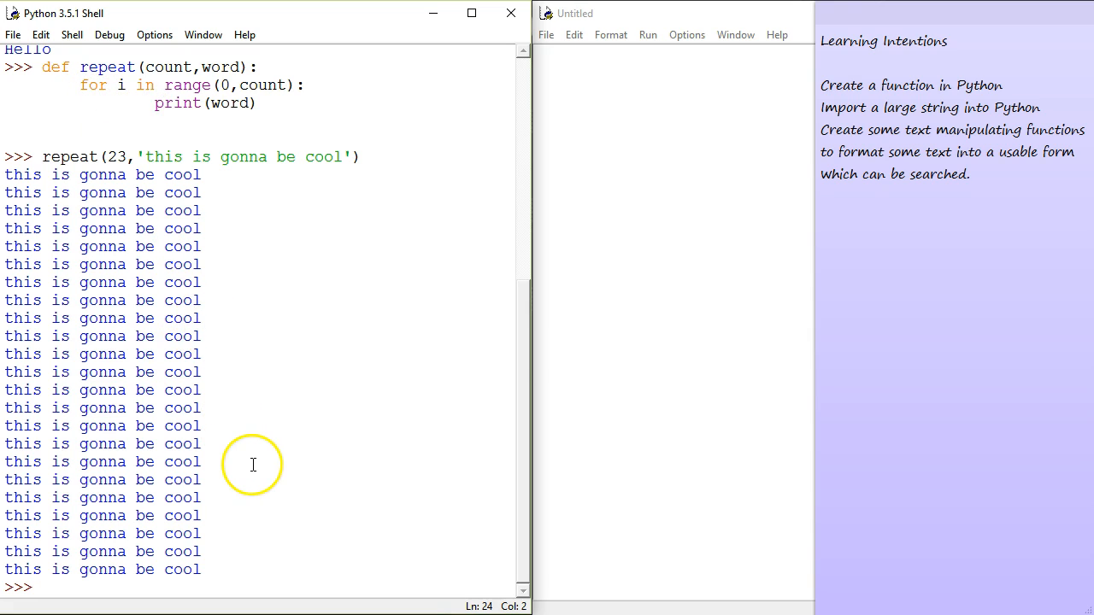
pyautogui.scroll(3)
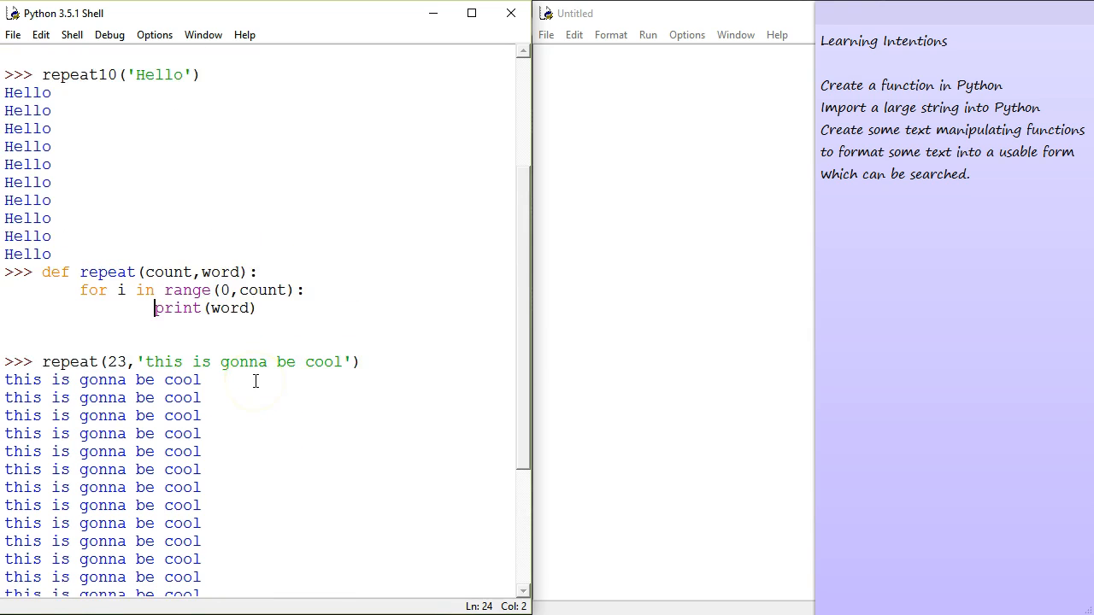
pyautogui.scroll(3)
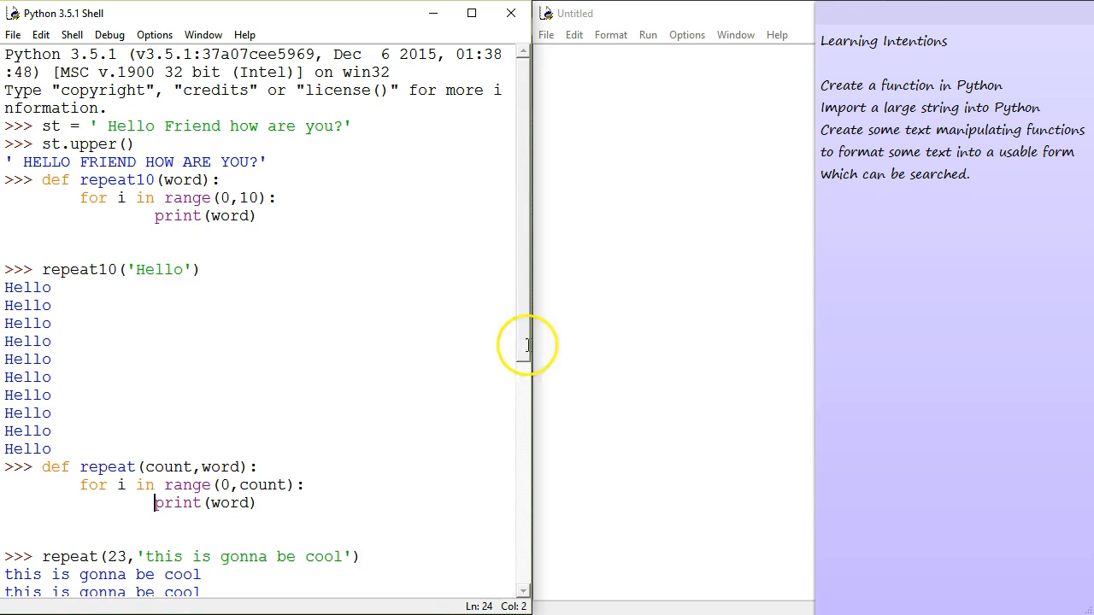
# Step: Enter Stringy = ''' ... ''' holding the pajamas dialogue in the new script
pyautogui.write('S')
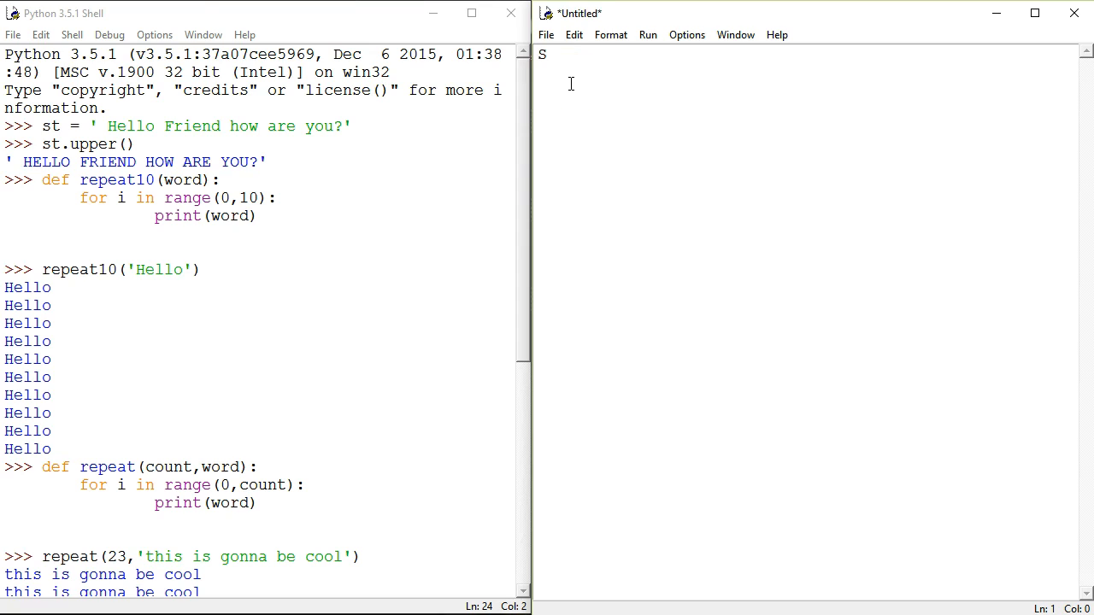
pyautogui.write('tringy')
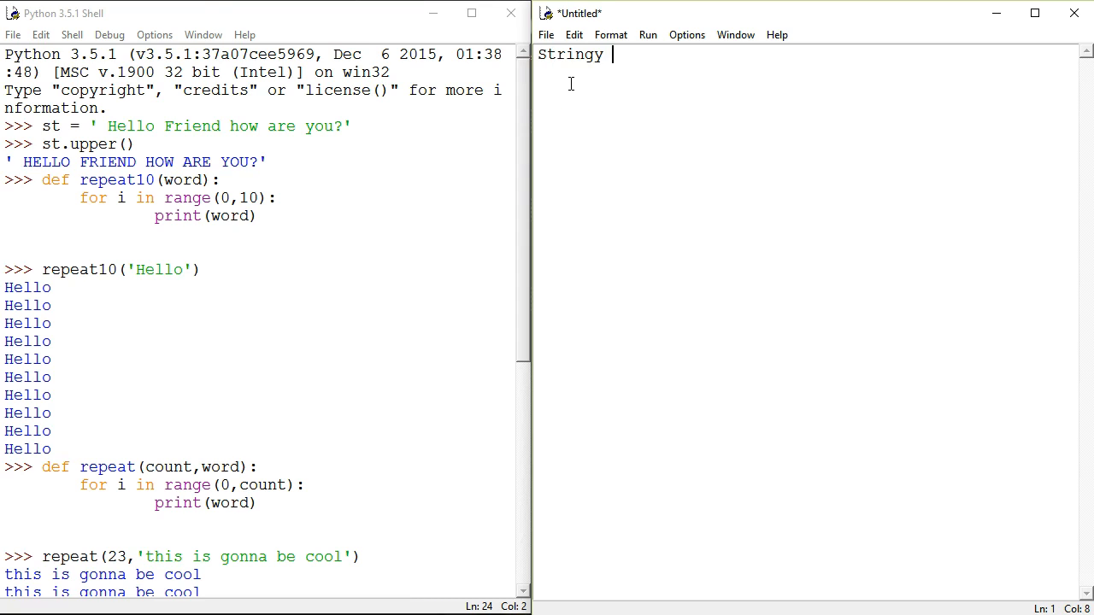
pyautogui.write("= '")
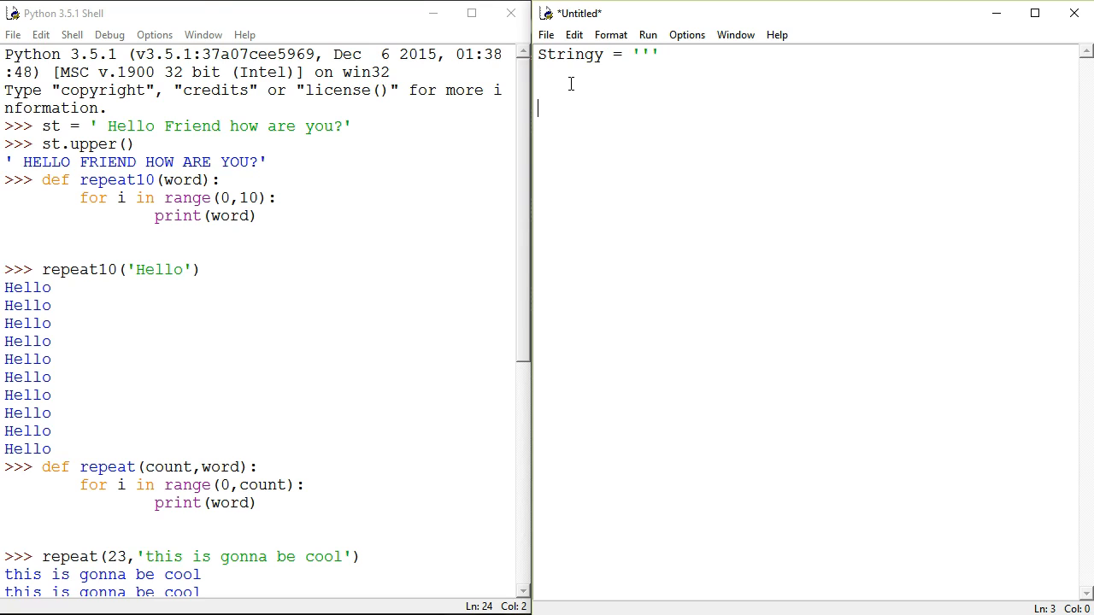
pyautogui.write("'''")
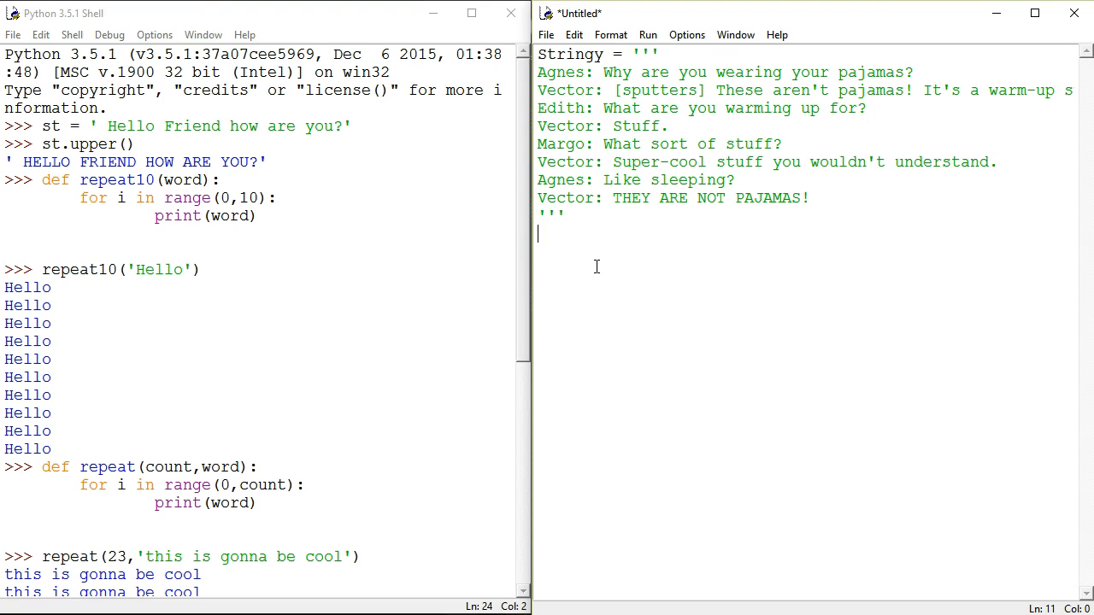
pyautogui.write('print(Str')
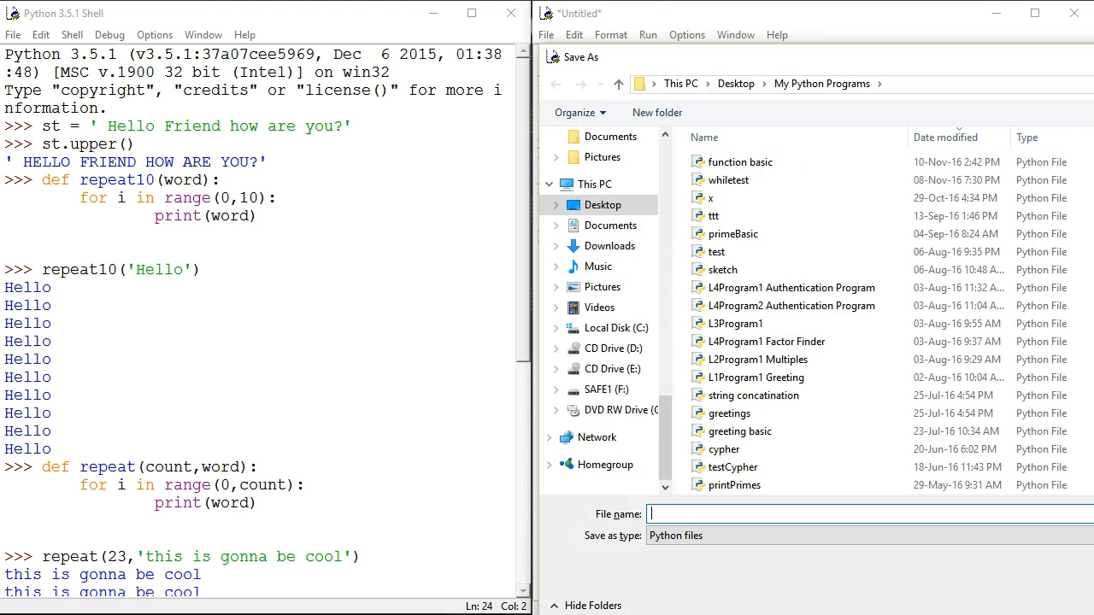
# Step: Save the script as Functions in Python Fundamentals and run it
pyautogui.scroll(-3)
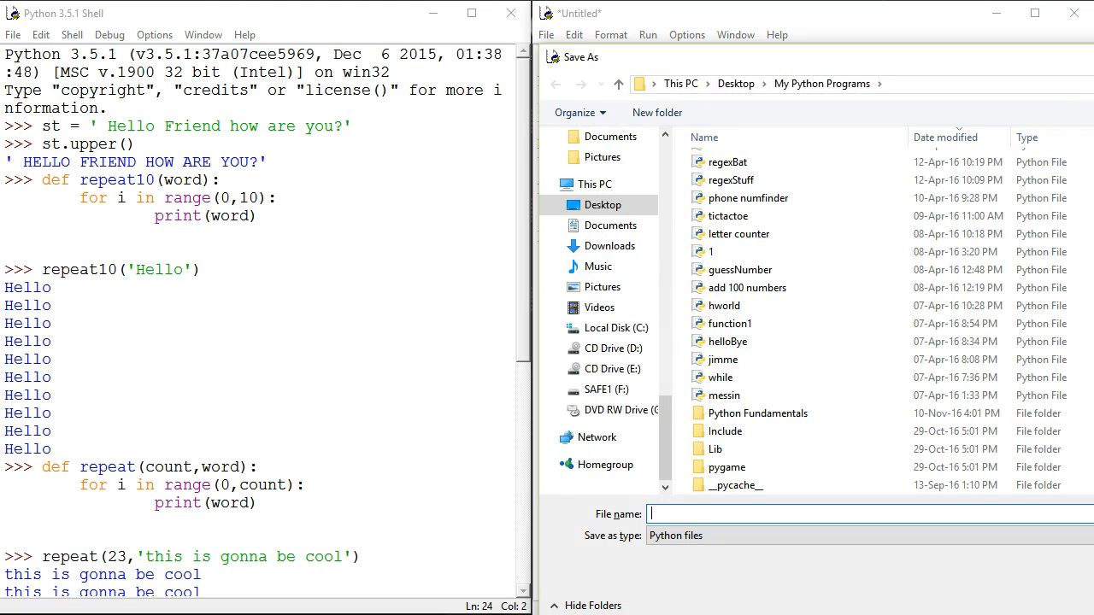
pyautogui.doubleClick(760, 413)
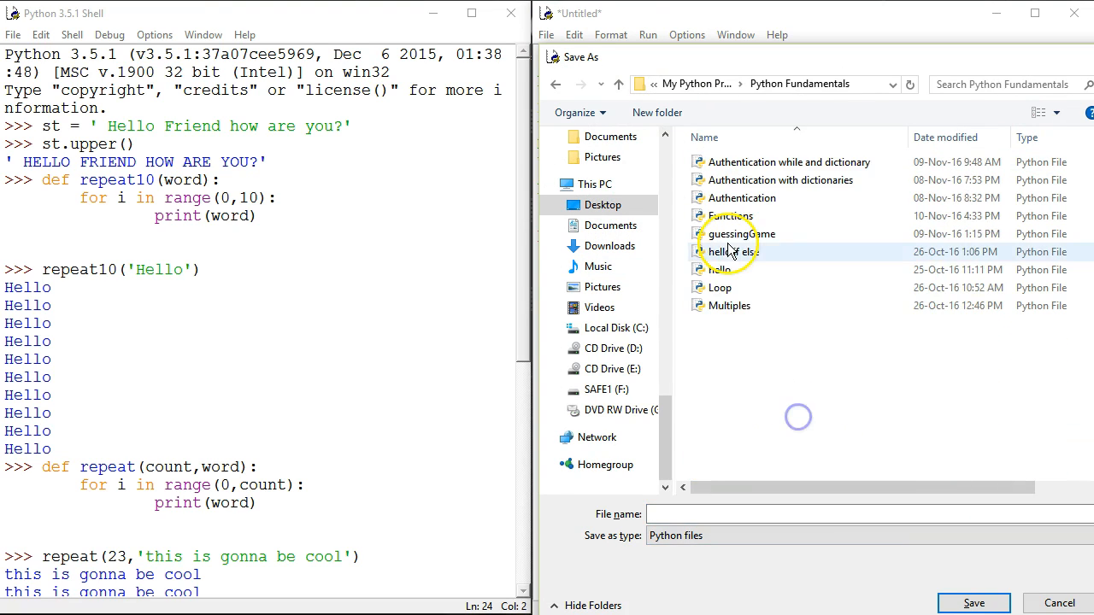
pyautogui.click(730, 216)
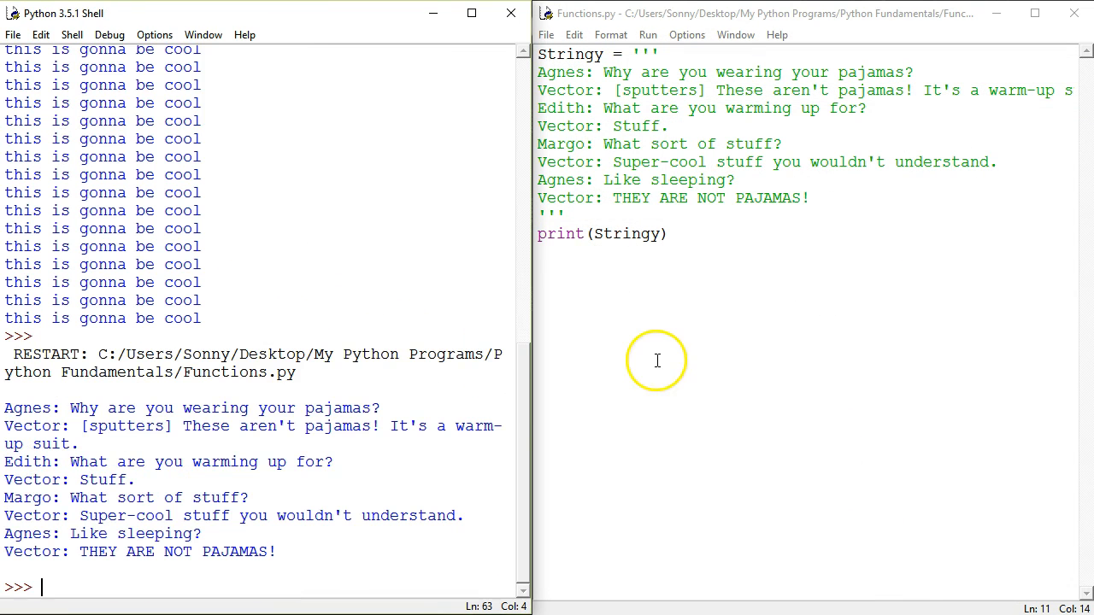
pyautogui.moveTo(396, 523)
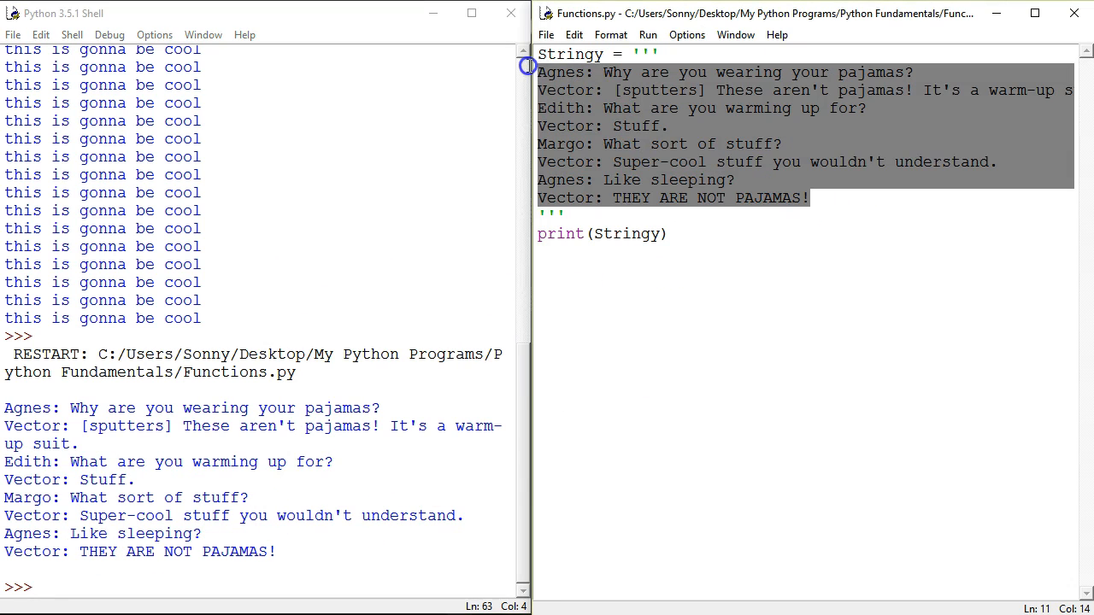
pyautogui.click(664, 332)
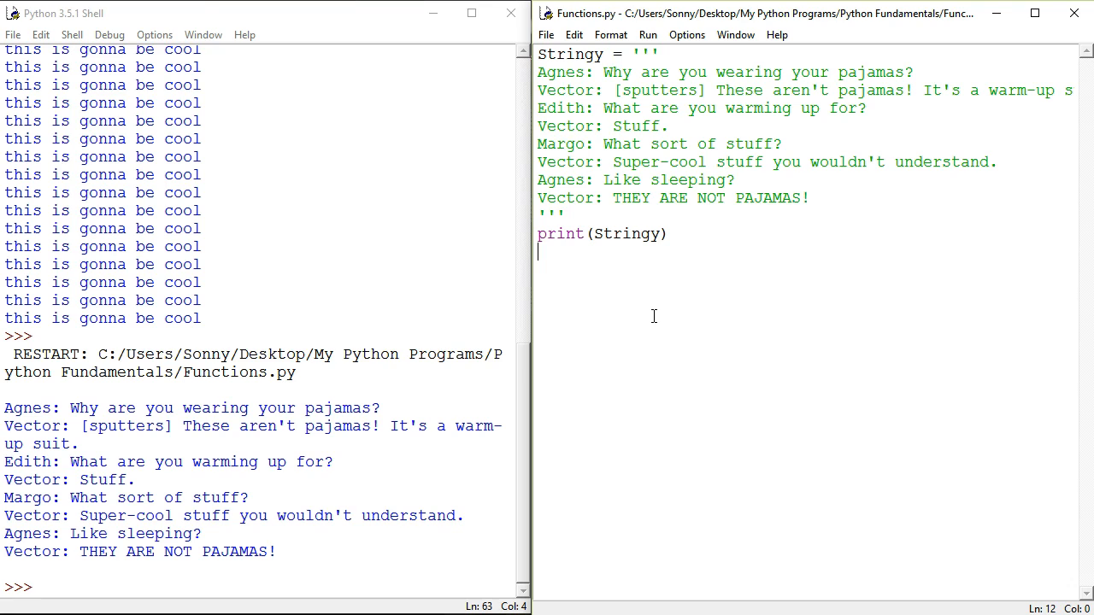
pyautogui.moveTo(648, 322)
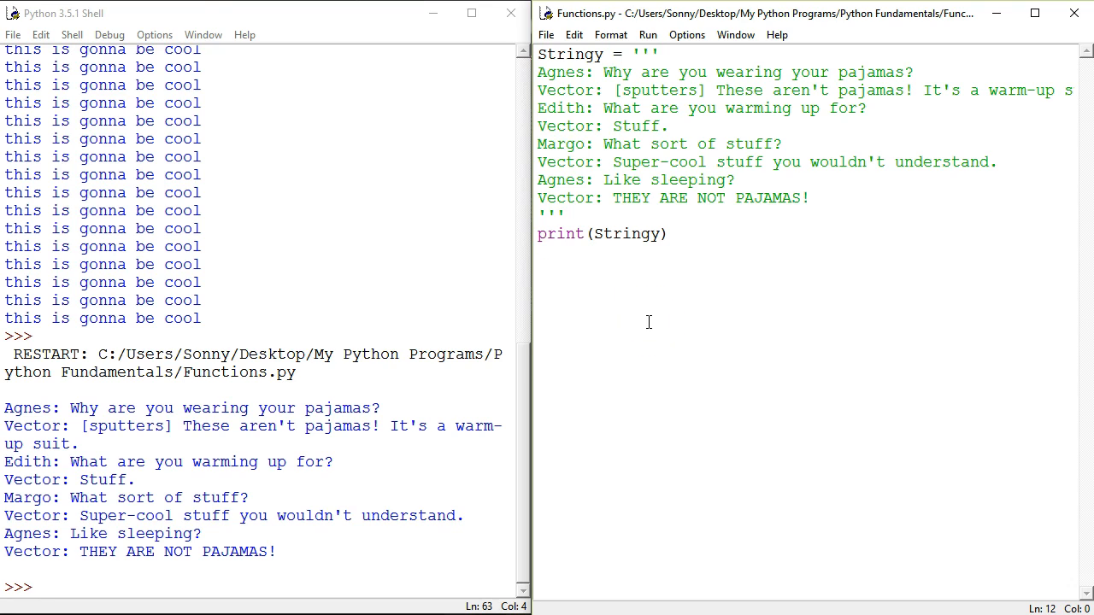
# Step: Add print(Stringy.count('stuff')) below print(Stringy)
pyautogui.write('st')
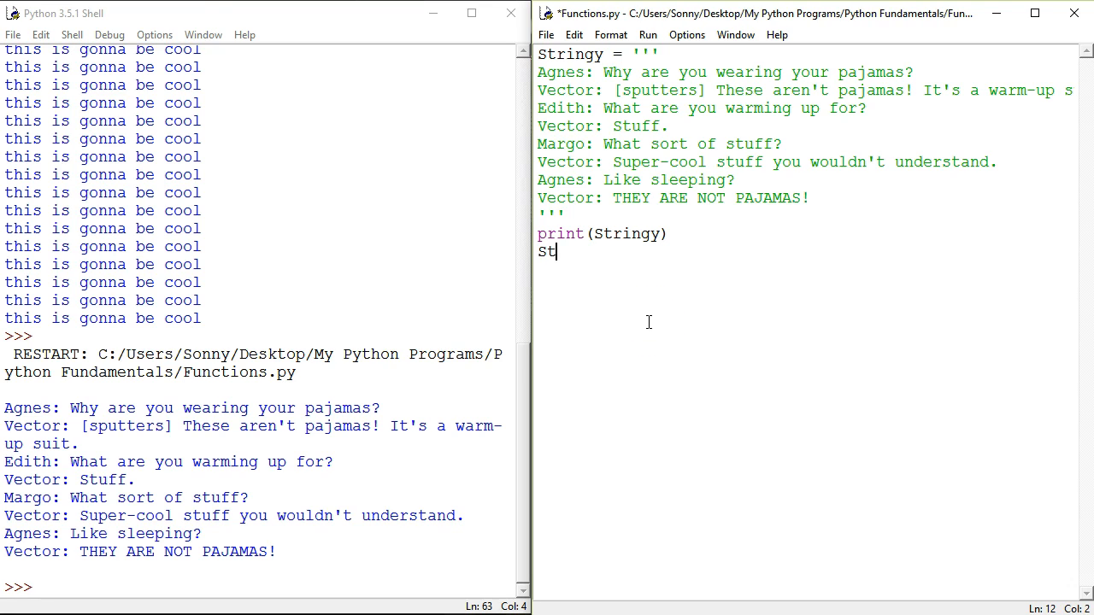
pyautogui.write('print')
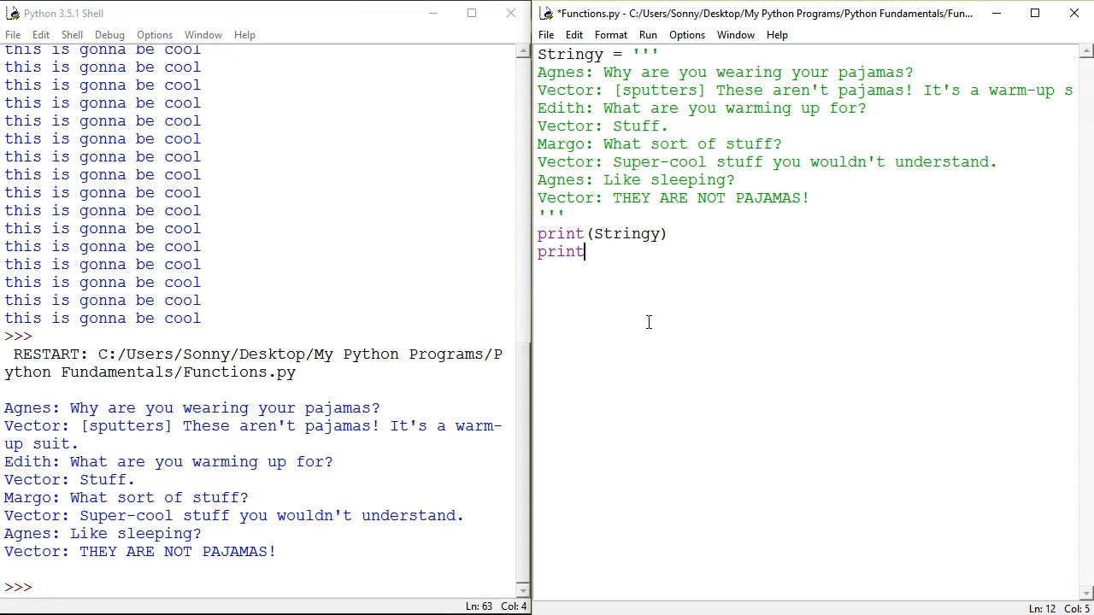
pyautogui.write('(String')
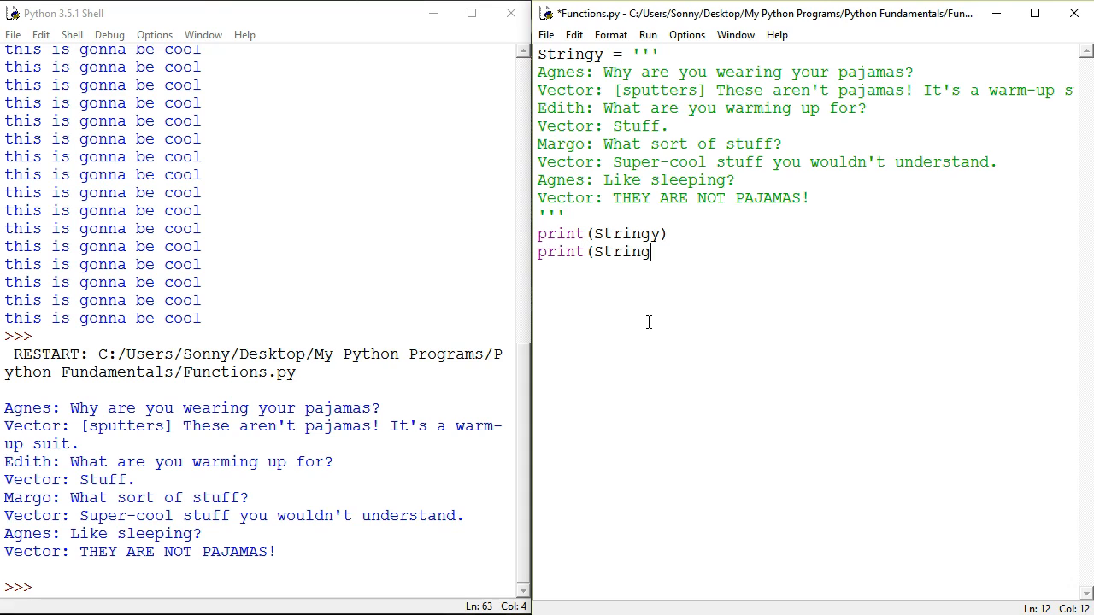
pyautogui.write('y.count')
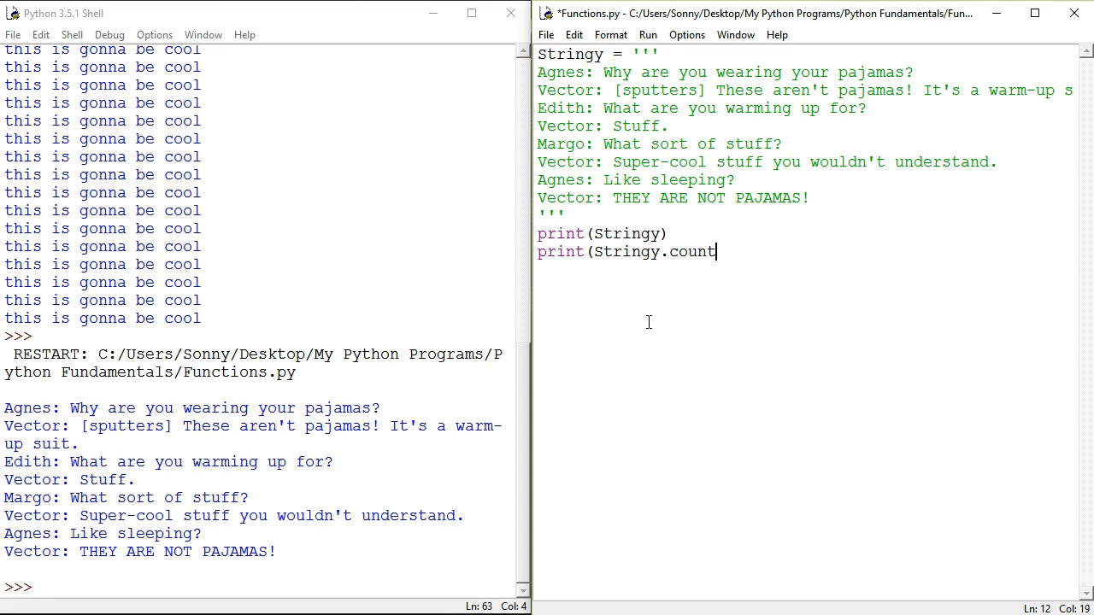
pyautogui.write("('")
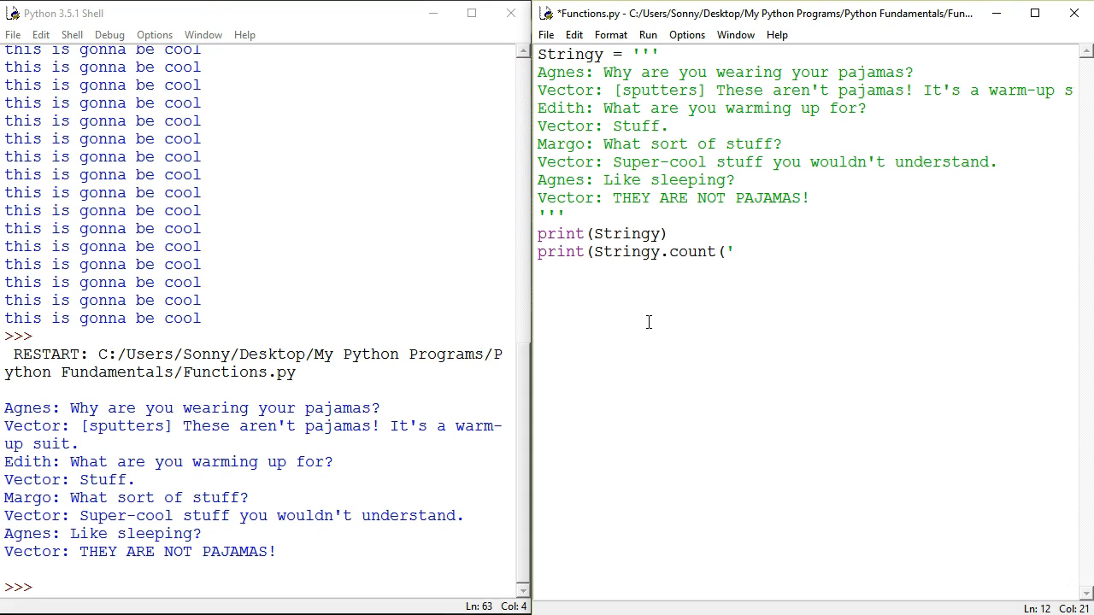
pyautogui.write('s')
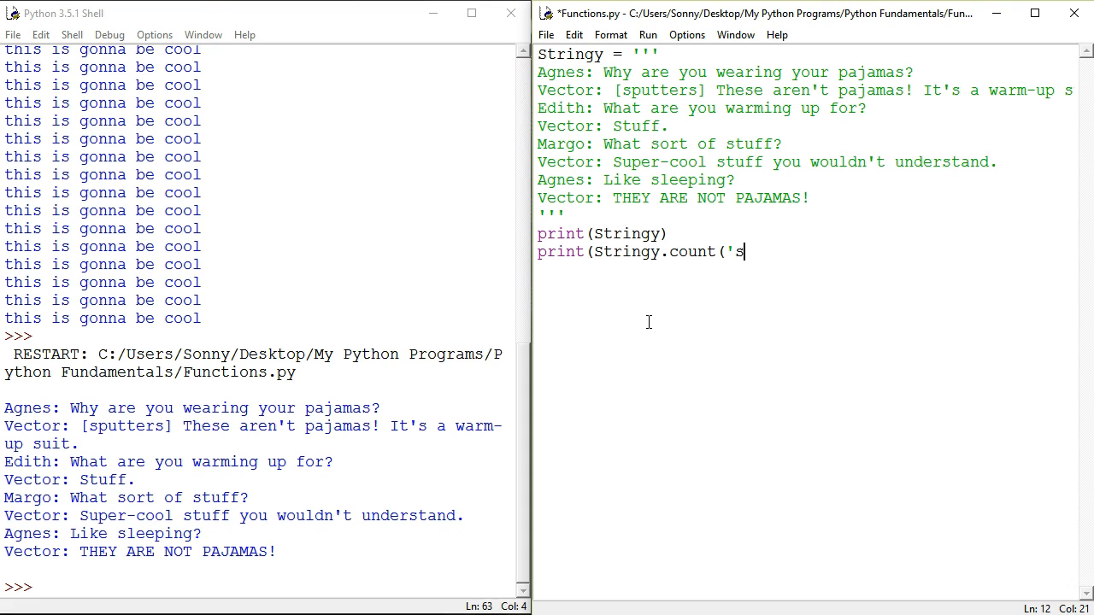
pyautogui.write('tuff')
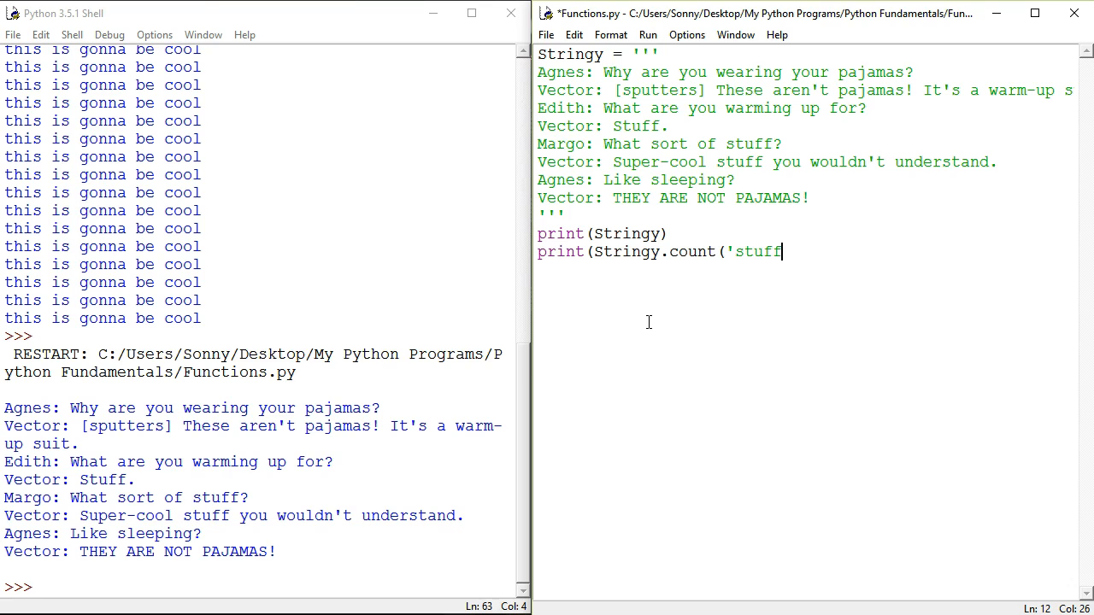
pyautogui.write("'")
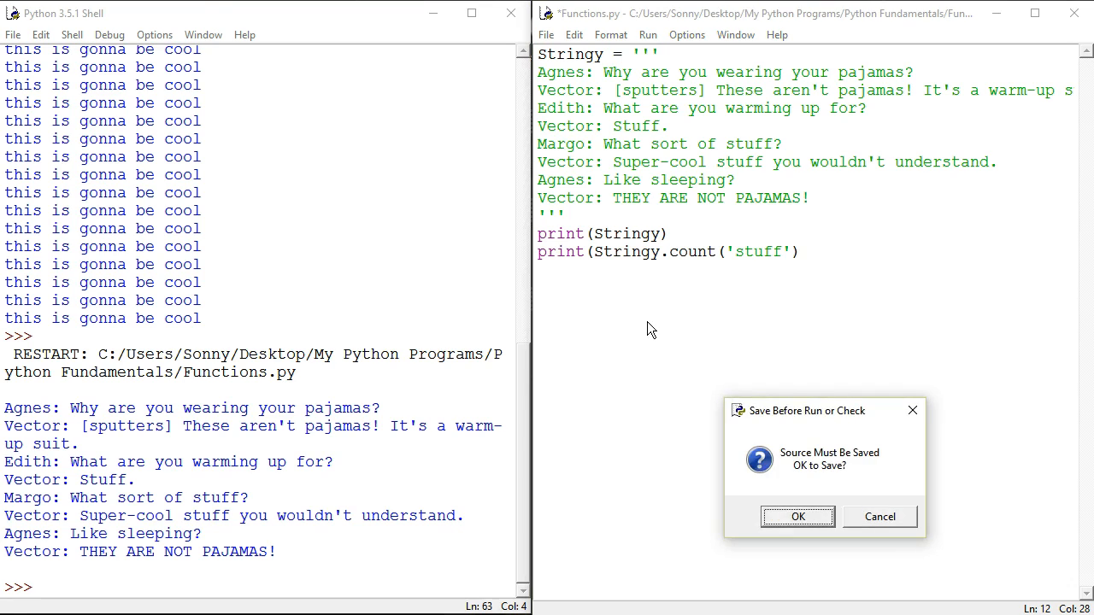
# Step: Save and rerun, checking the count 2 against 'stuff' in the dialogue
pyautogui.click(797, 516)
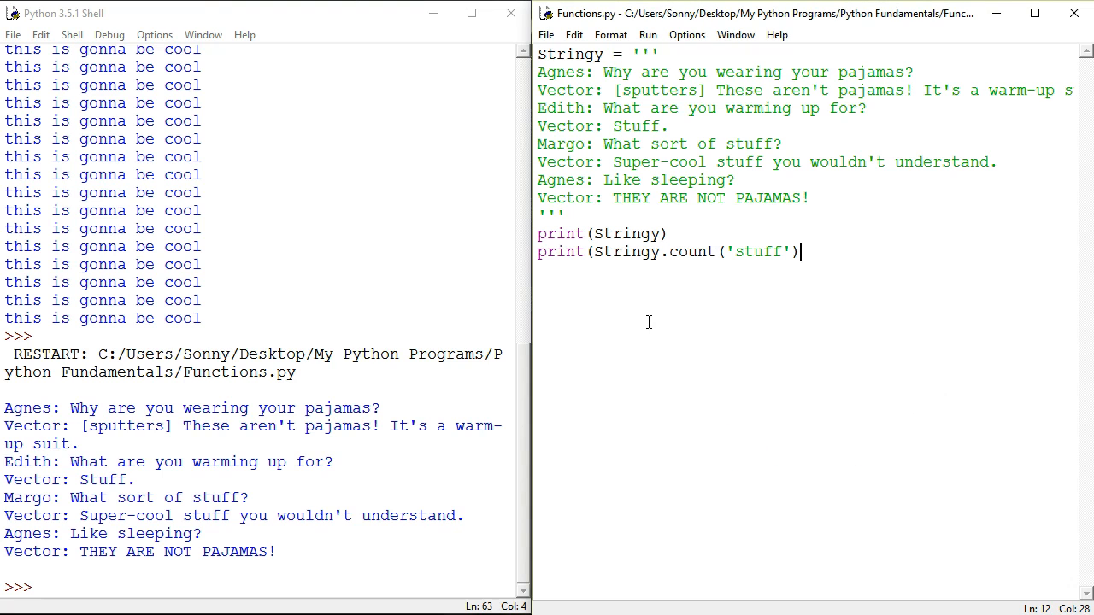
pyautogui.write(')')
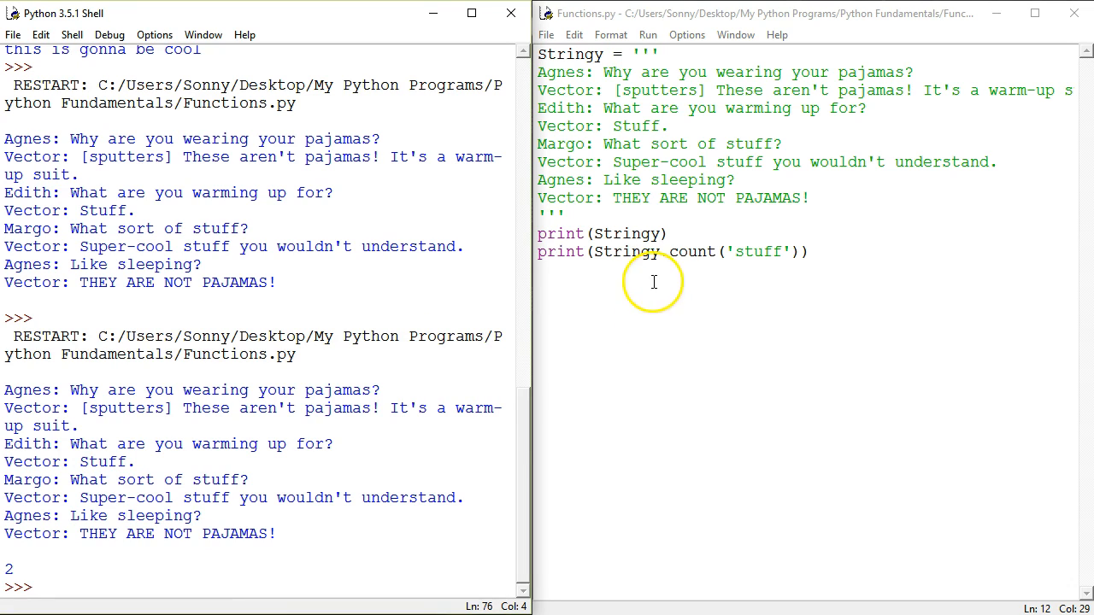
pyautogui.moveTo(778, 276)
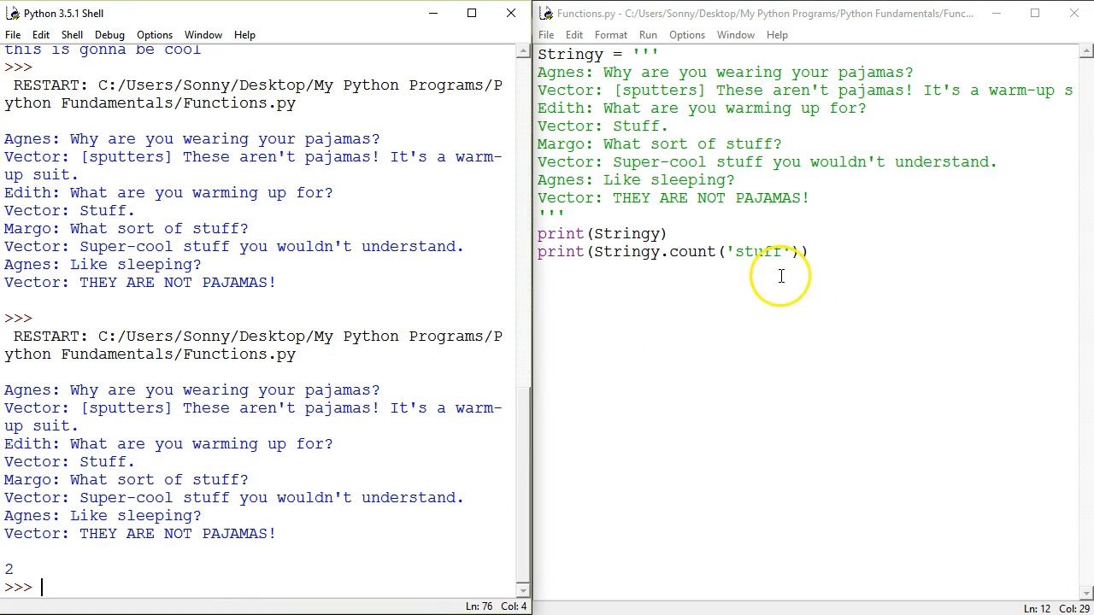
pyautogui.doubleClick(756, 251)
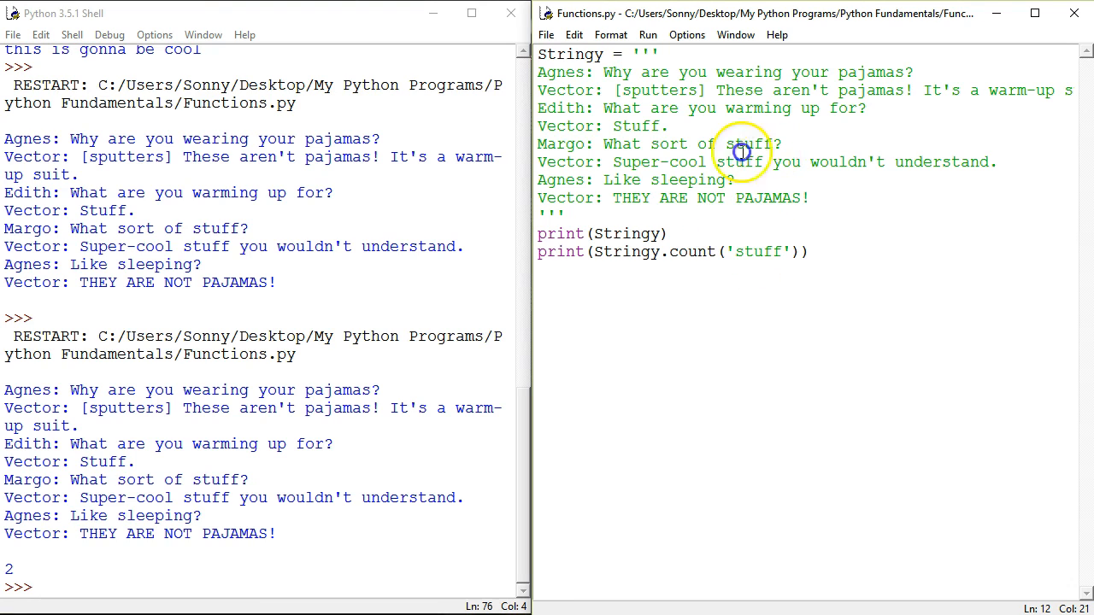
pyautogui.doubleClick(740, 162)
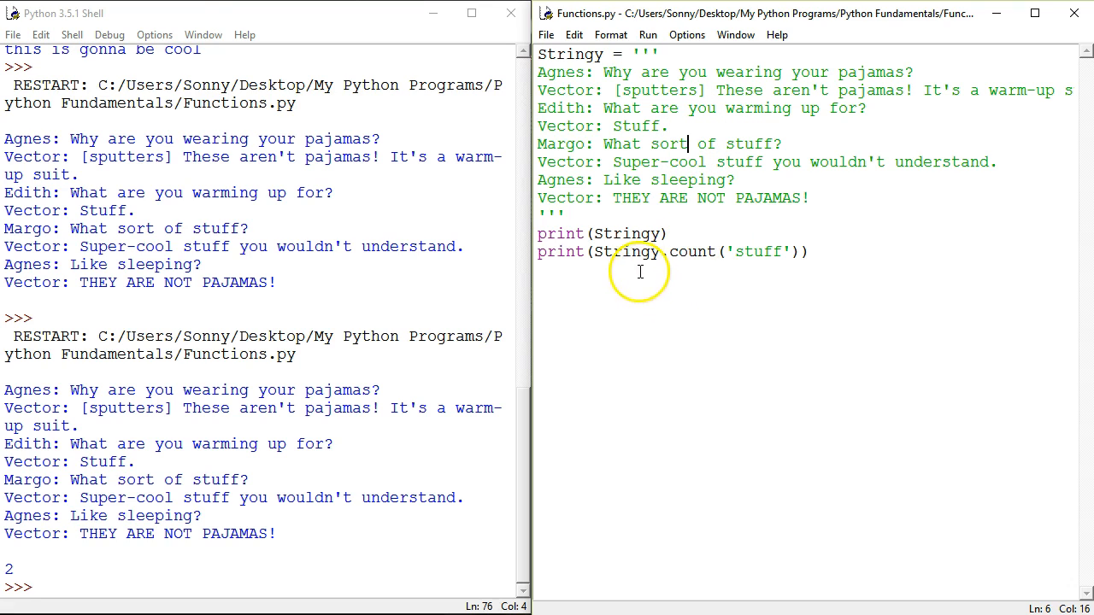
pyautogui.moveTo(676, 211)
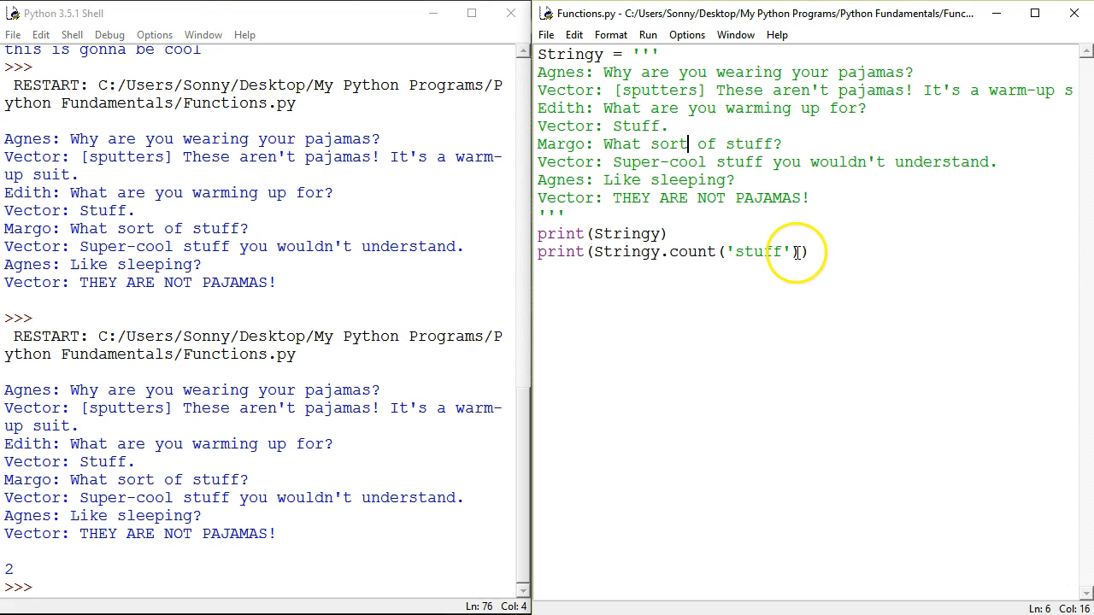
# Step: Get 2 from Stringy.count('pajamas') in the shell, then remove the script's count line
pyautogui.write('st')
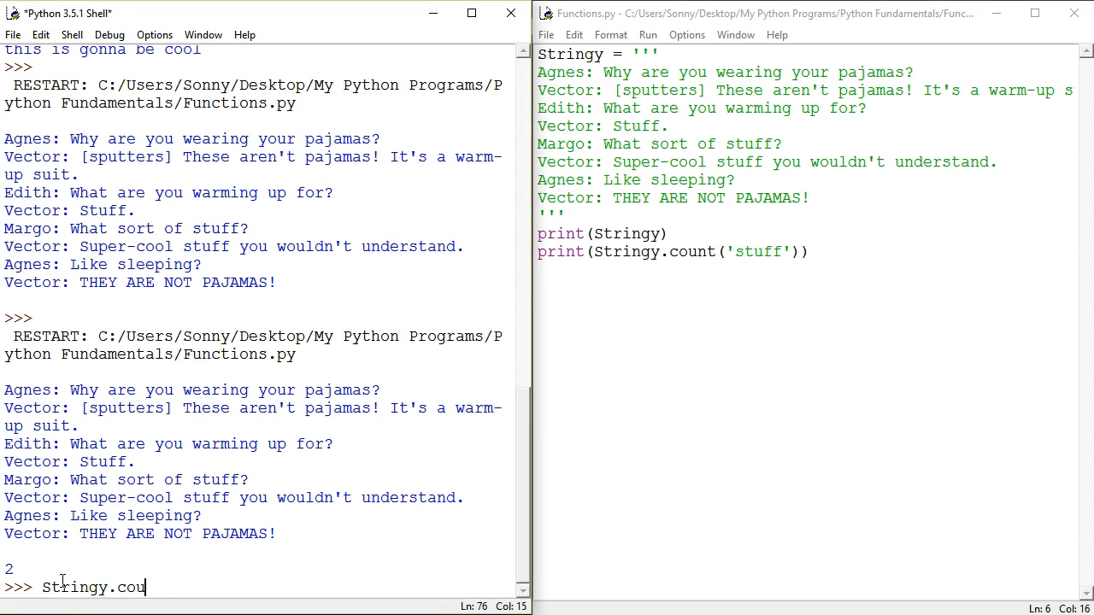
pyautogui.write('nt(')
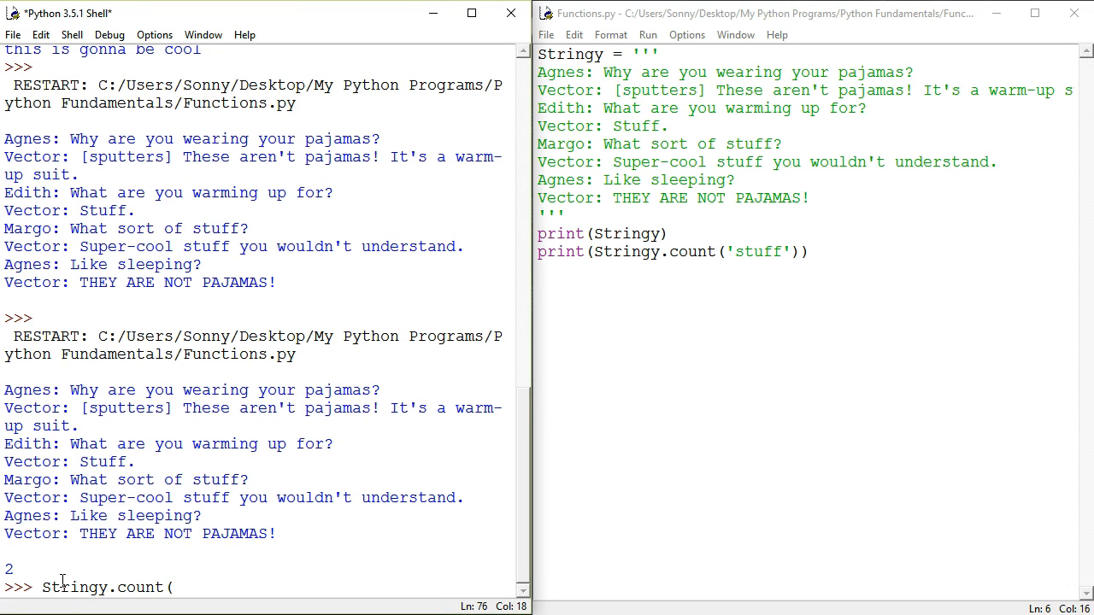
pyautogui.write("'pajamas")
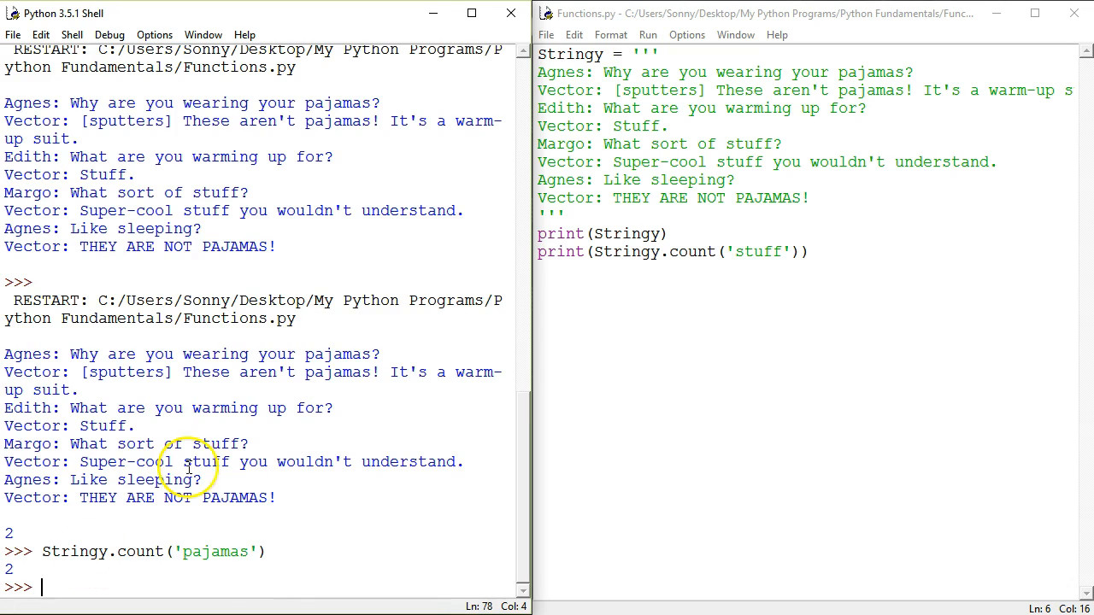
pyautogui.moveTo(795, 204)
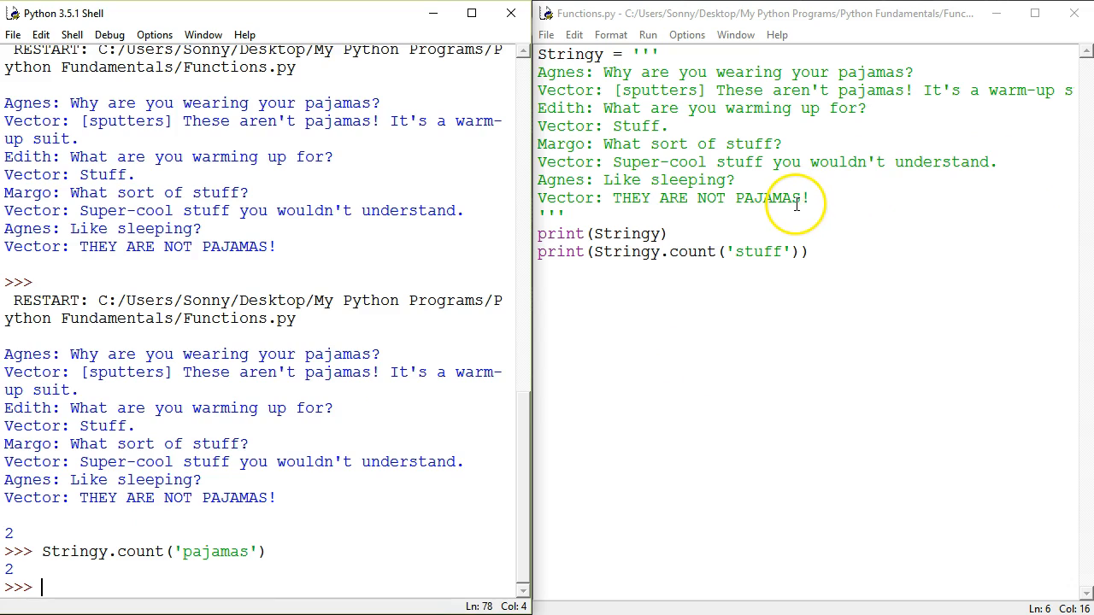
pyautogui.doubleClick(767, 197)
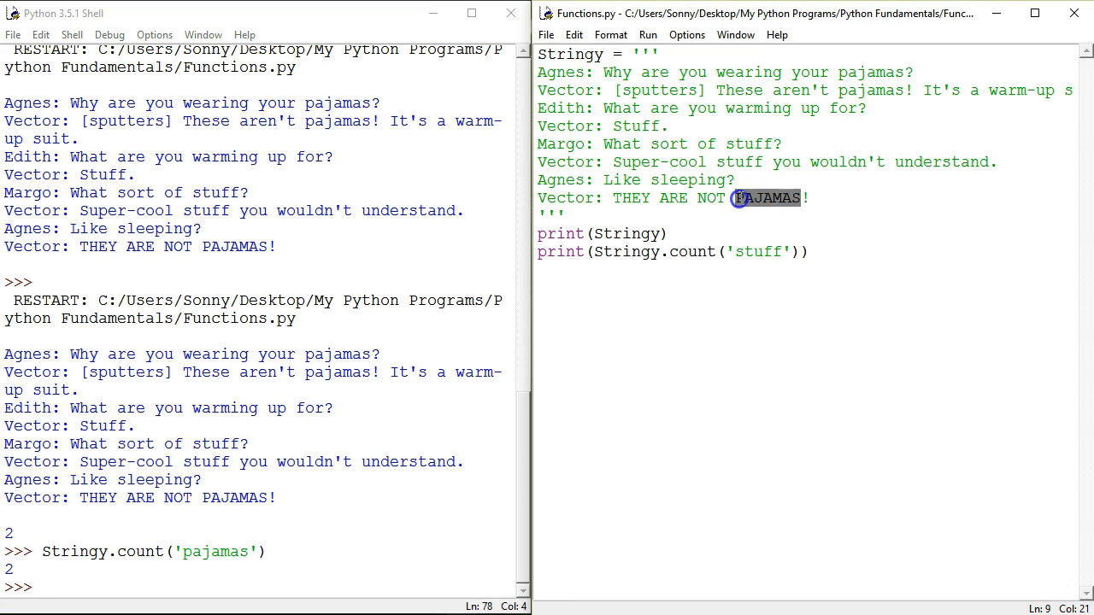
pyautogui.click(718, 270)
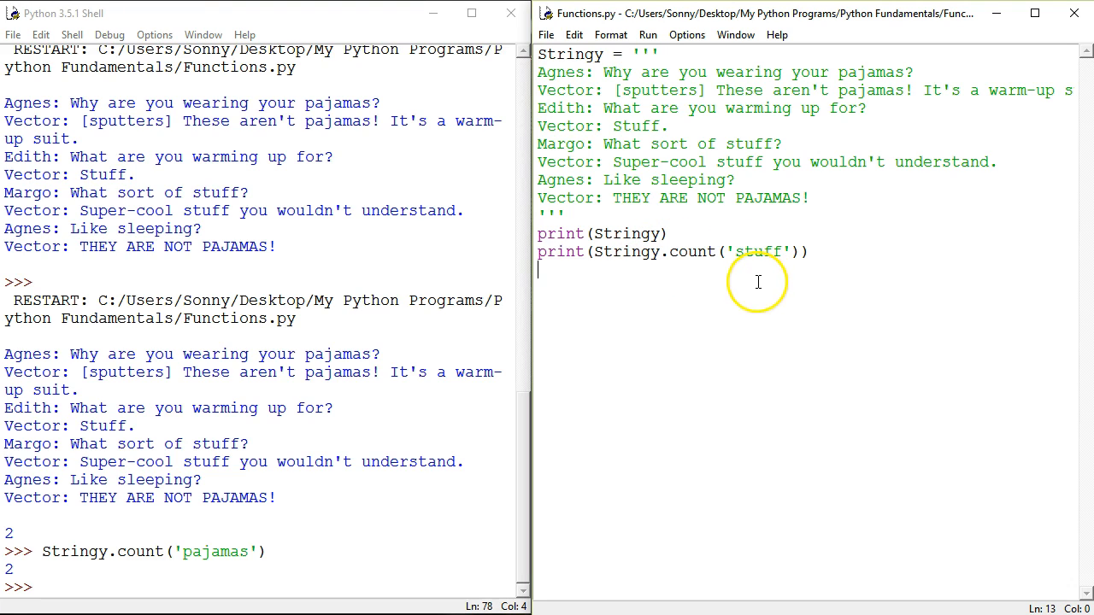
pyautogui.moveTo(823, 247)
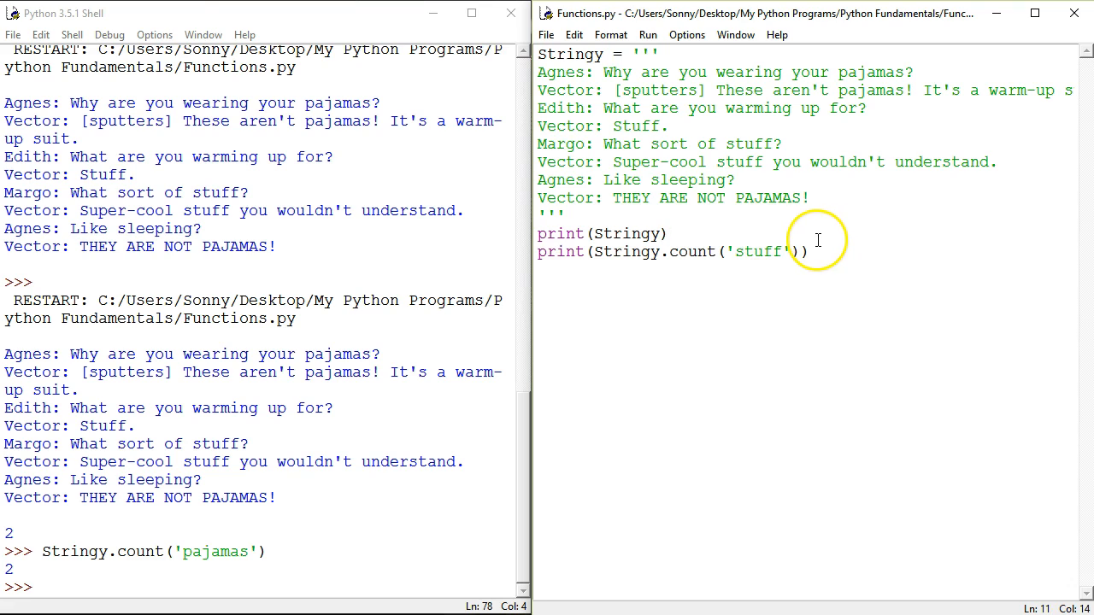
pyautogui.tripleClick(671, 251)
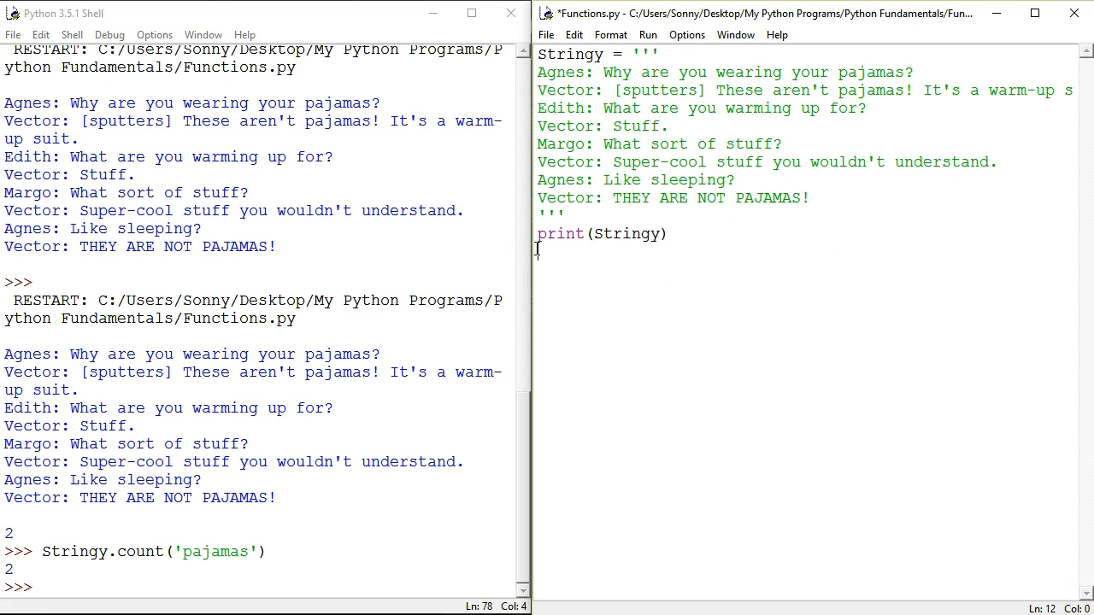
# Step: Define the header def countWord(word, st):
pyautogui.write('d')
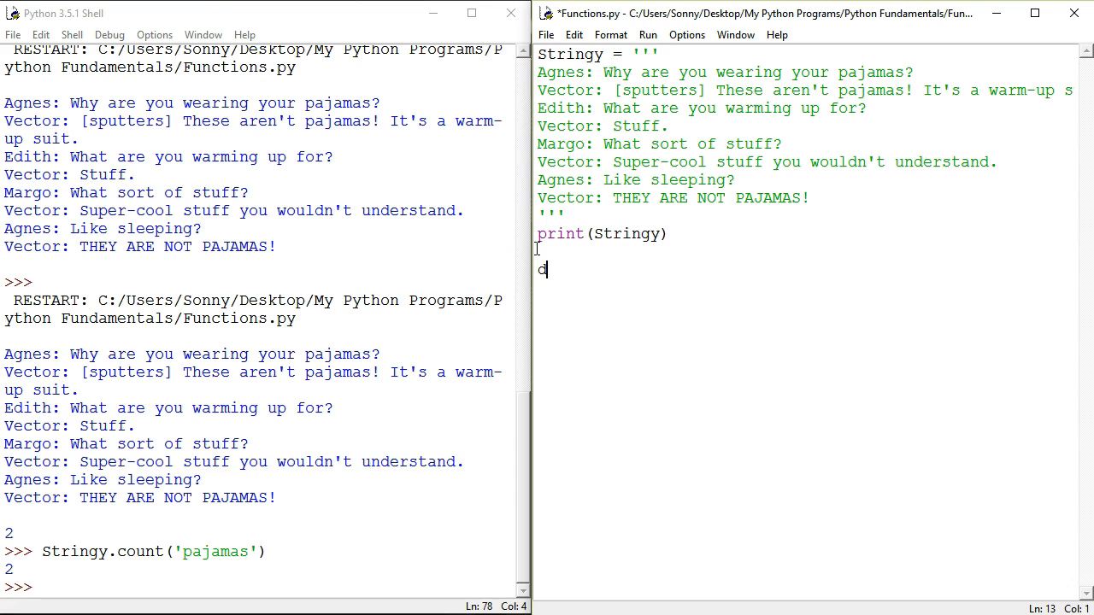
pyautogui.write('ef')
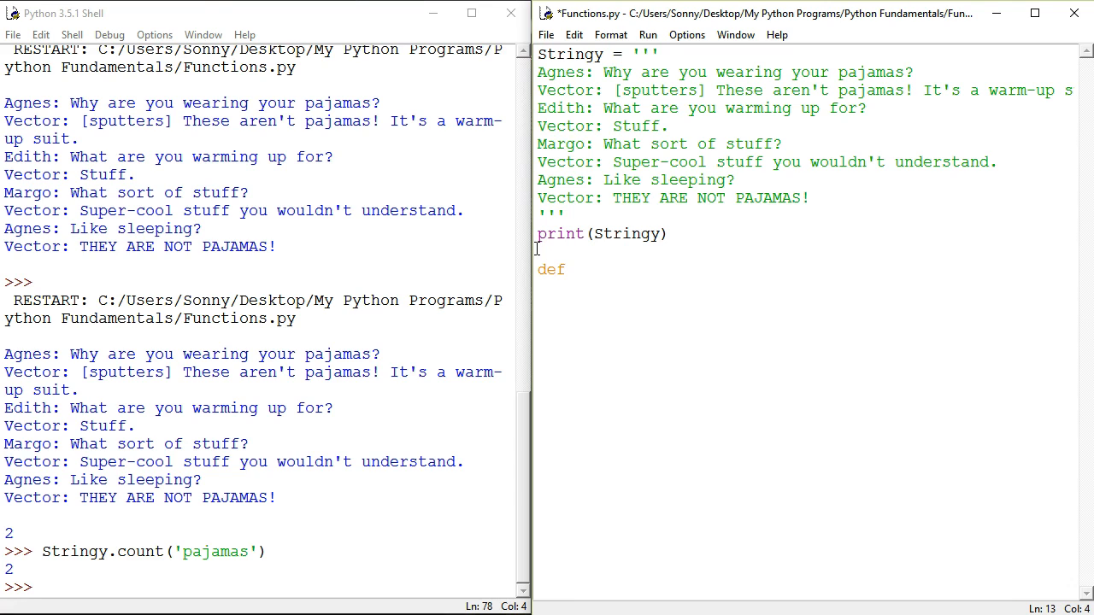
pyautogui.write('count')
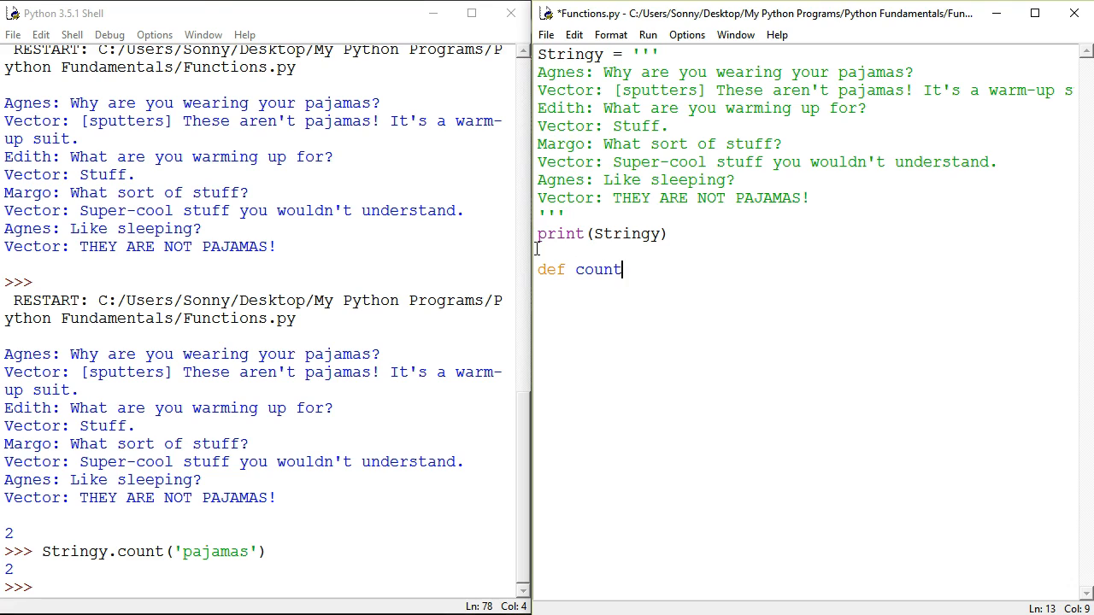
pyautogui.write('Word(')
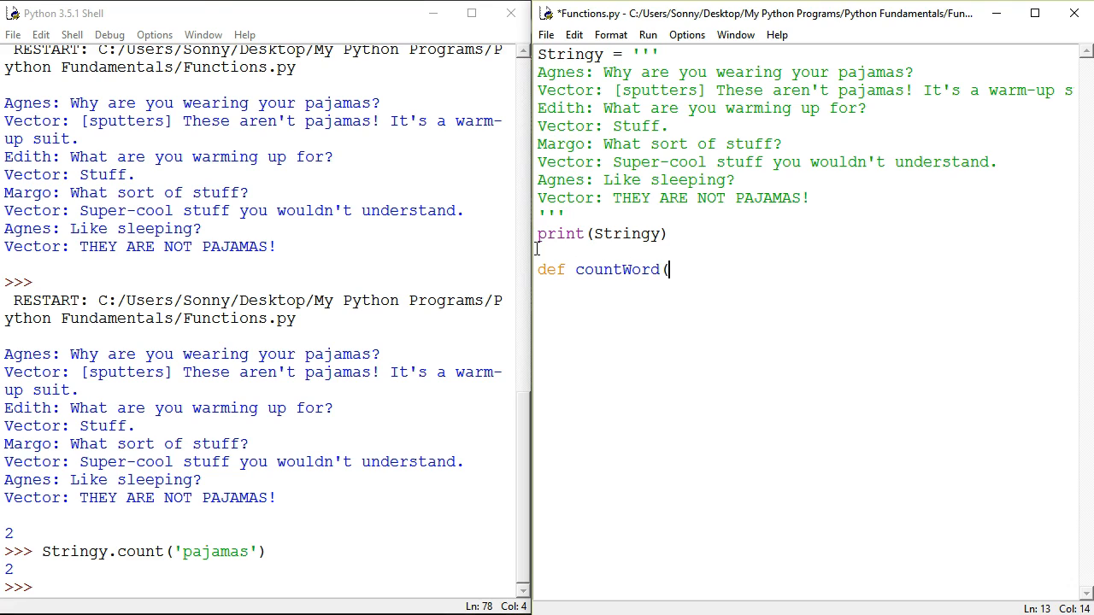
pyautogui.write('word):')
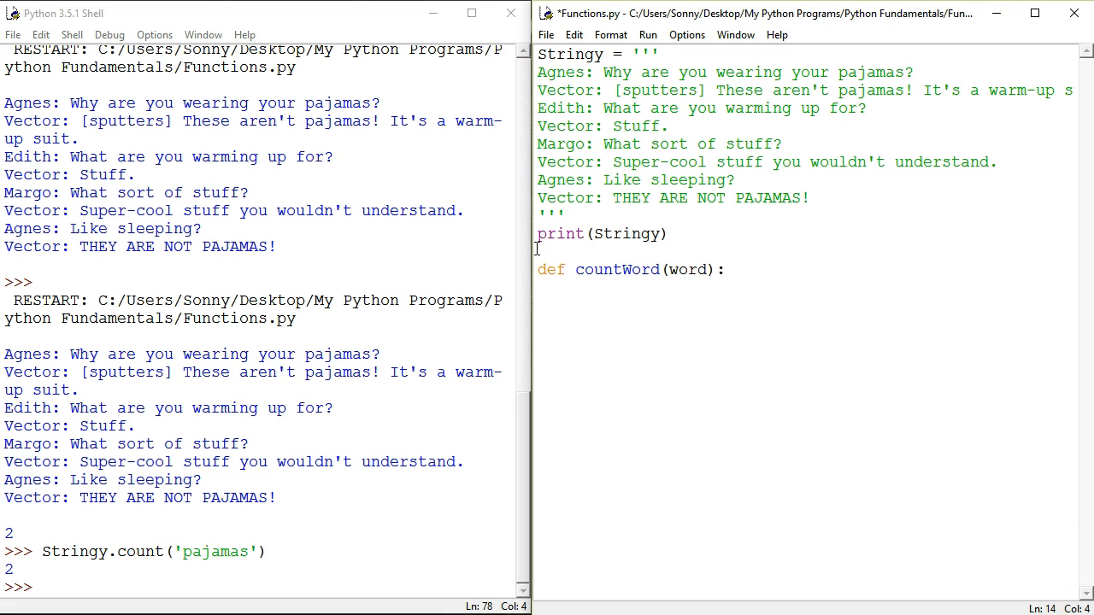
pyautogui.press('Return')
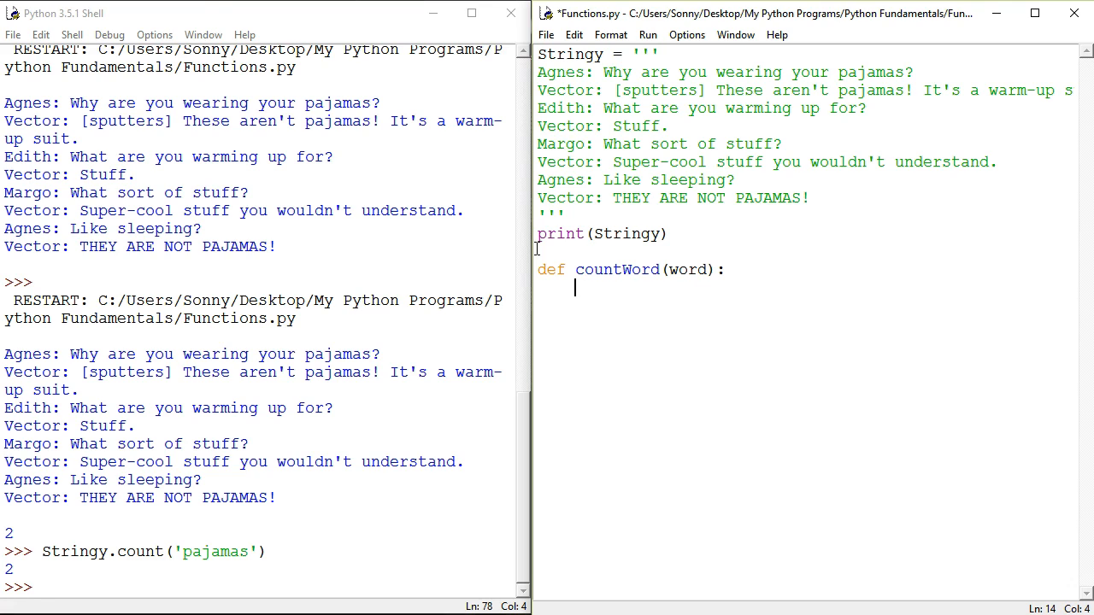
pyautogui.click(706, 270)
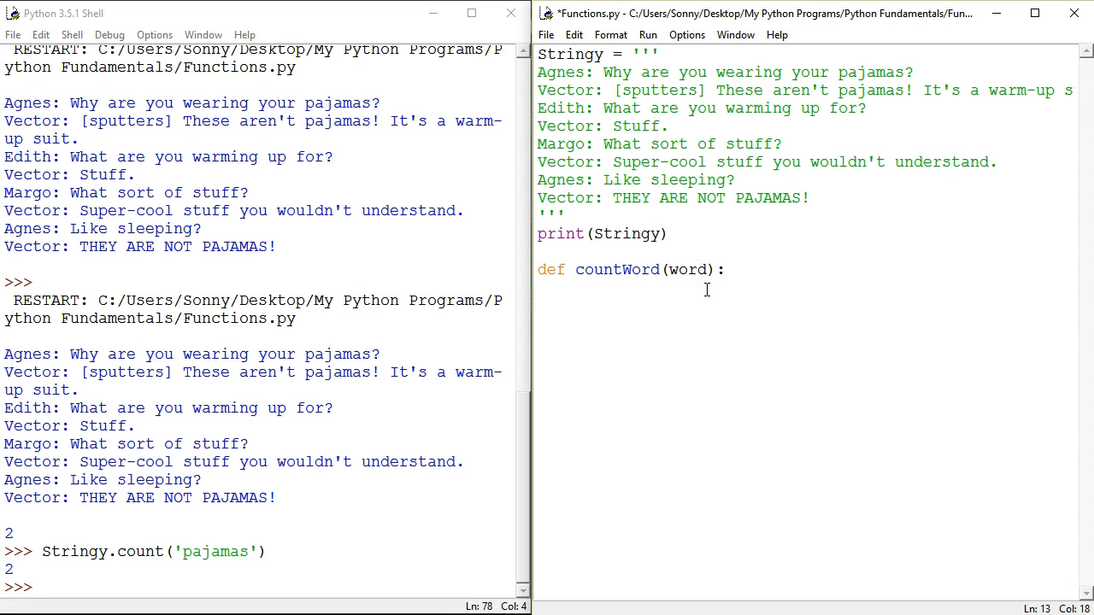
pyautogui.write(',st')
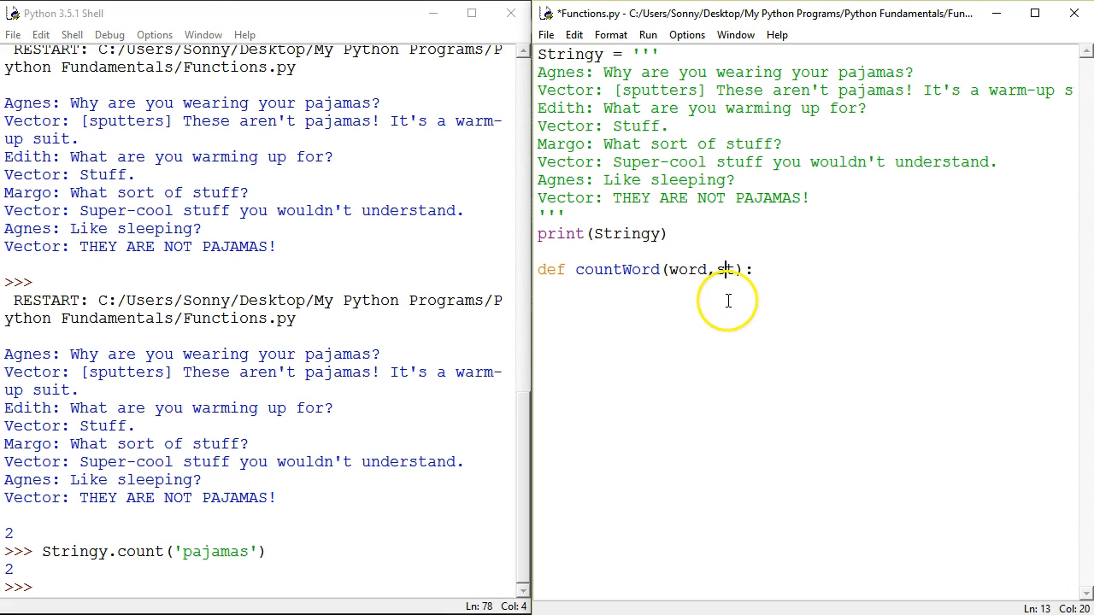
pyautogui.press('Return')
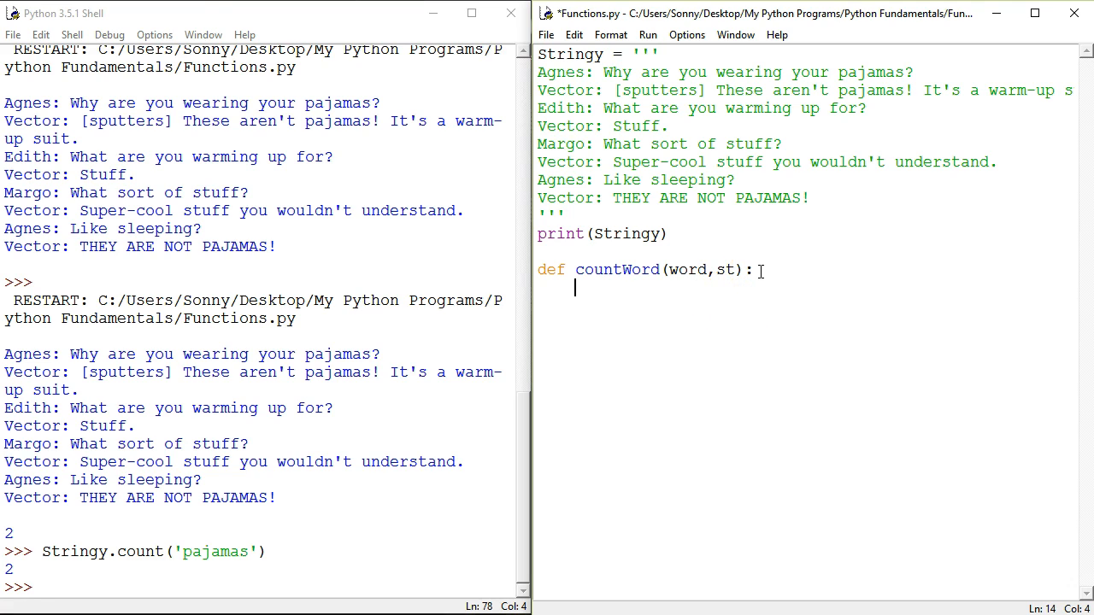
# Step: Add st = st.lower() as the first body line
pyautogui.write('st')
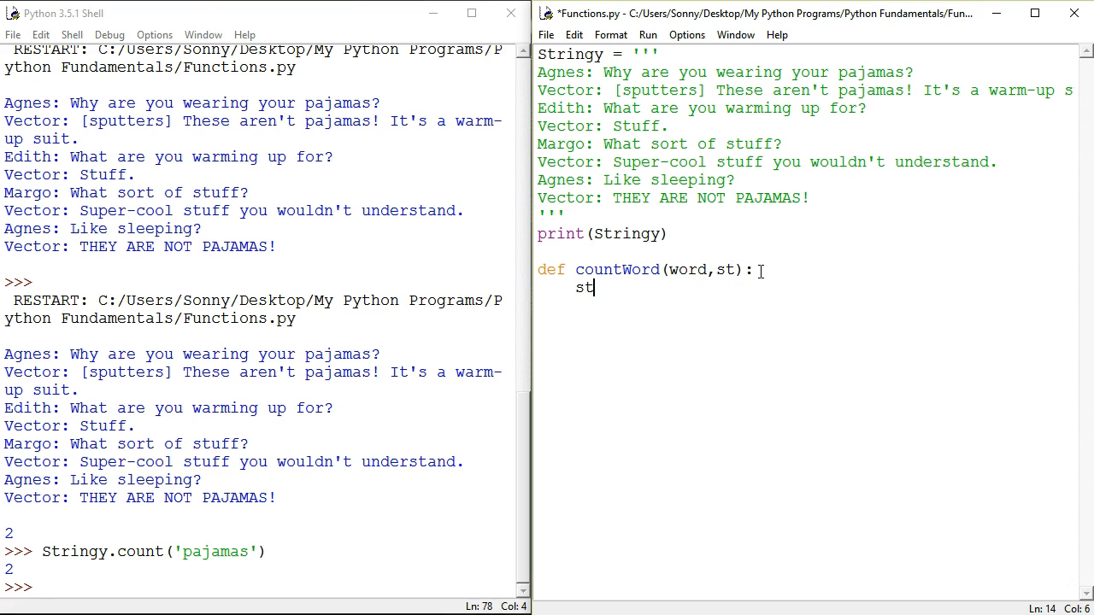
pyautogui.write('=')
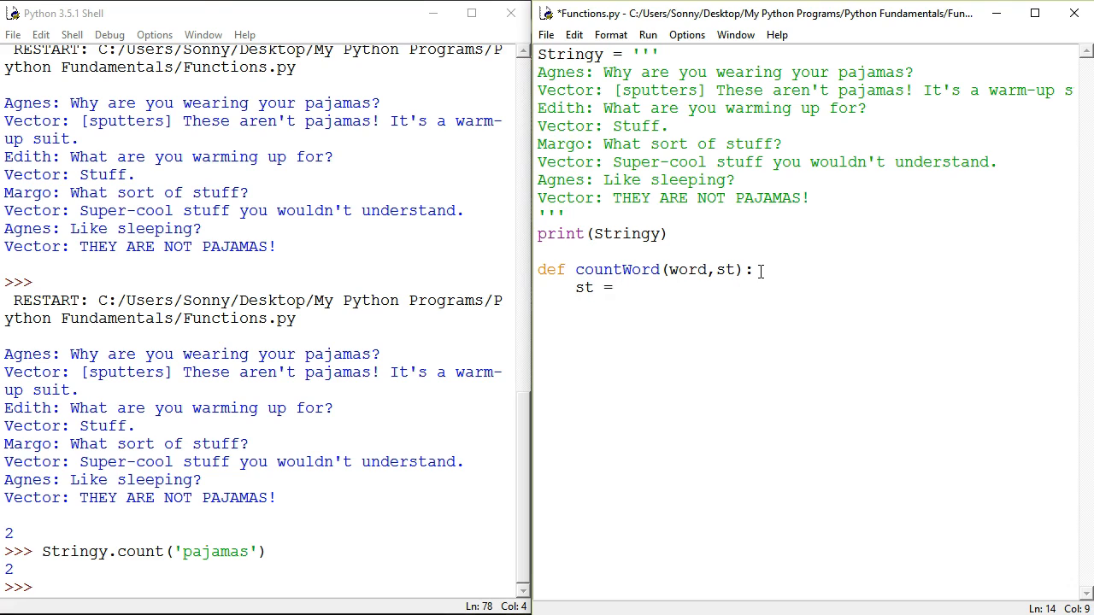
pyautogui.write('st.')
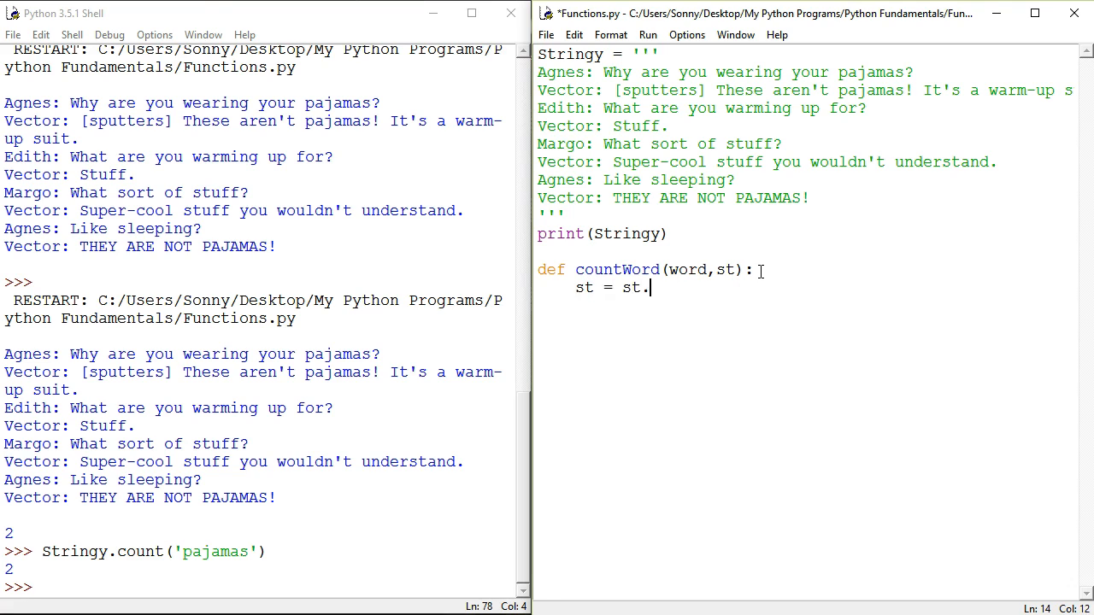
pyautogui.write('lower')
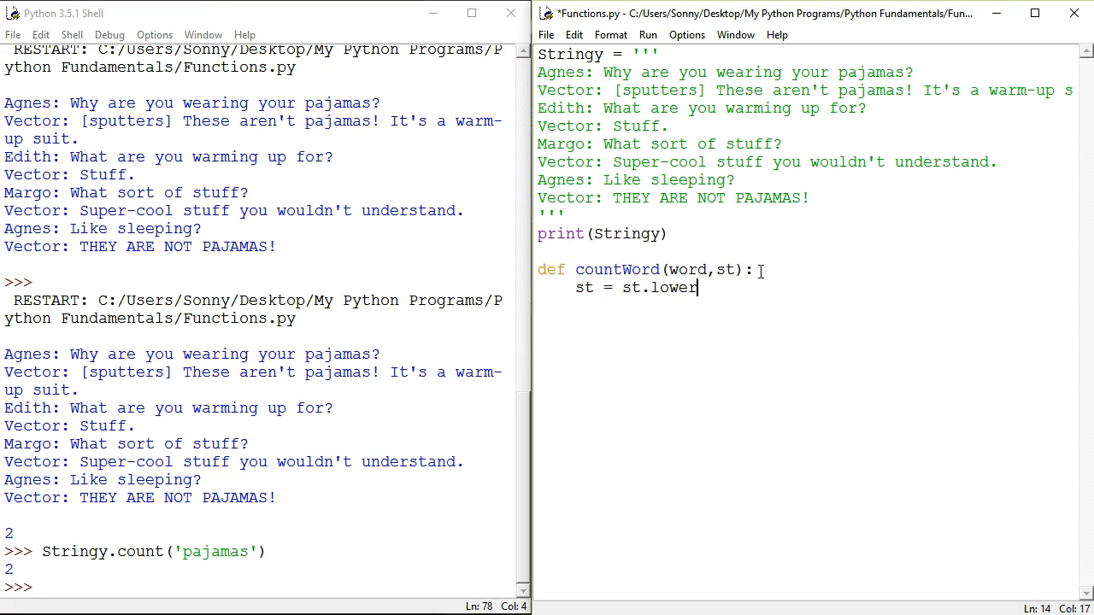
pyautogui.write('()')
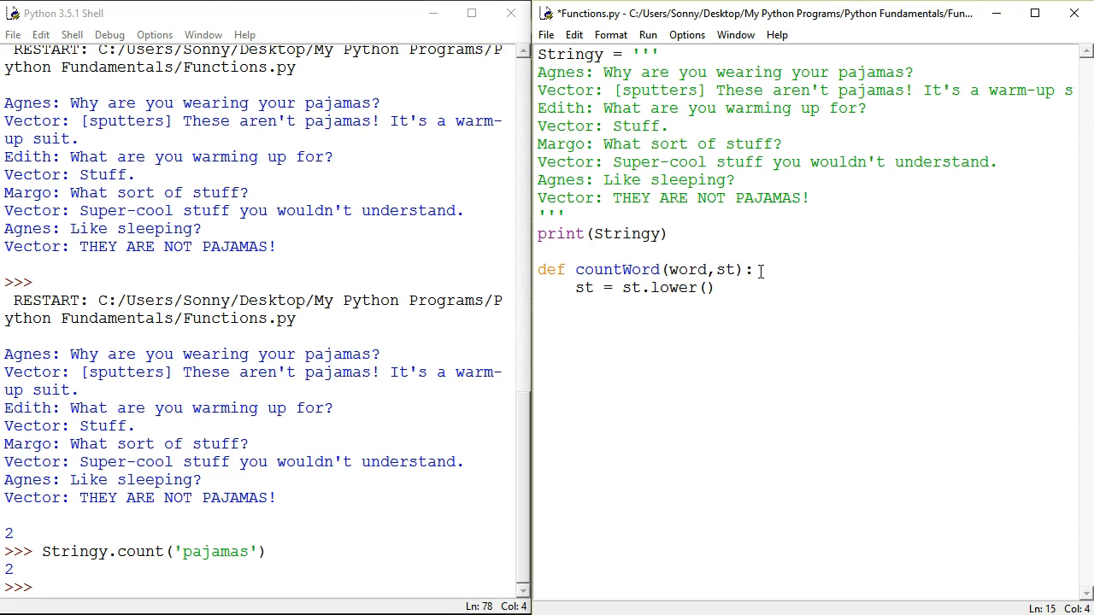
# Step: Add return st.count(word) as the function's result
pyautogui.write('st')
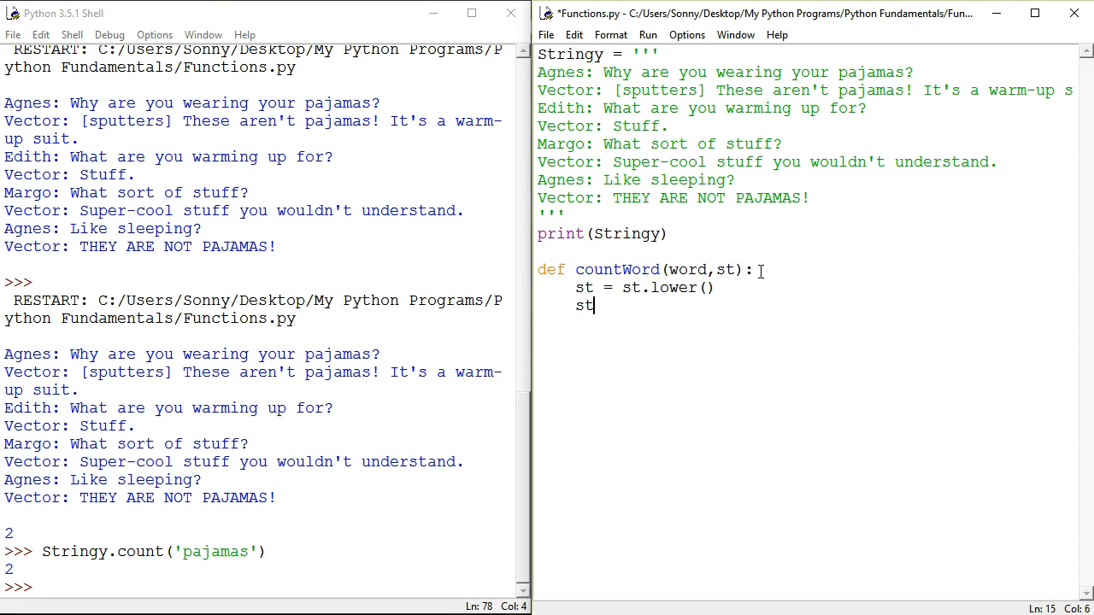
pyautogui.press('Backspace')
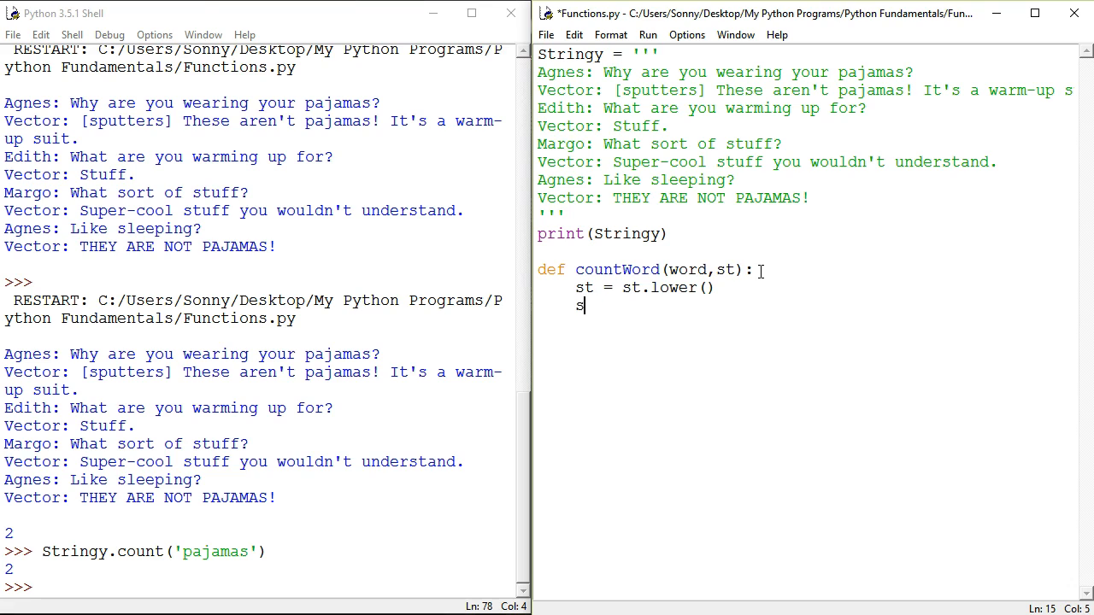
pyautogui.write('t.count')
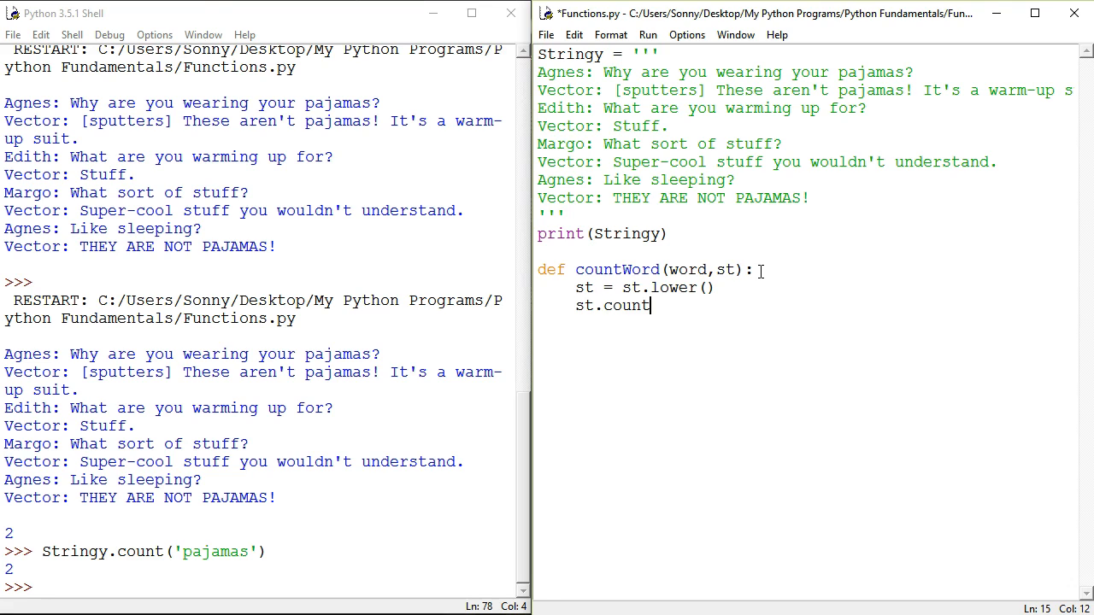
pyautogui.write('(')
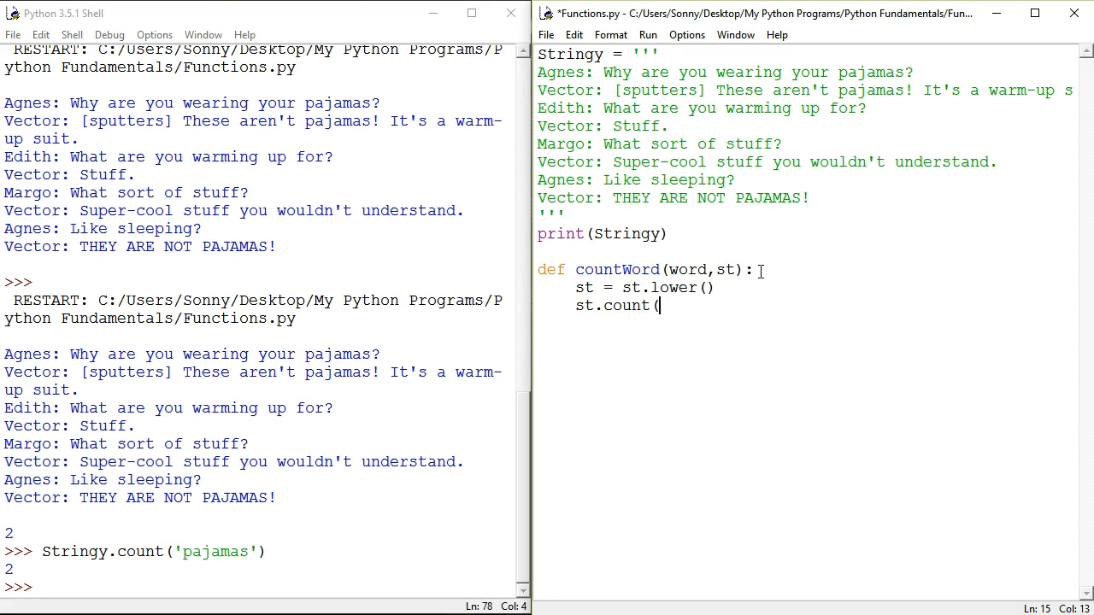
pyautogui.write('w')
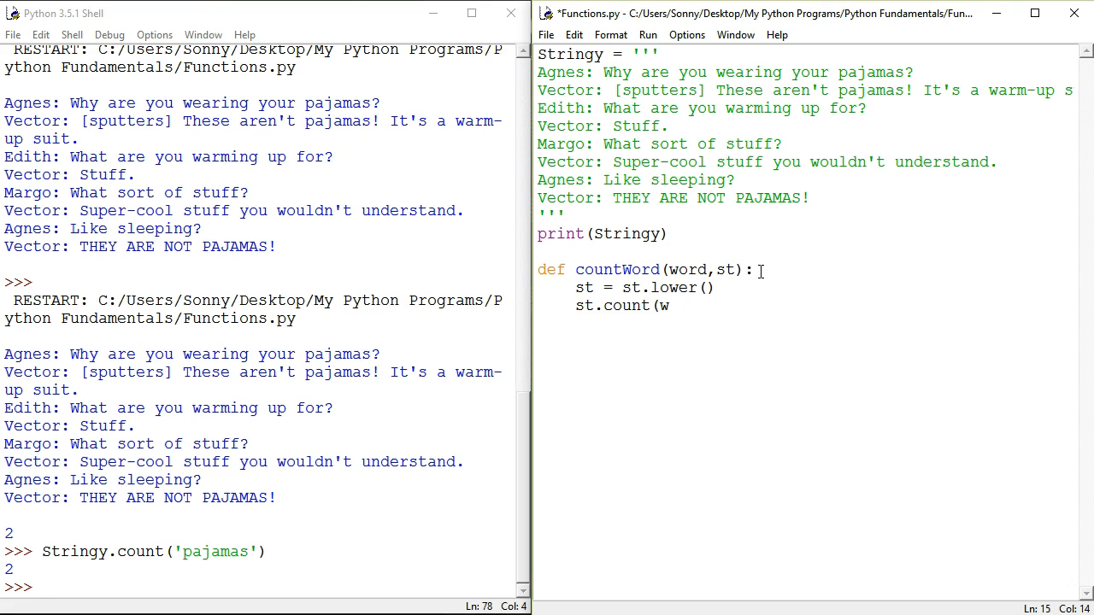
pyautogui.write('ord)')
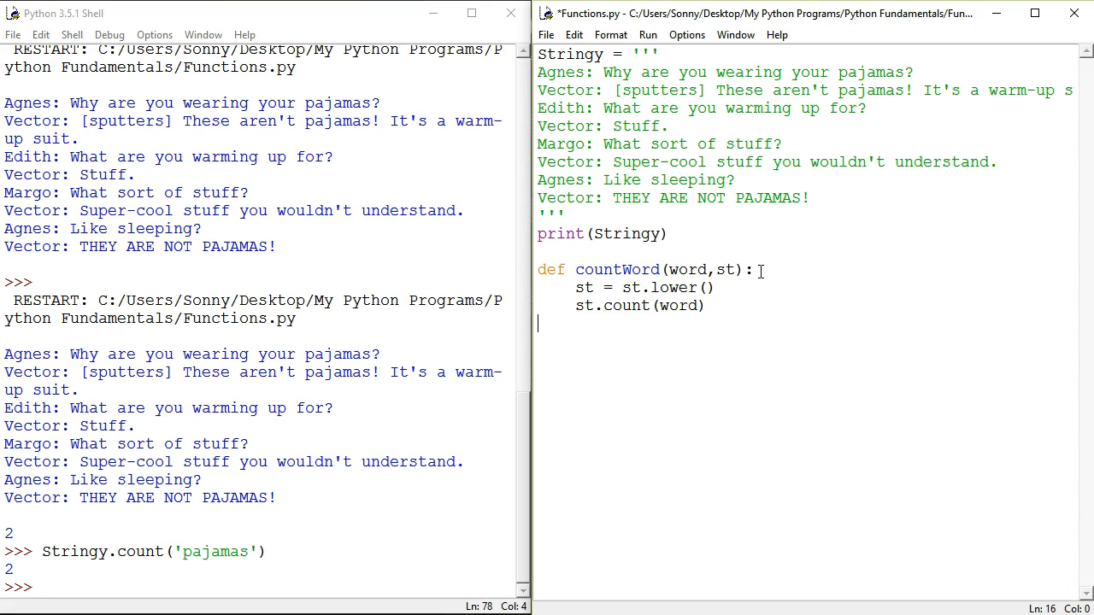
pyautogui.click(706, 306)
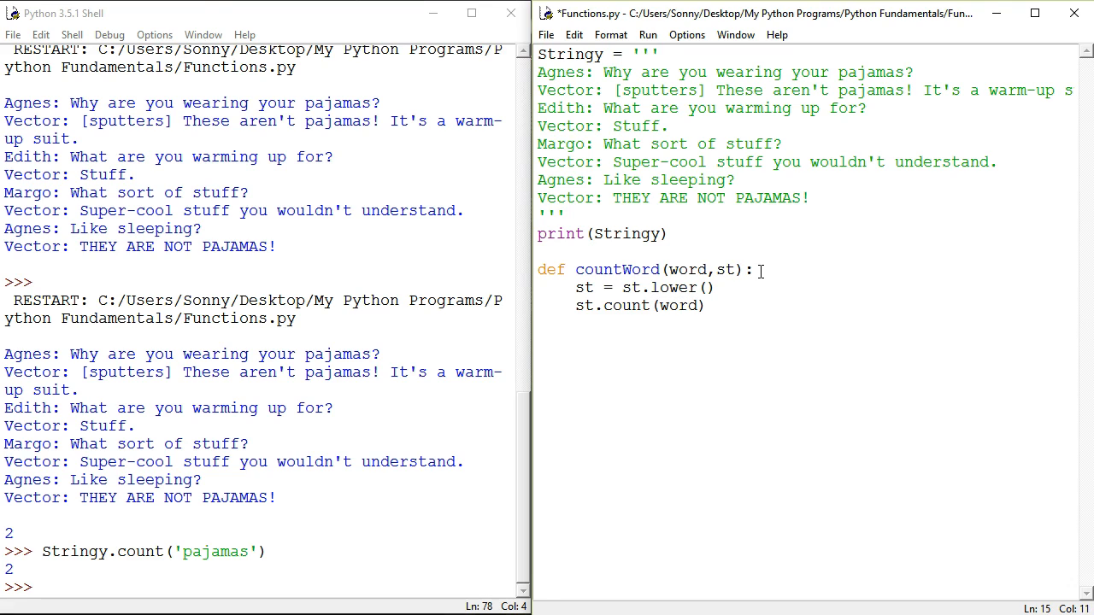
pyautogui.write('r')
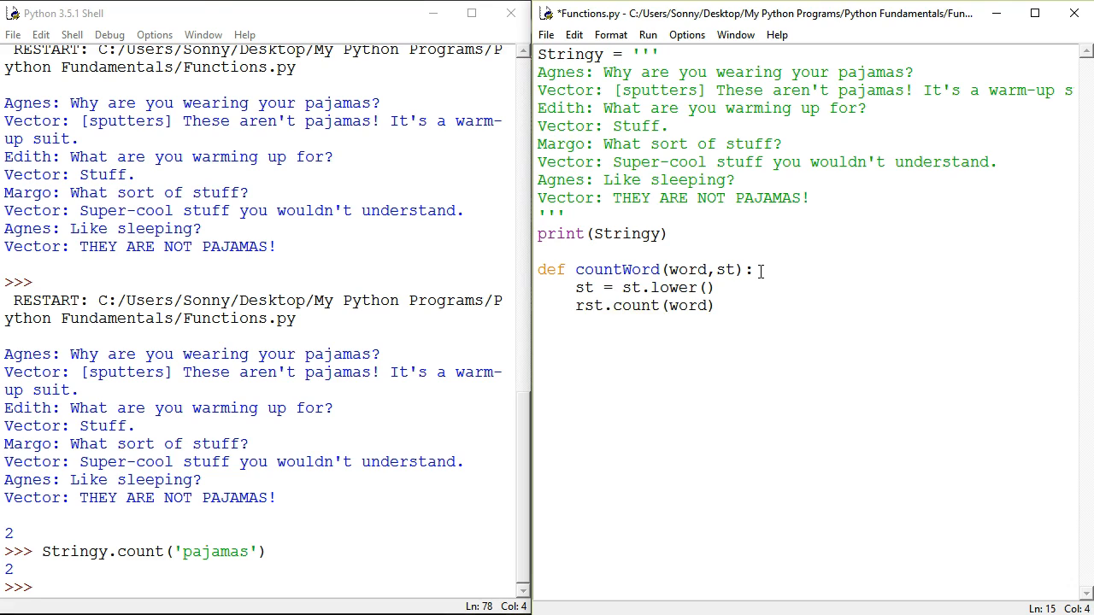
pyautogui.write('retu')
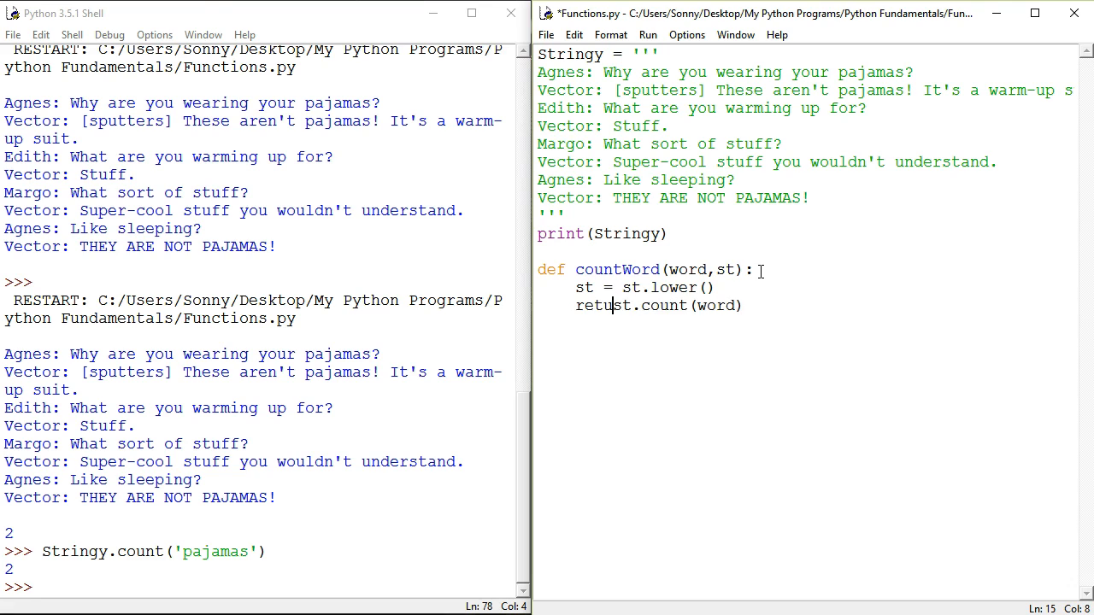
pyautogui.write('rn')
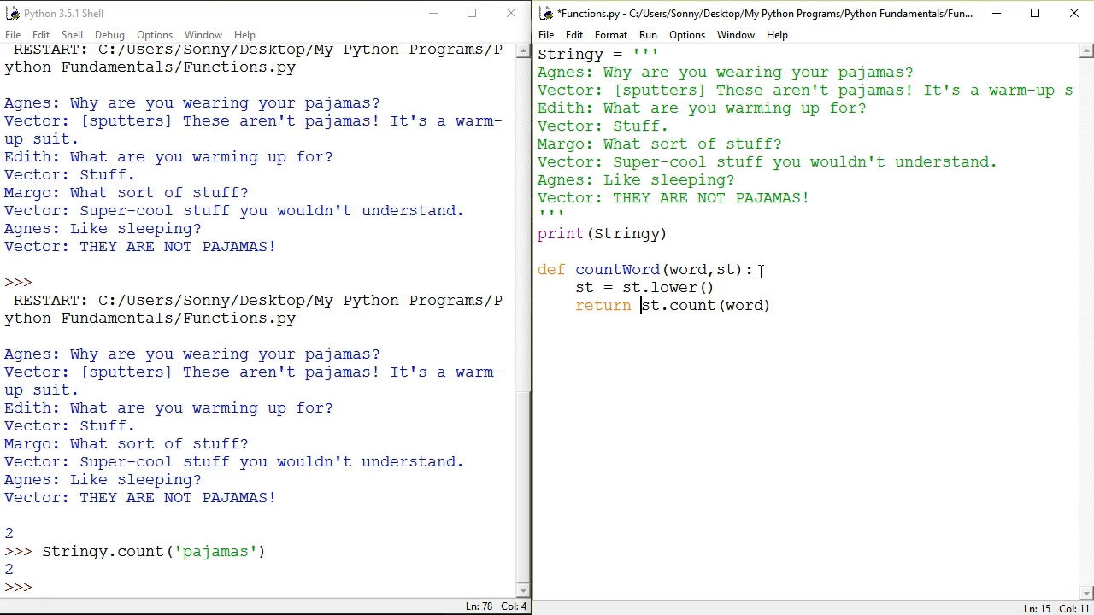
pyautogui.moveTo(752, 306)
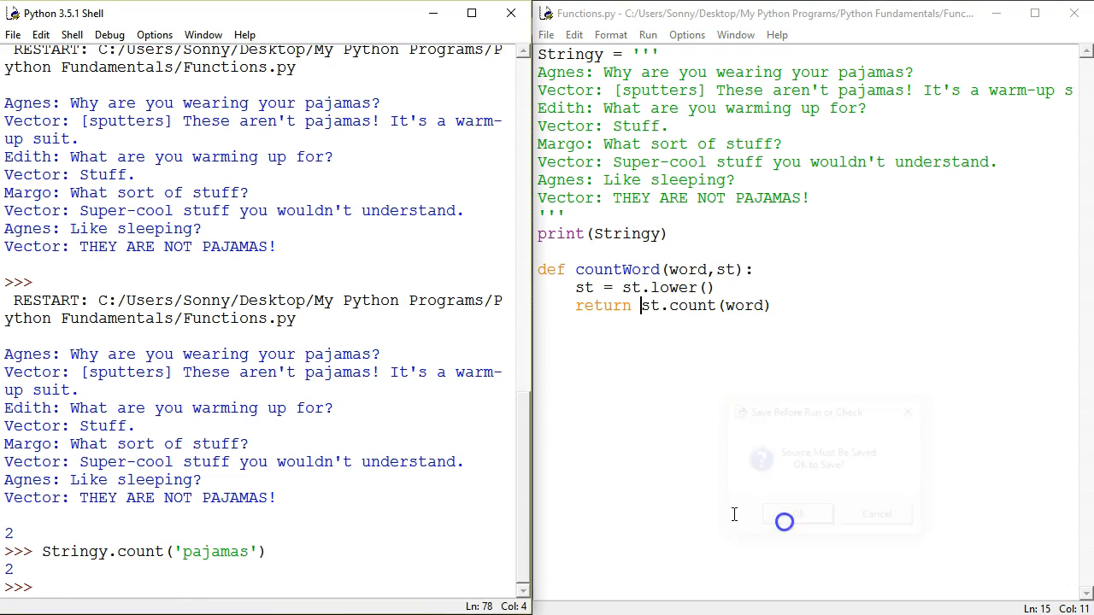
# Step: Confirm the save to rerun the script, then evaluate countWord('pajamas',Stringy) in the shell, getting 3
pyautogui.click(796, 514)
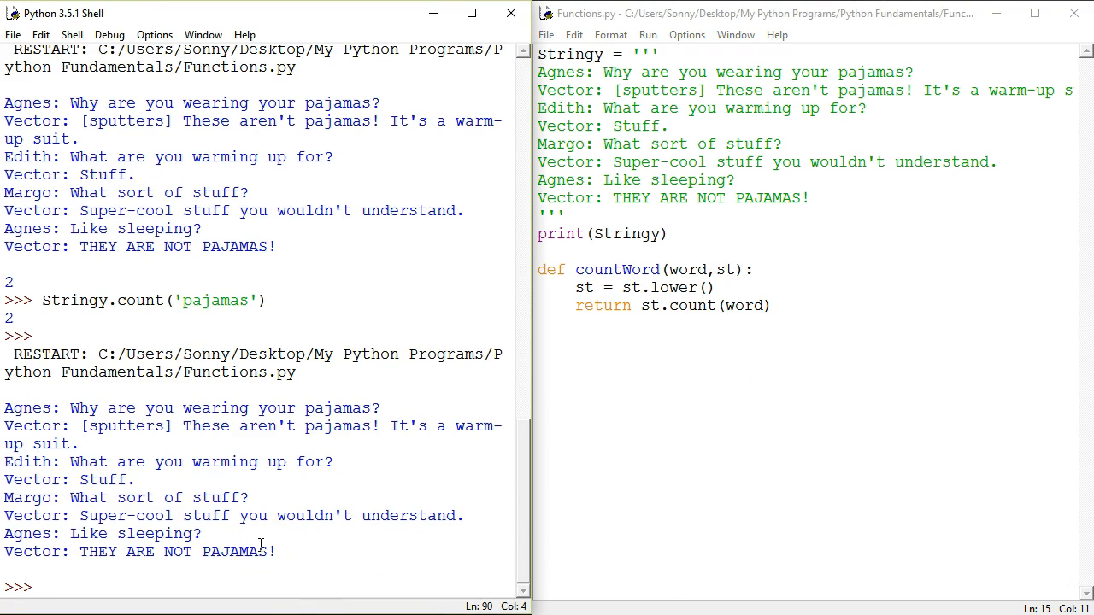
pyautogui.write('countWo')
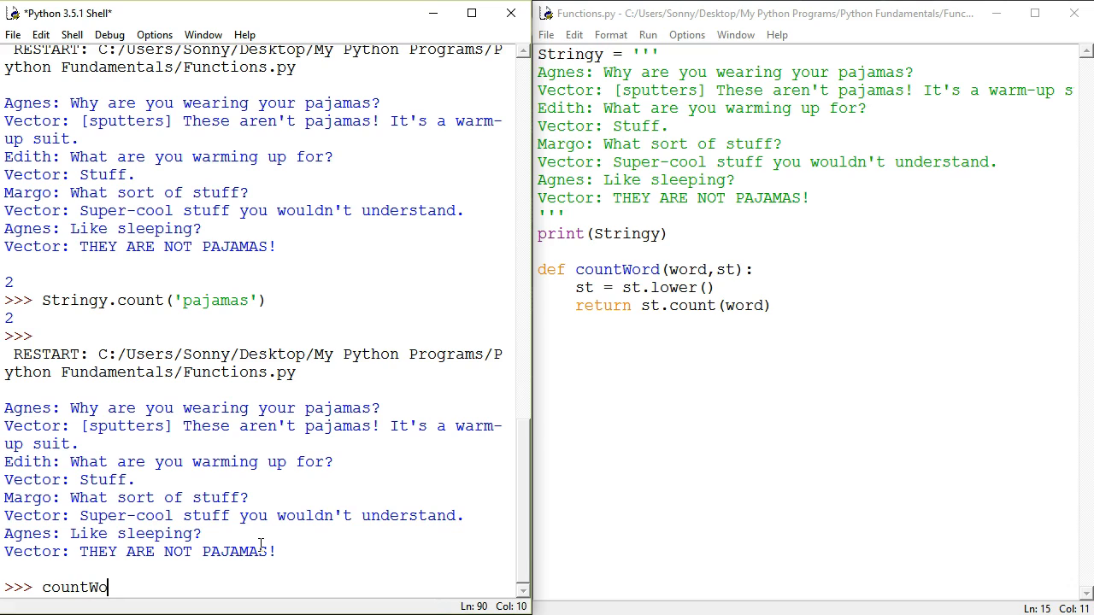
pyautogui.write('rd(')
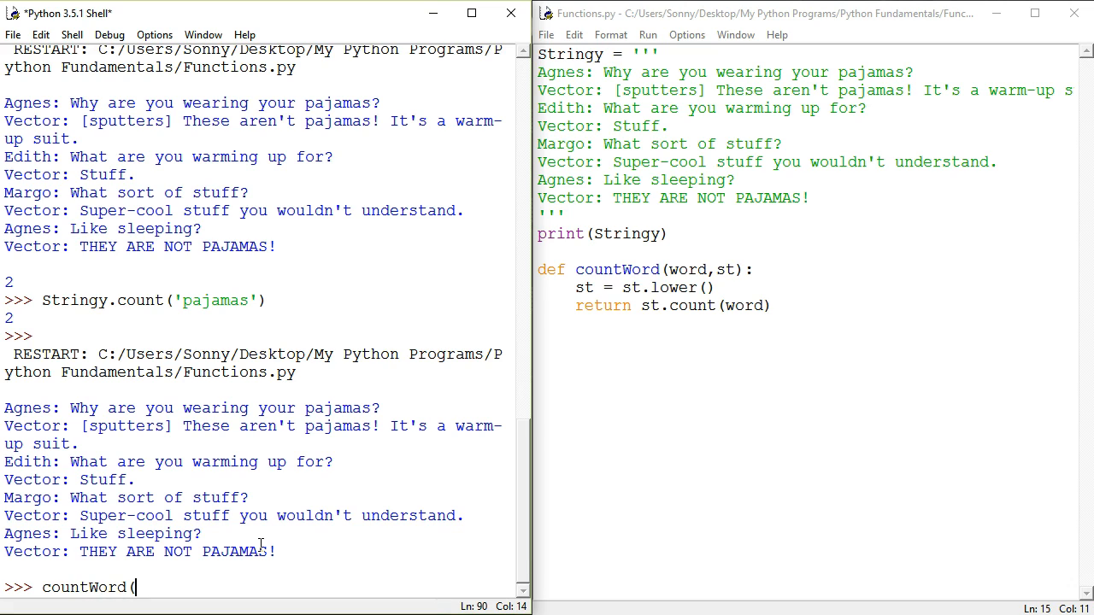
pyautogui.write("'p")
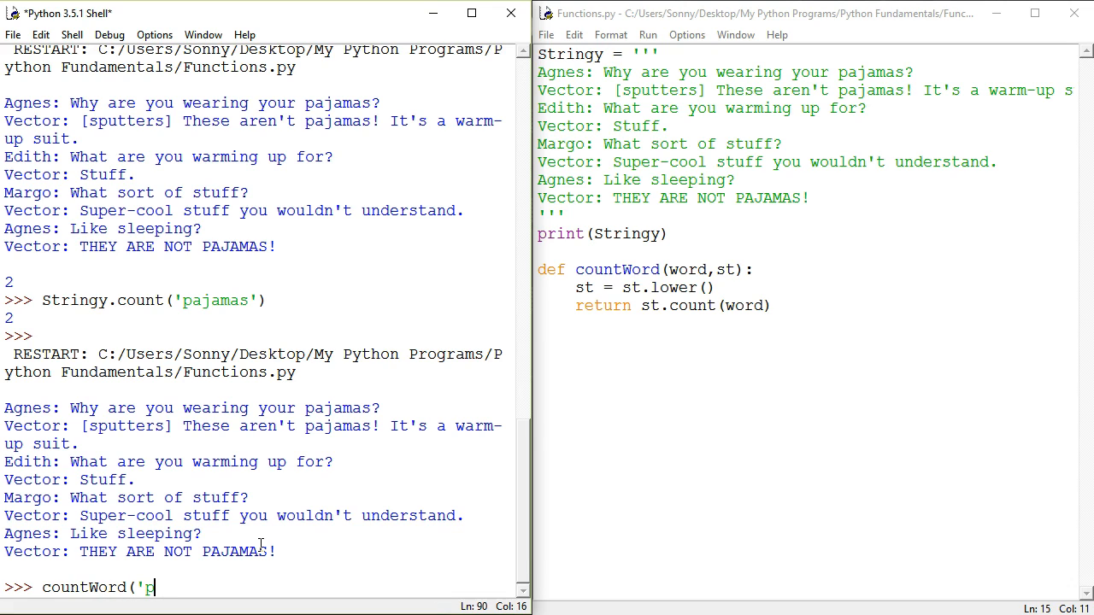
pyautogui.write('r')
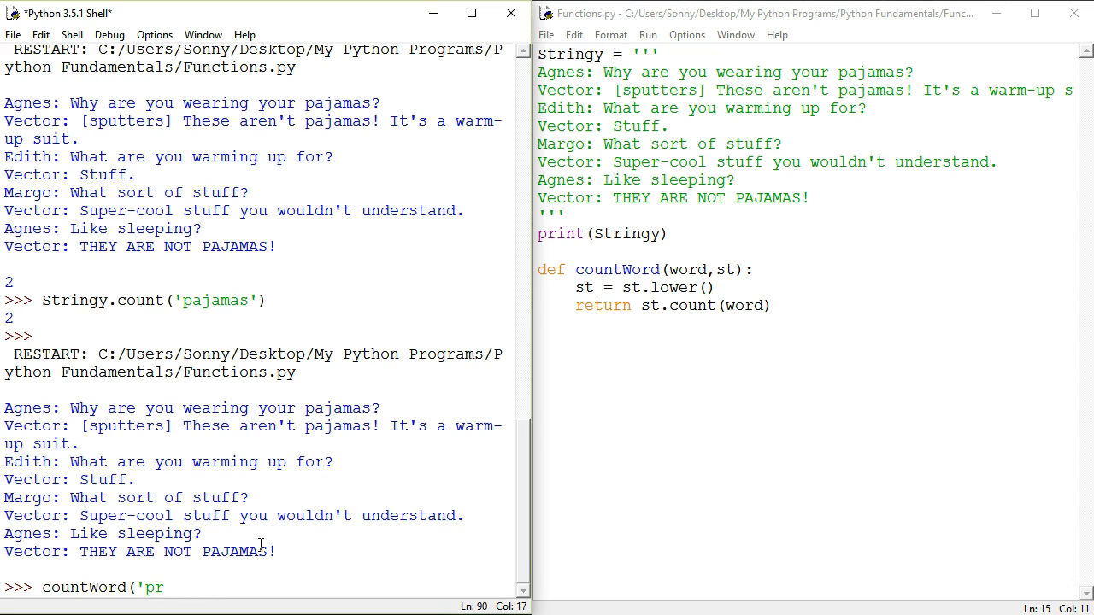
pyautogui.write('ajamas')
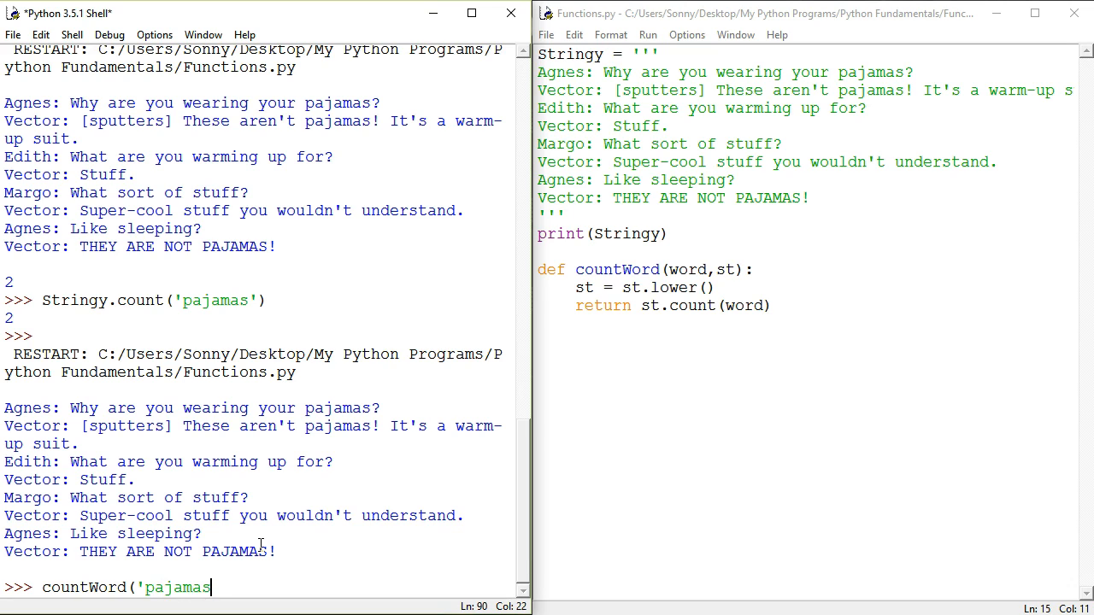
pyautogui.write(',')
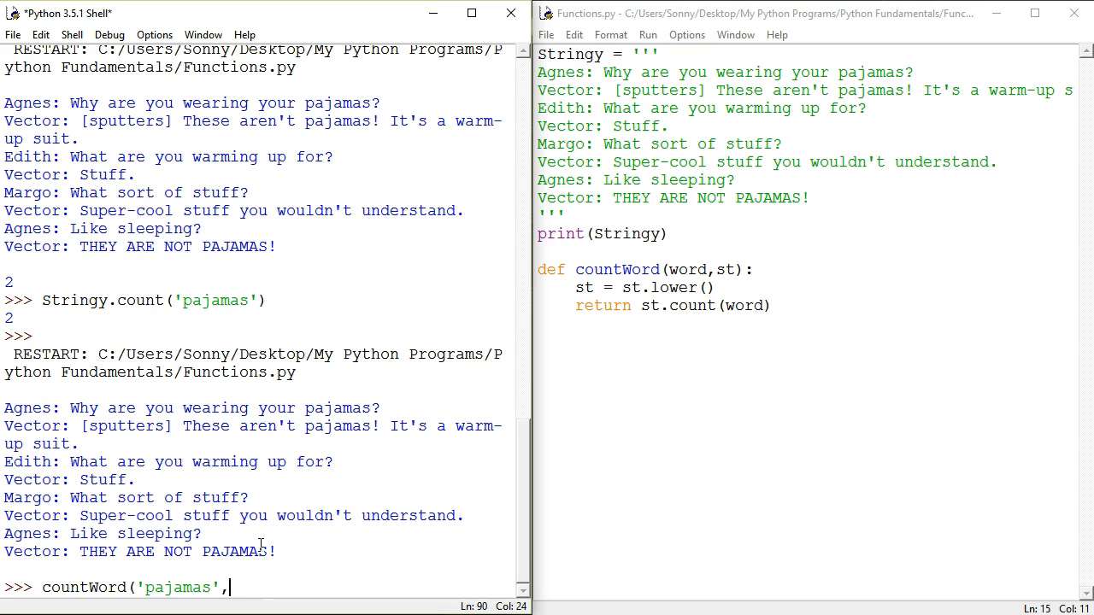
pyautogui.write('String')
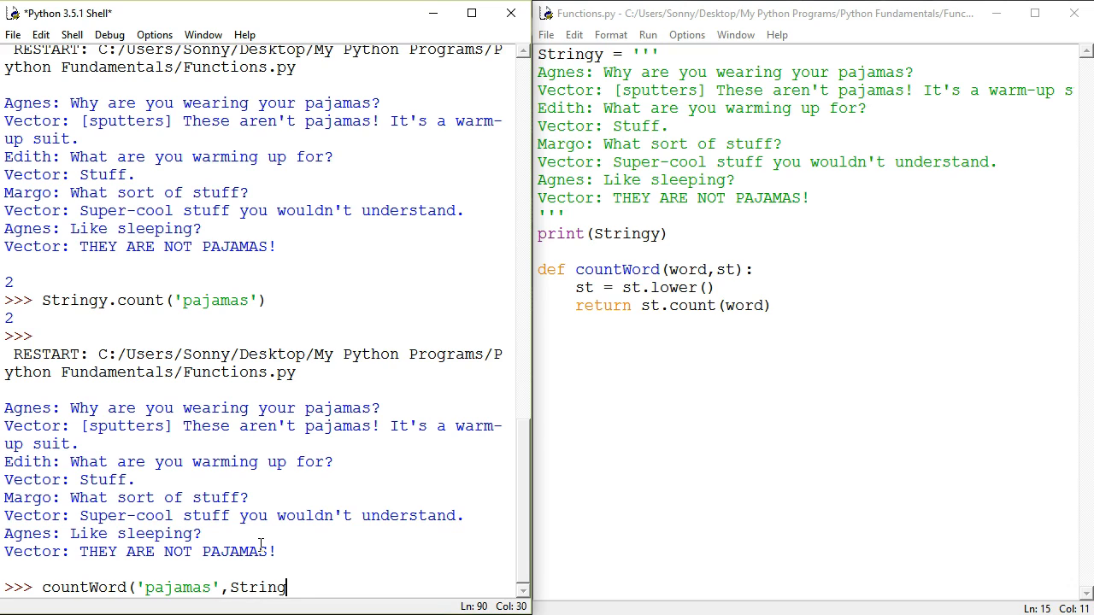
pyautogui.write('y)')
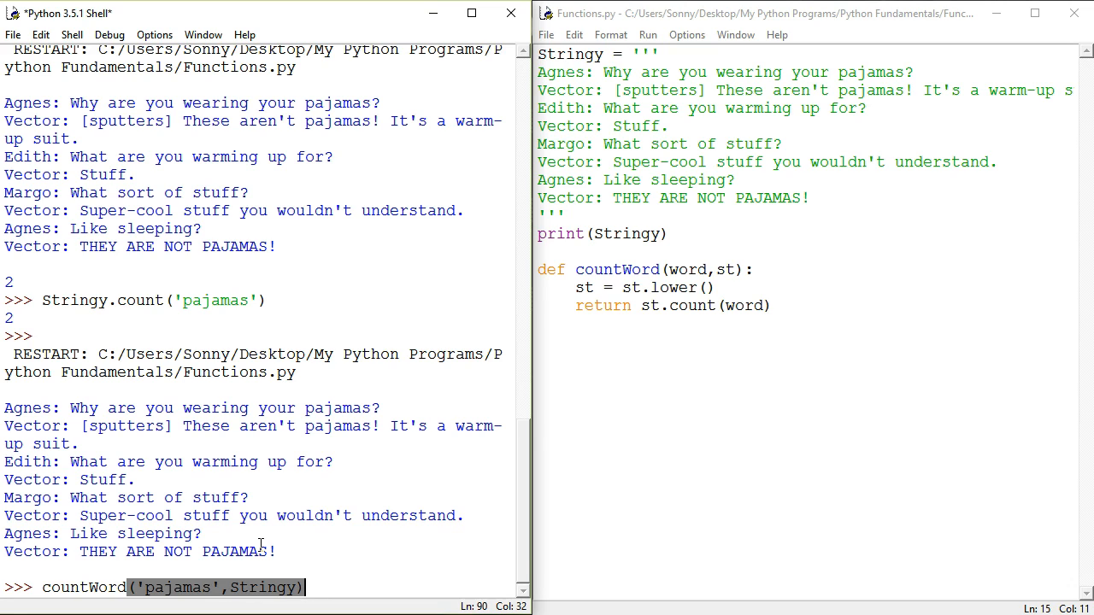
pyautogui.press('Return')
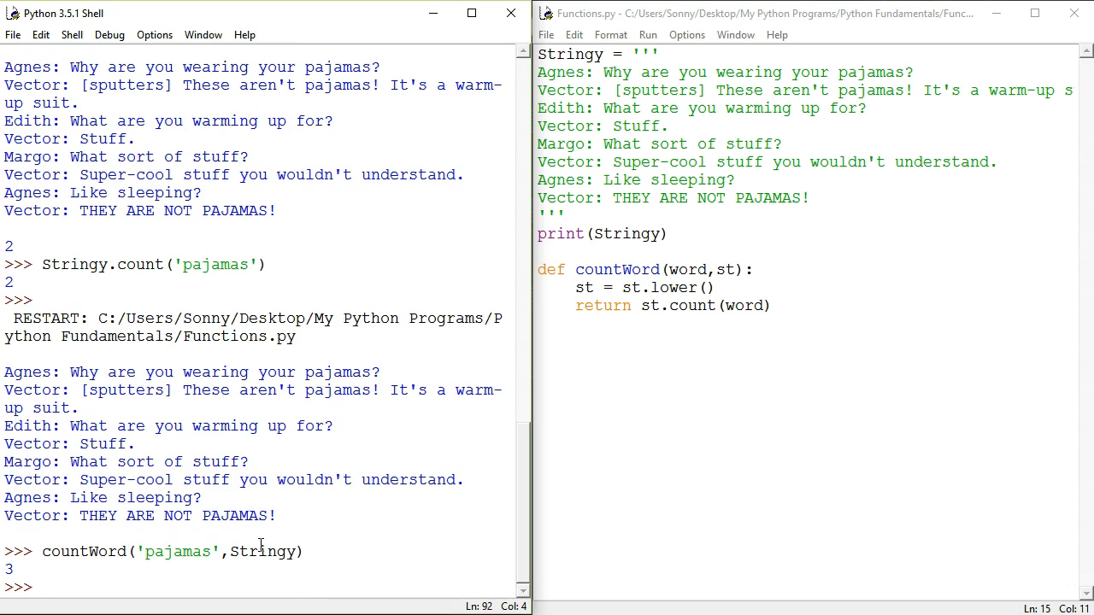
pyautogui.moveTo(263, 514)
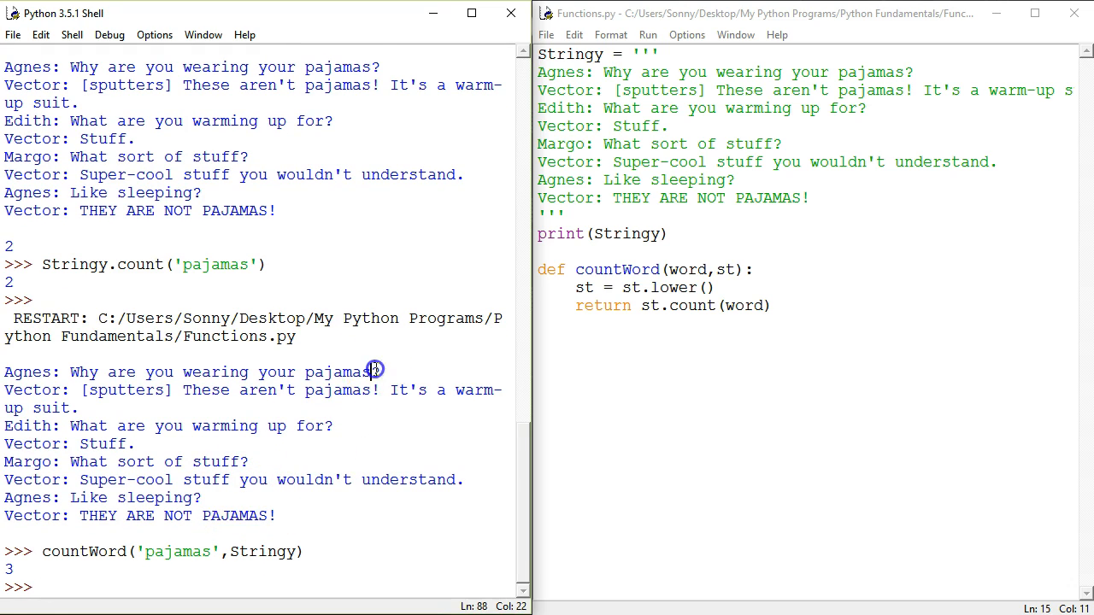
pyautogui.doubleClick(338, 372)
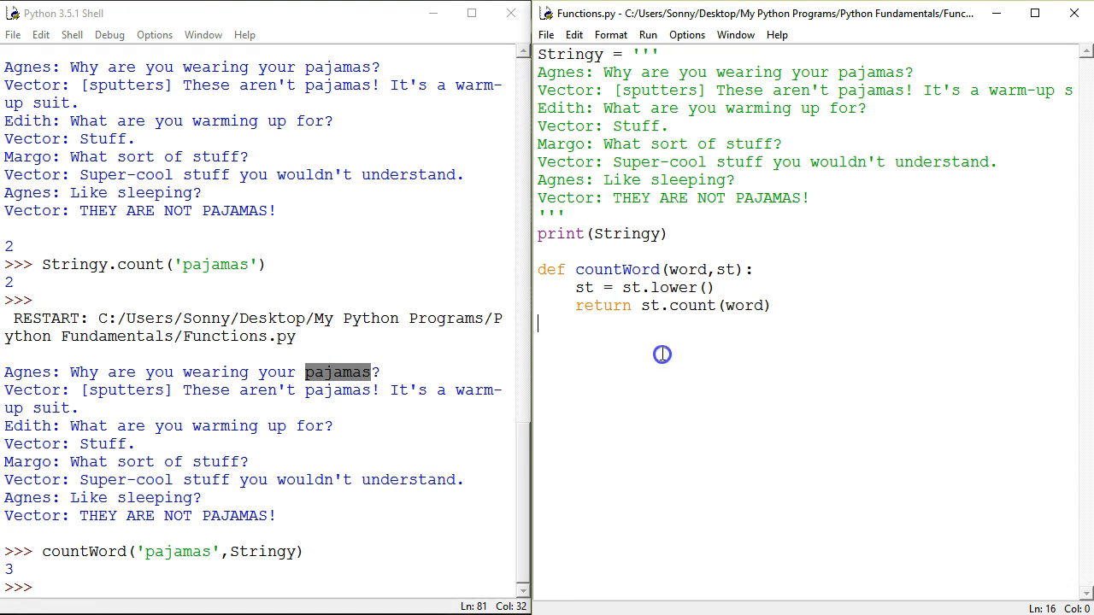
pyautogui.moveTo(639, 310)
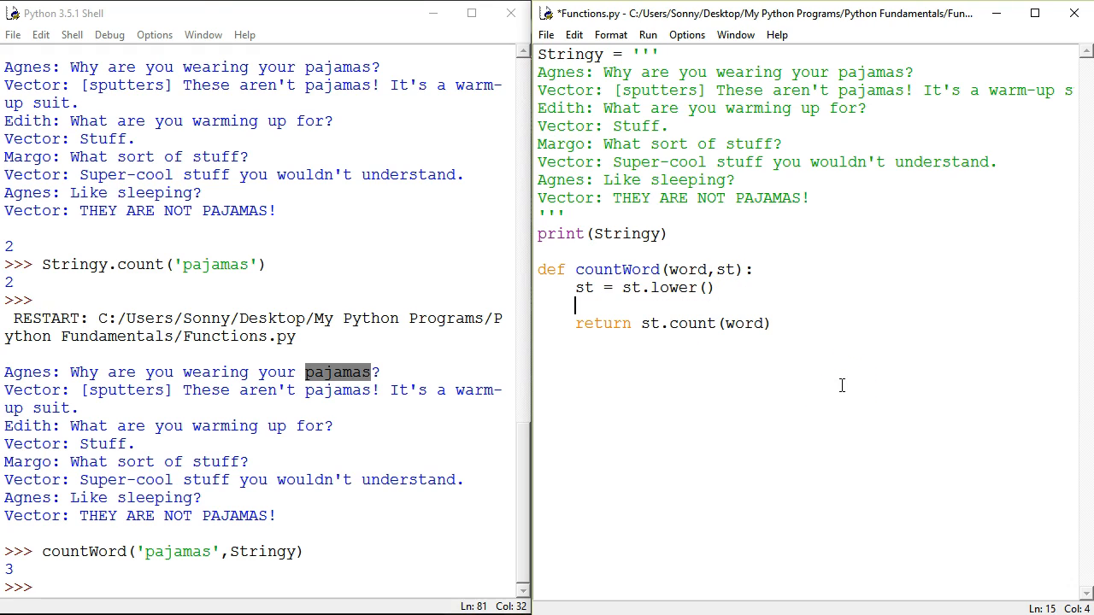
# Step: Store the occurrence count in countWord with count = st.count(word)
pyautogui.write('count')
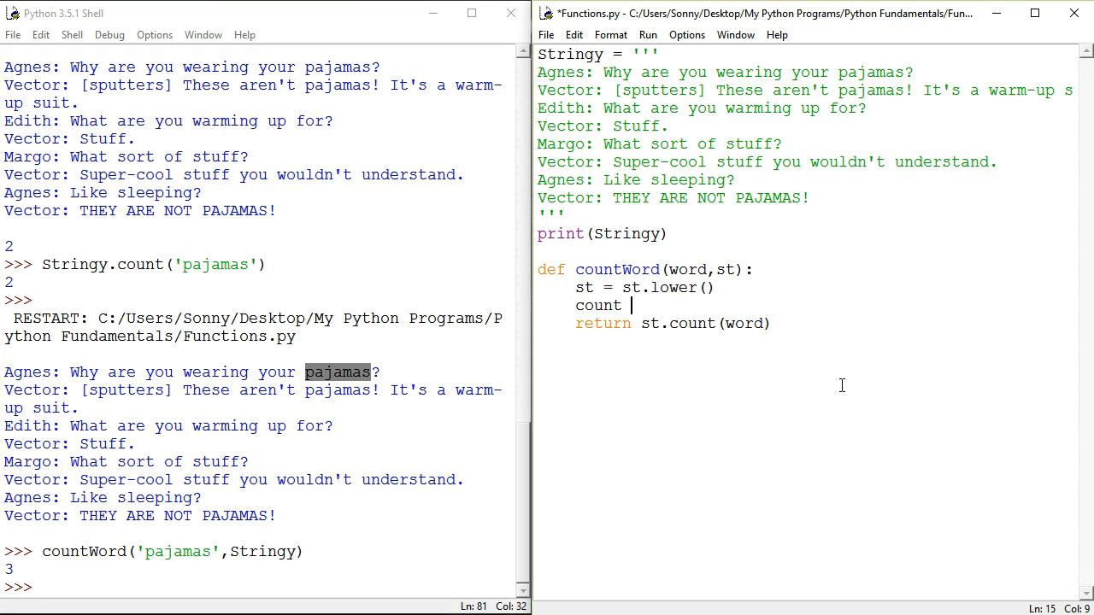
pyautogui.write('= st')
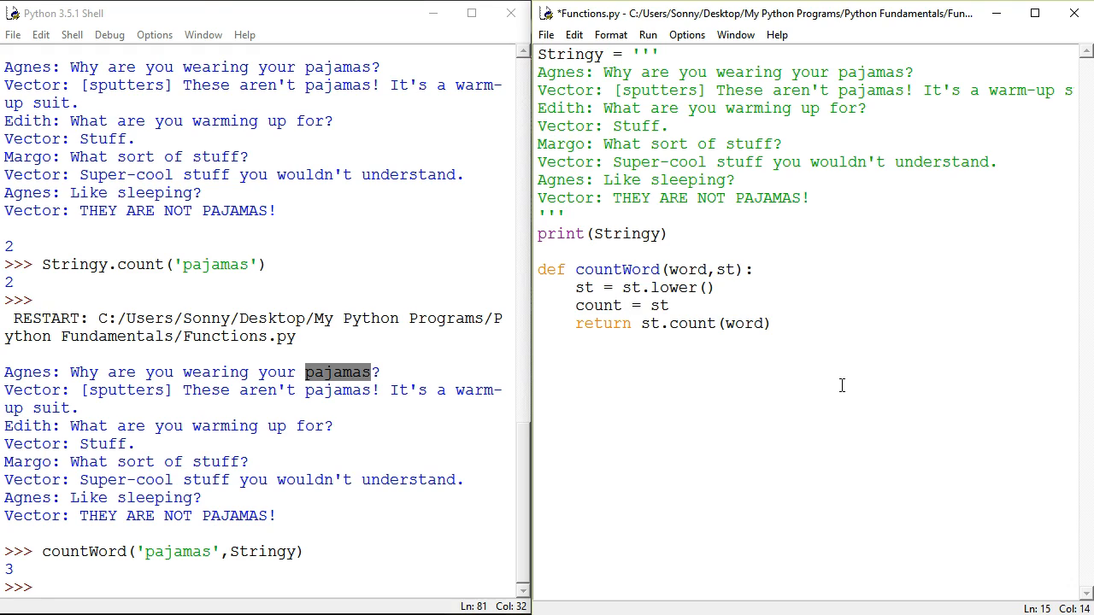
pyautogui.write('.count(')
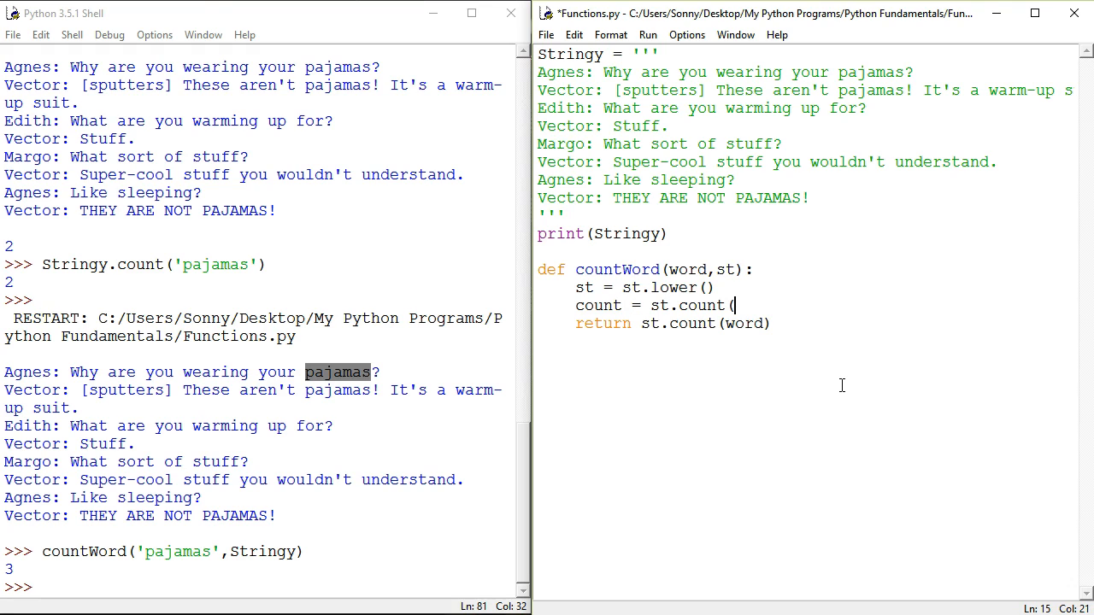
pyautogui.write('word)')
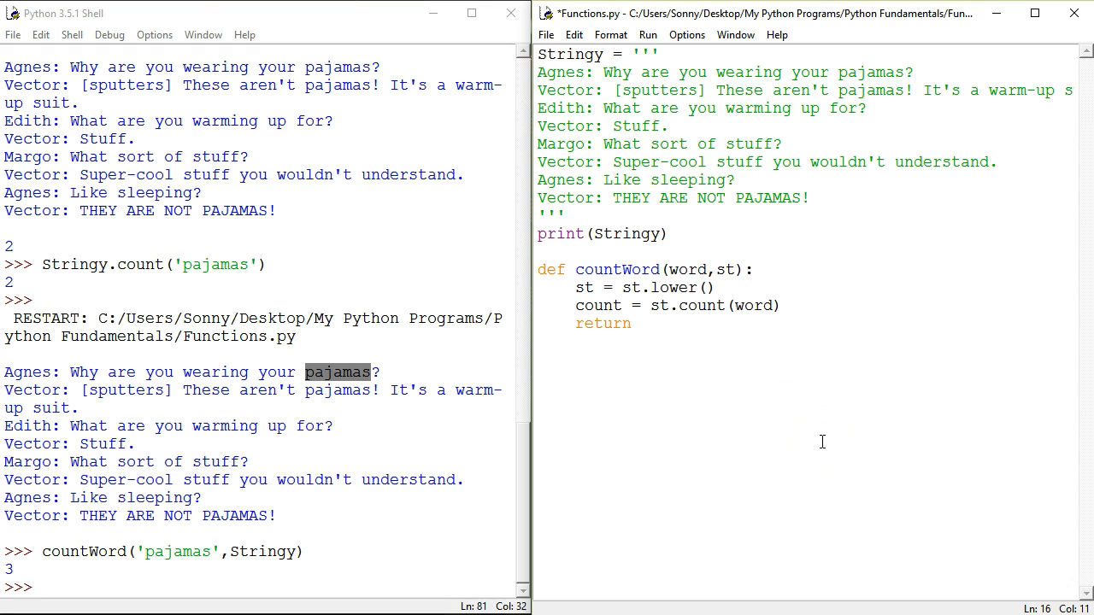
# Step: Return a print of word + ' repeats ' + count + ' times', and widen the editor
pyautogui.write('print')
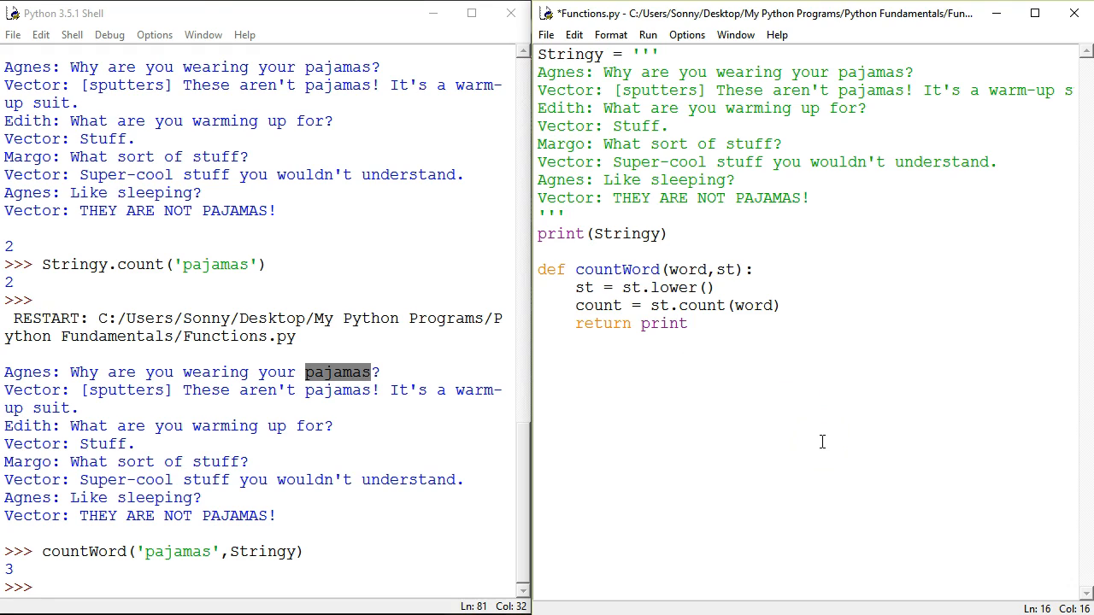
pyautogui.write('(')
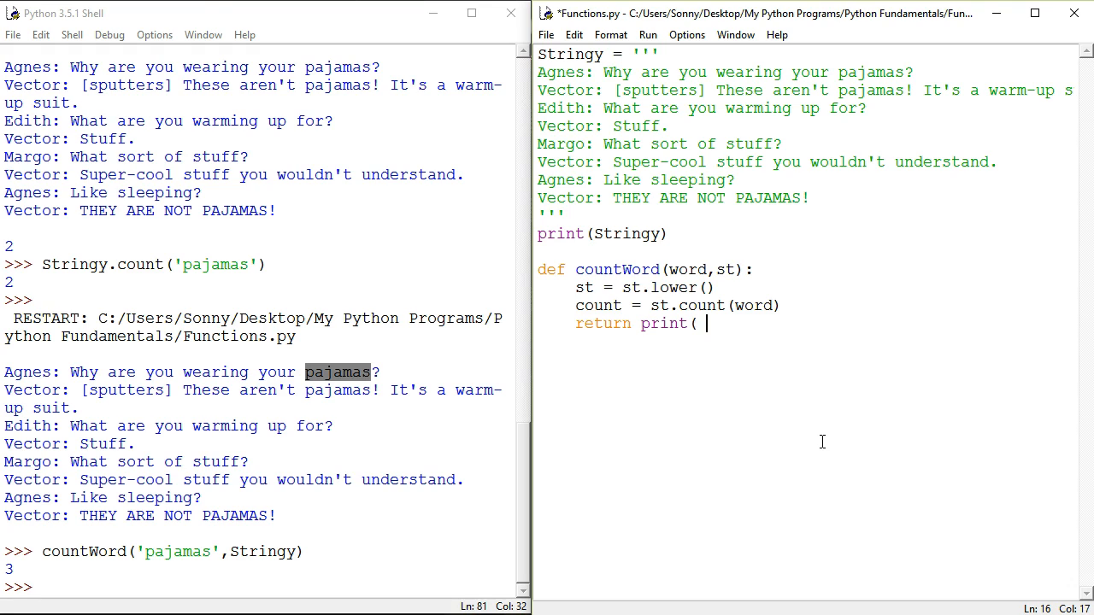
pyautogui.press('BackSpace')
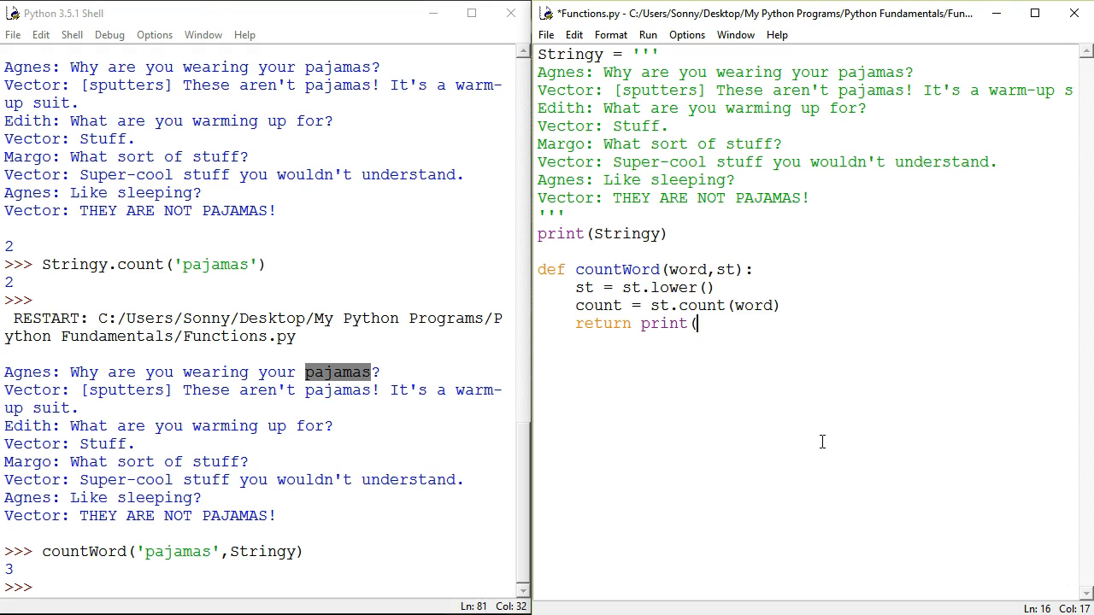
pyautogui.write('word +')
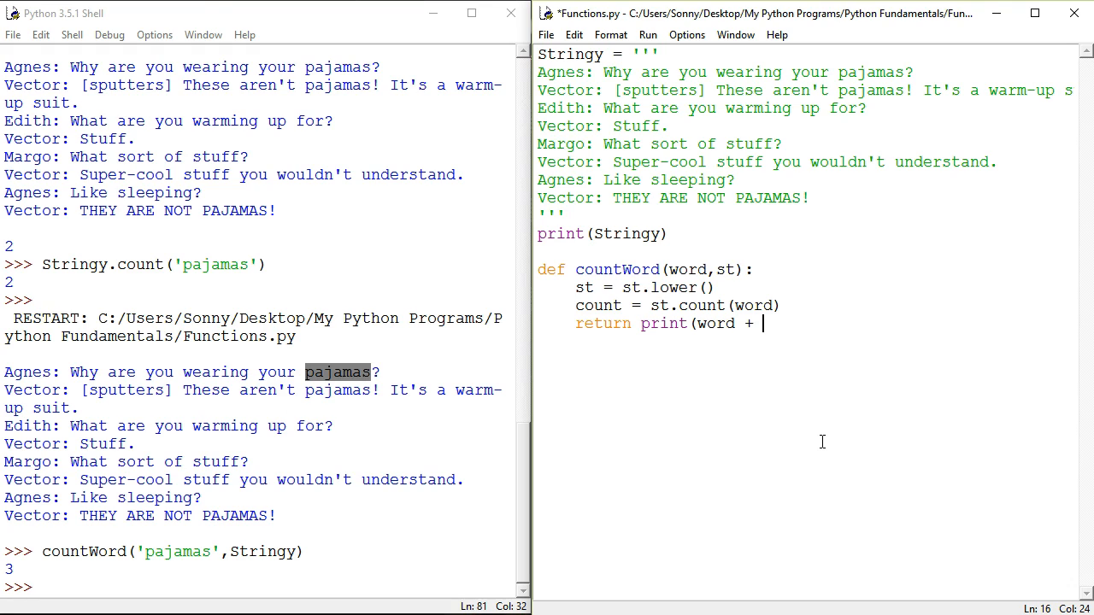
pyautogui.write("' rep")
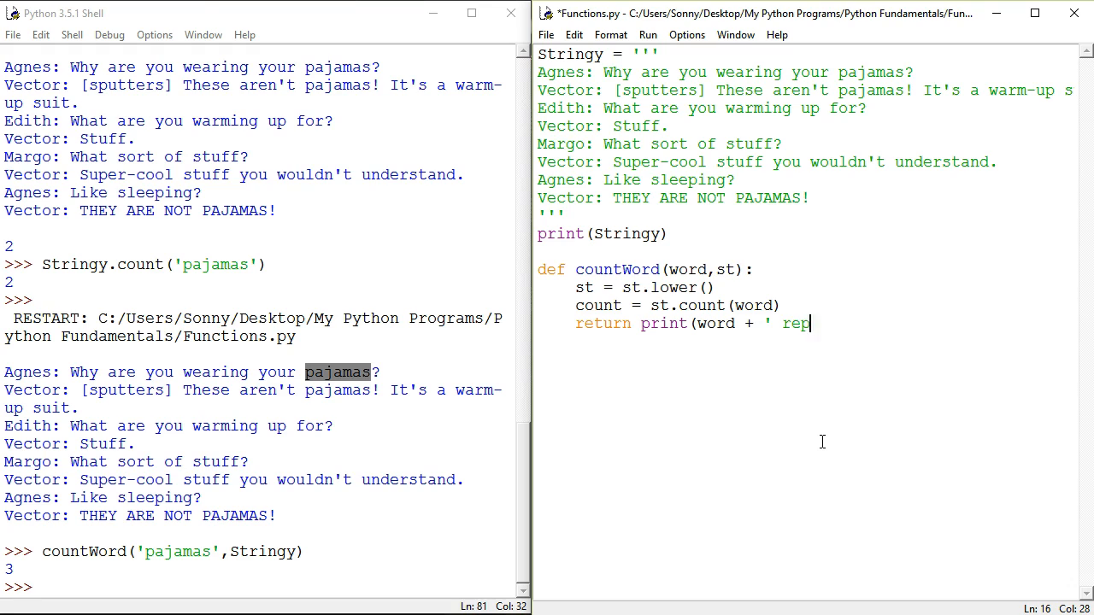
pyautogui.write('eats')
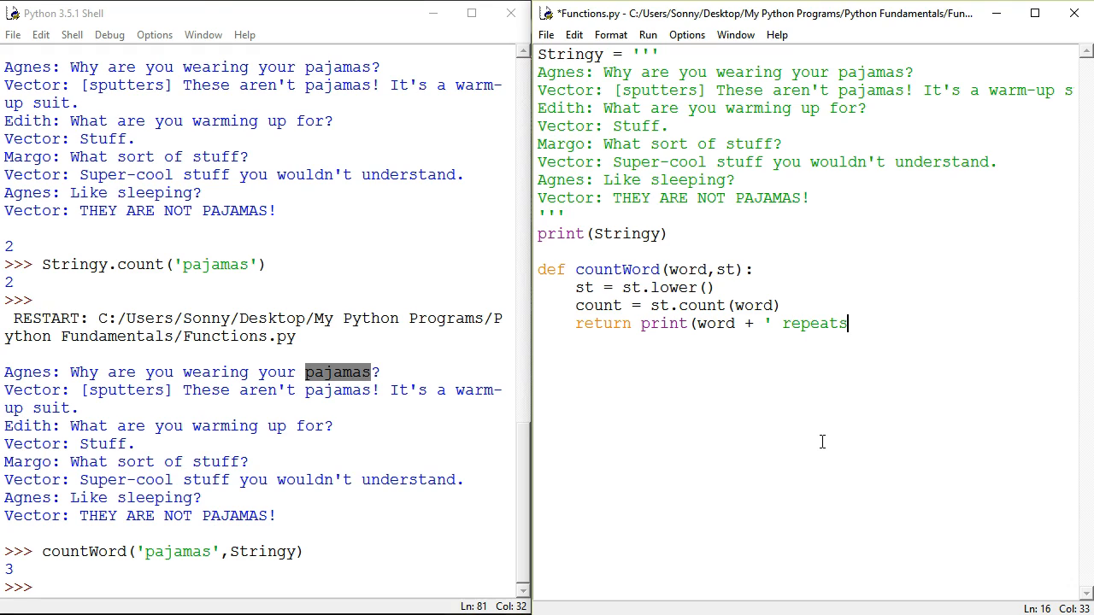
pyautogui.write("'")
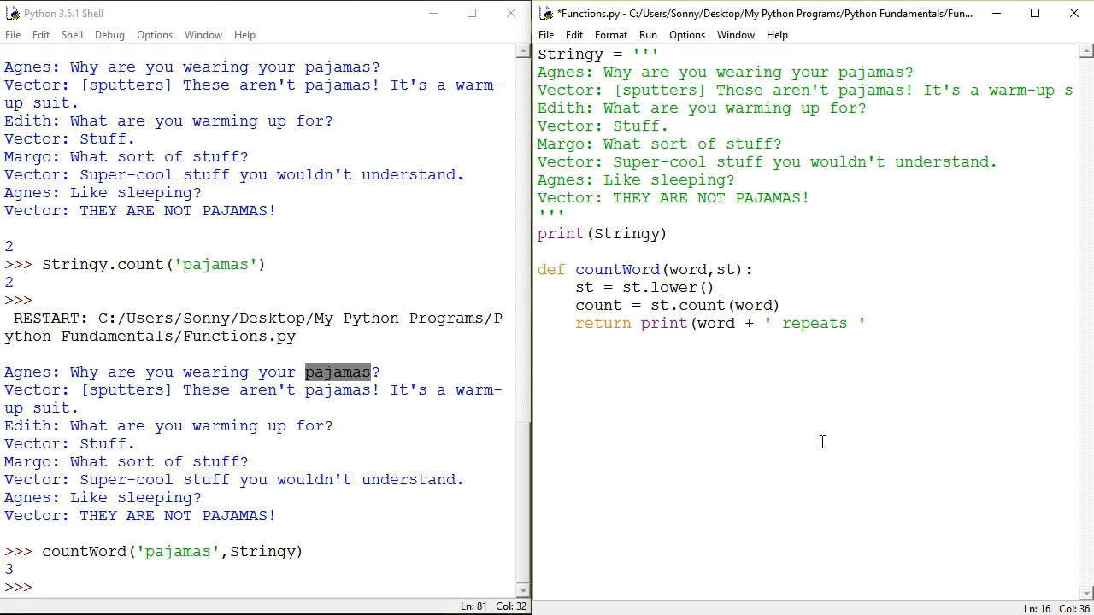
pyautogui.write('+ count')
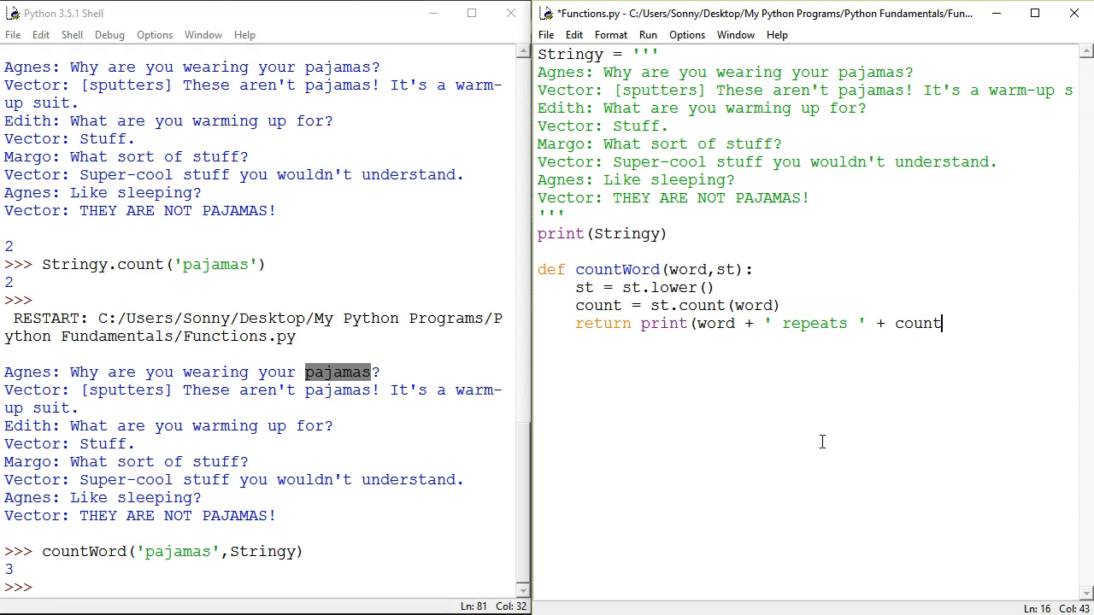
pyautogui.write('+')
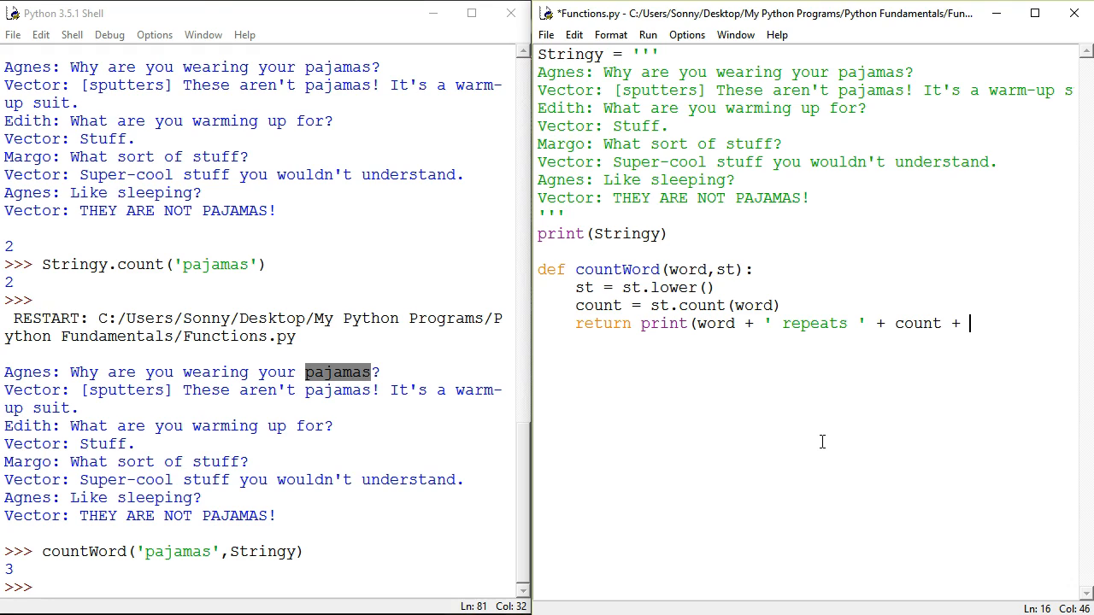
pyautogui.write('times')
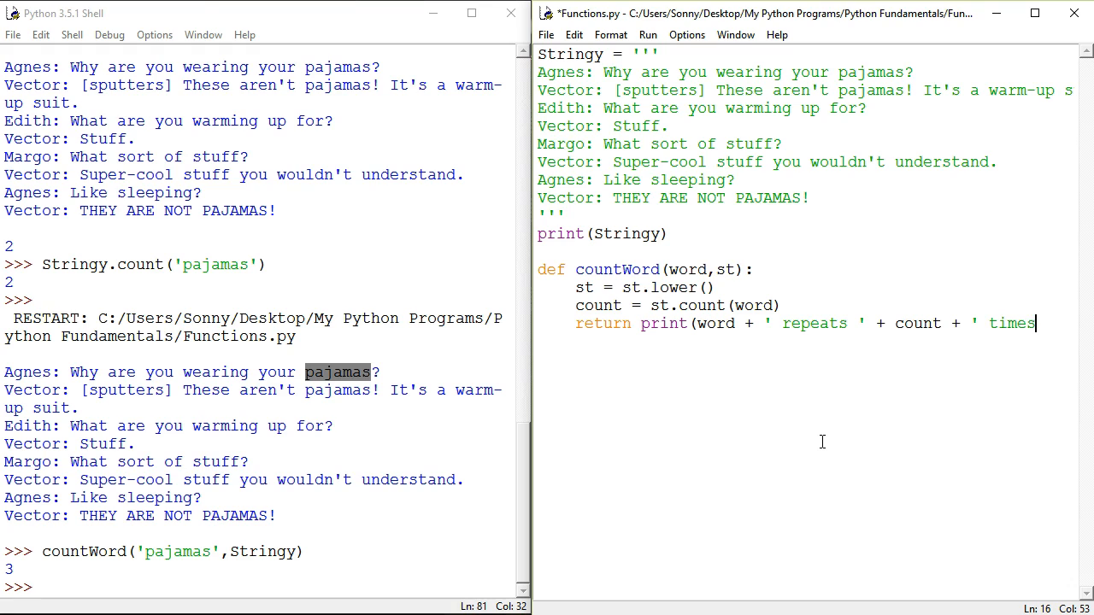
pyautogui.write("')")
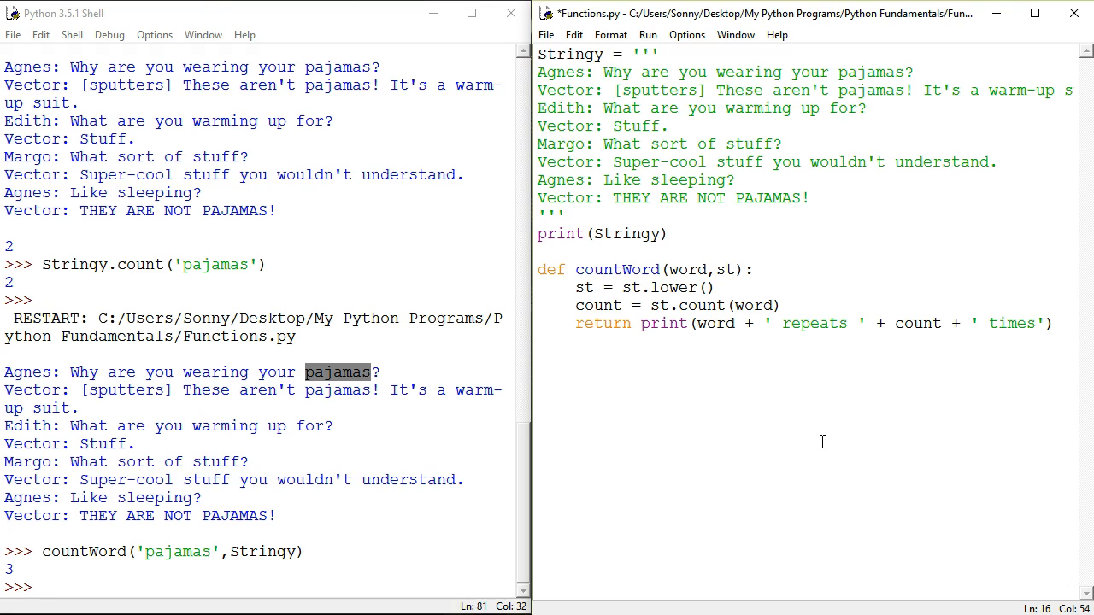
pyautogui.write('str(')
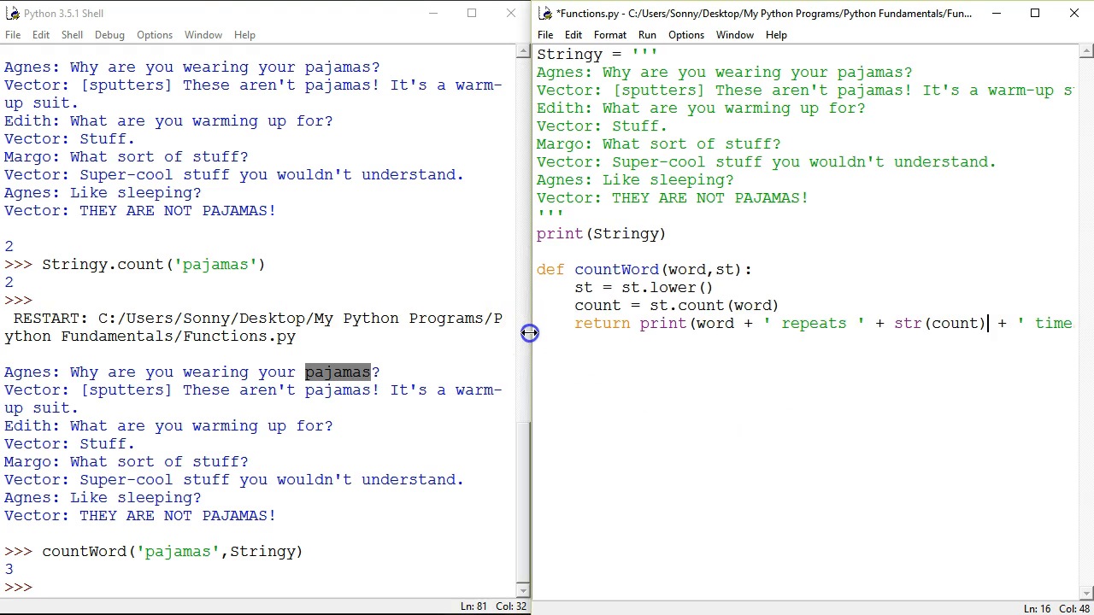
pyautogui.moveTo(530, 332); pyautogui.dragTo(500, 333)
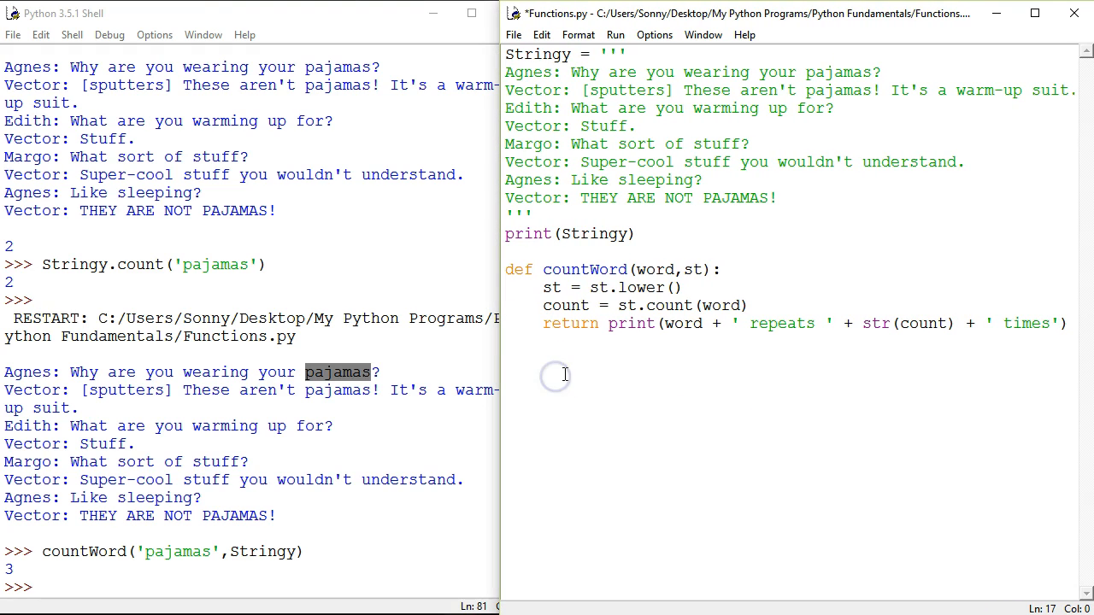
pyautogui.moveTo(548, 389)
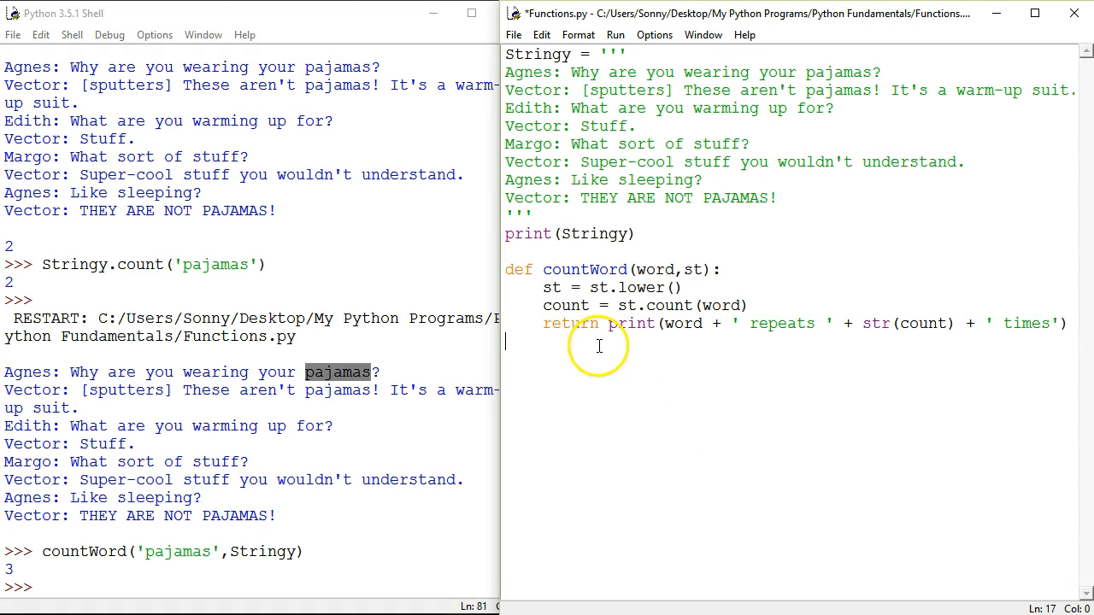
pyautogui.moveTo(568, 370)
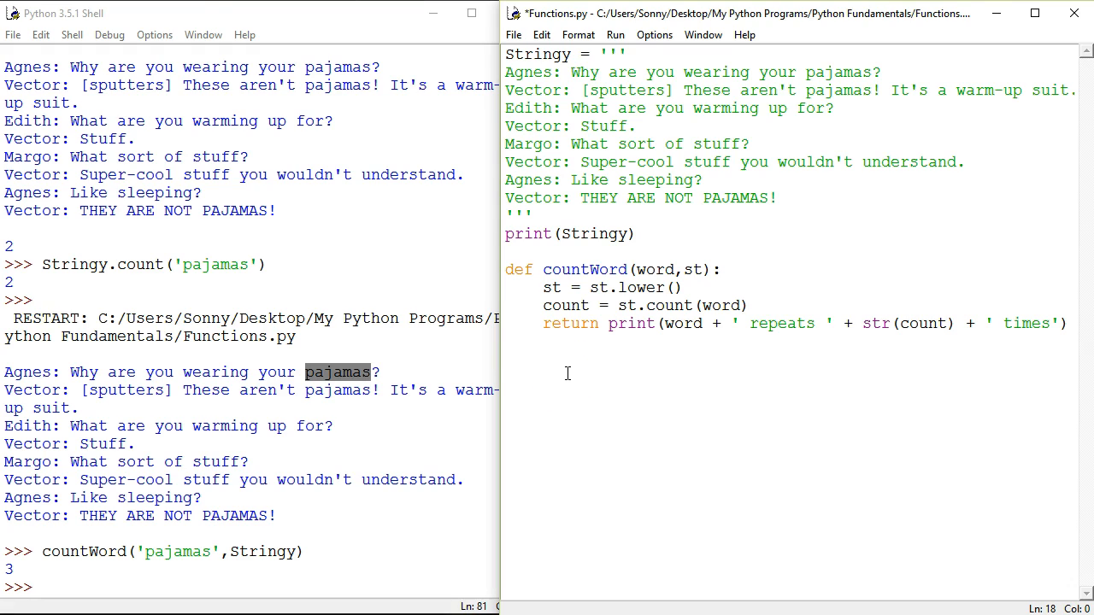
# Step: Add print('What word do you want to search for?') below the function
pyautogui.write('print')
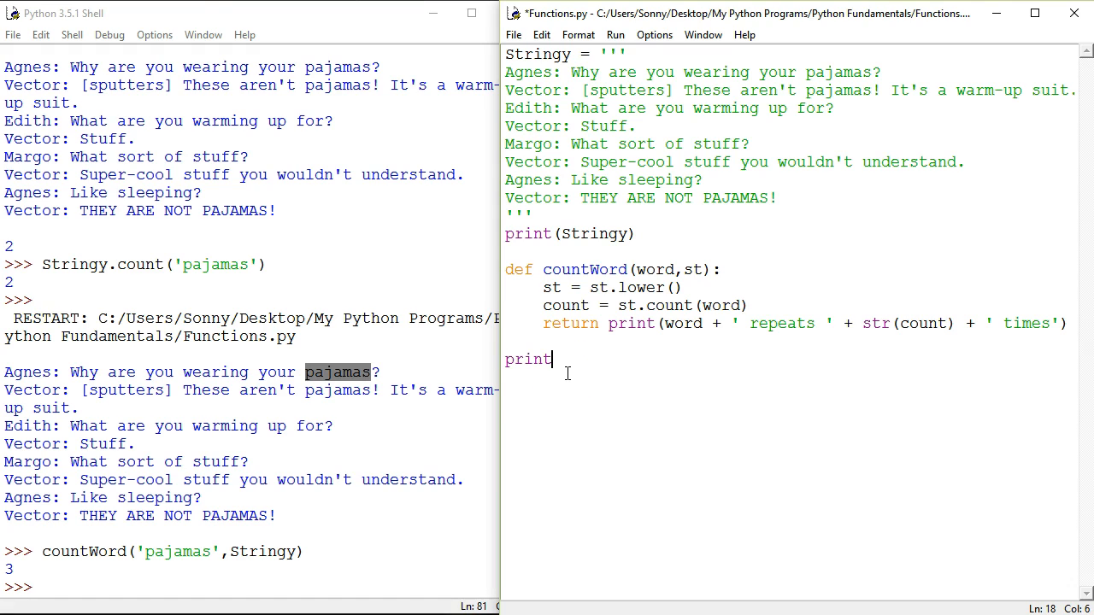
pyautogui.write("('")
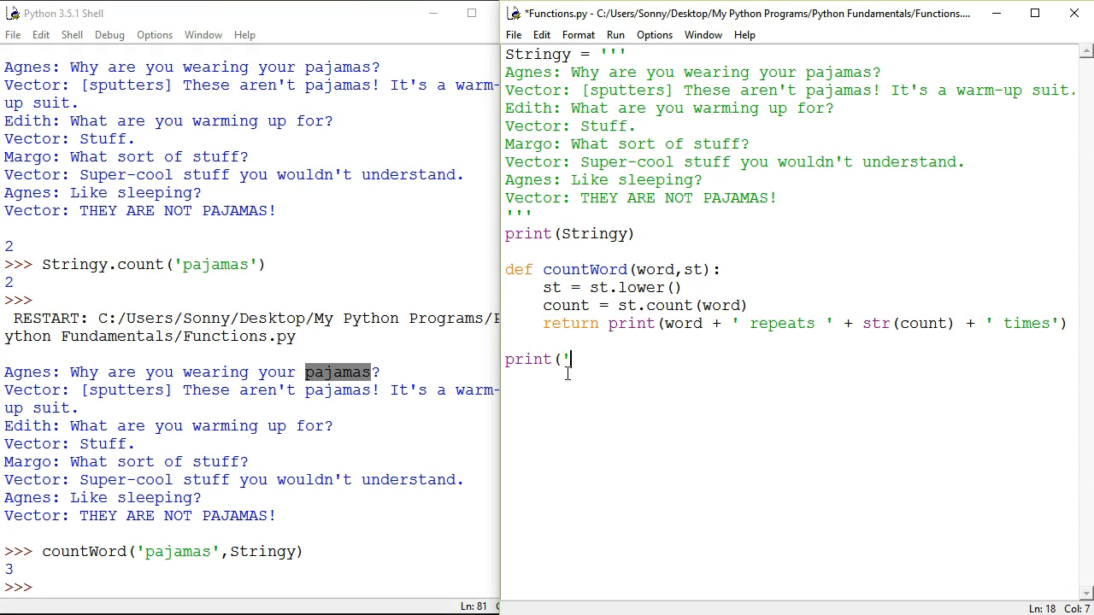
pyautogui.write('W')
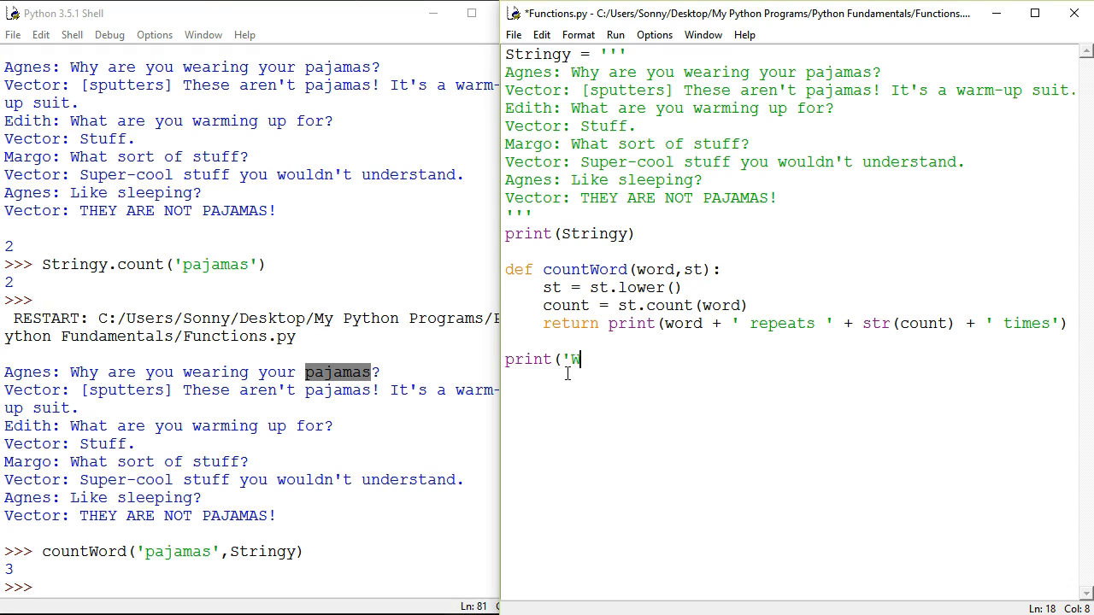
pyautogui.write('hat word do')
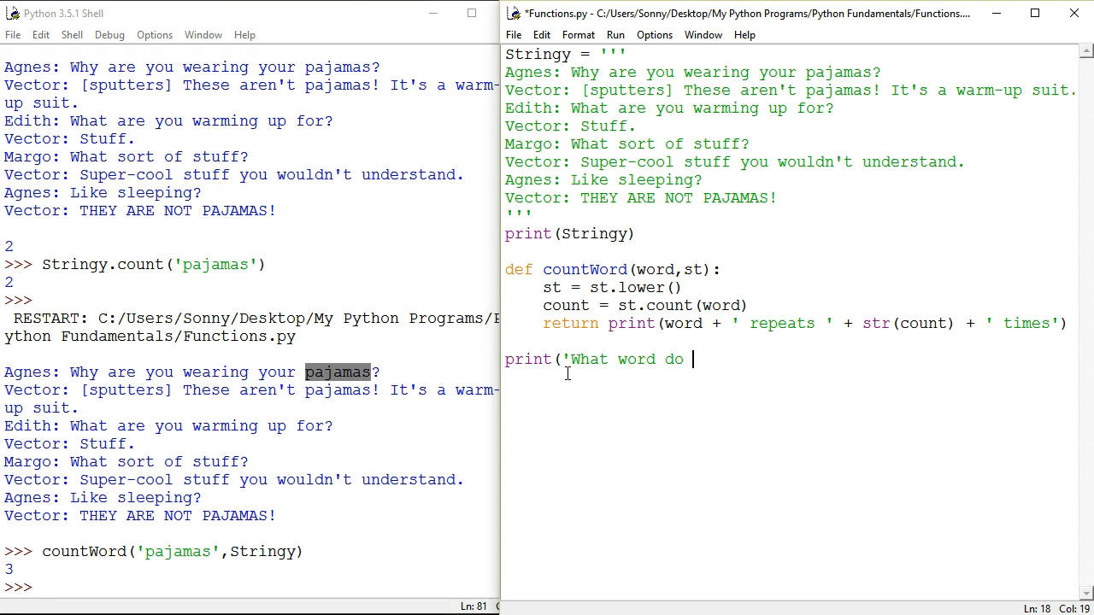
pyautogui.write('you wha')
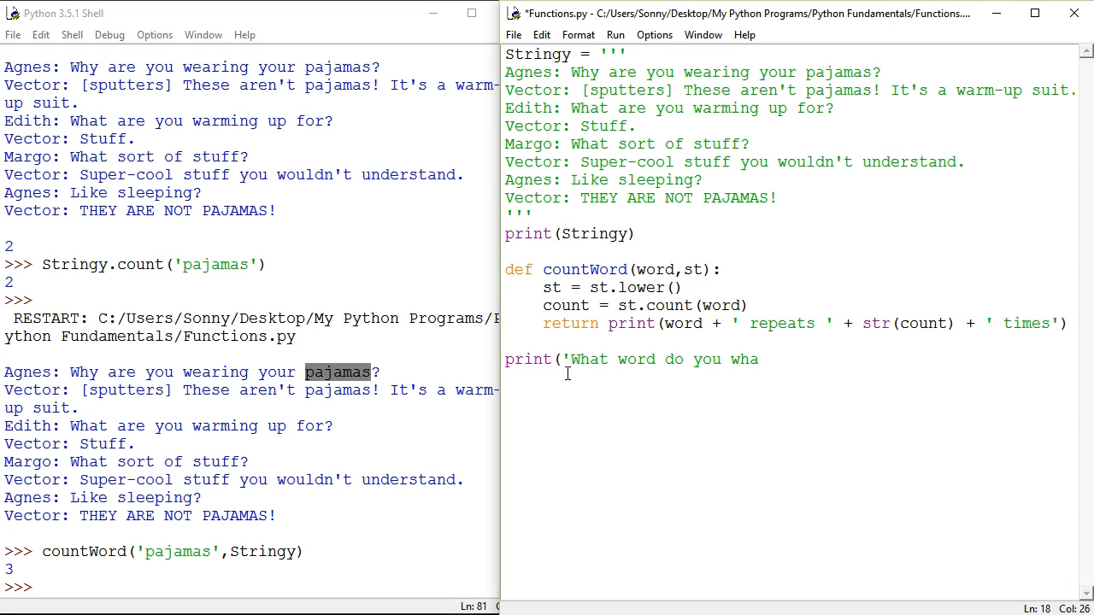
pyautogui.write('nt')
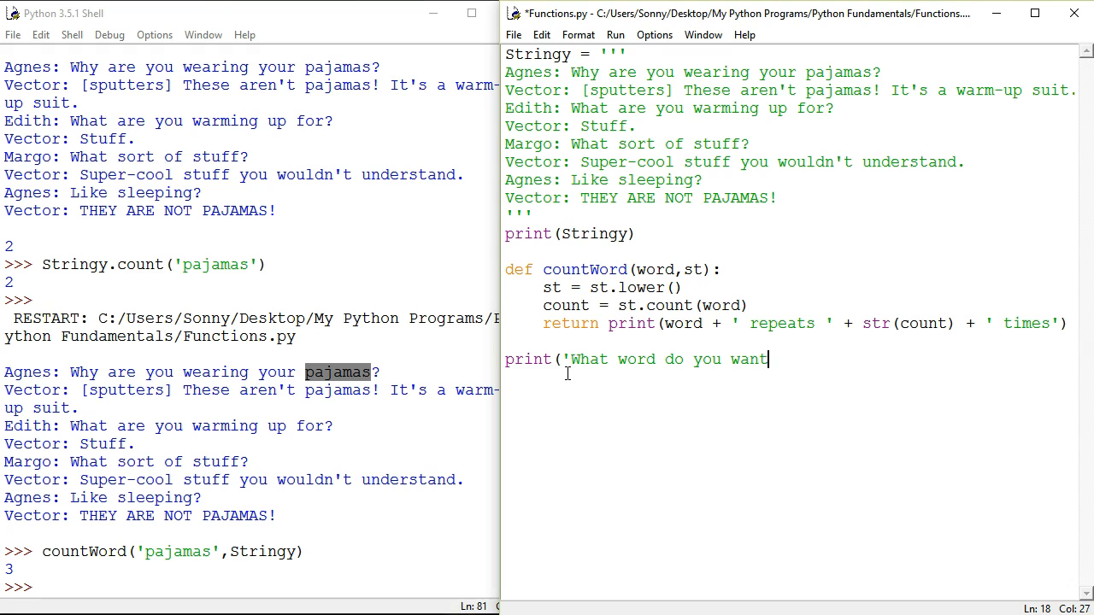
pyautogui.write('to search for')
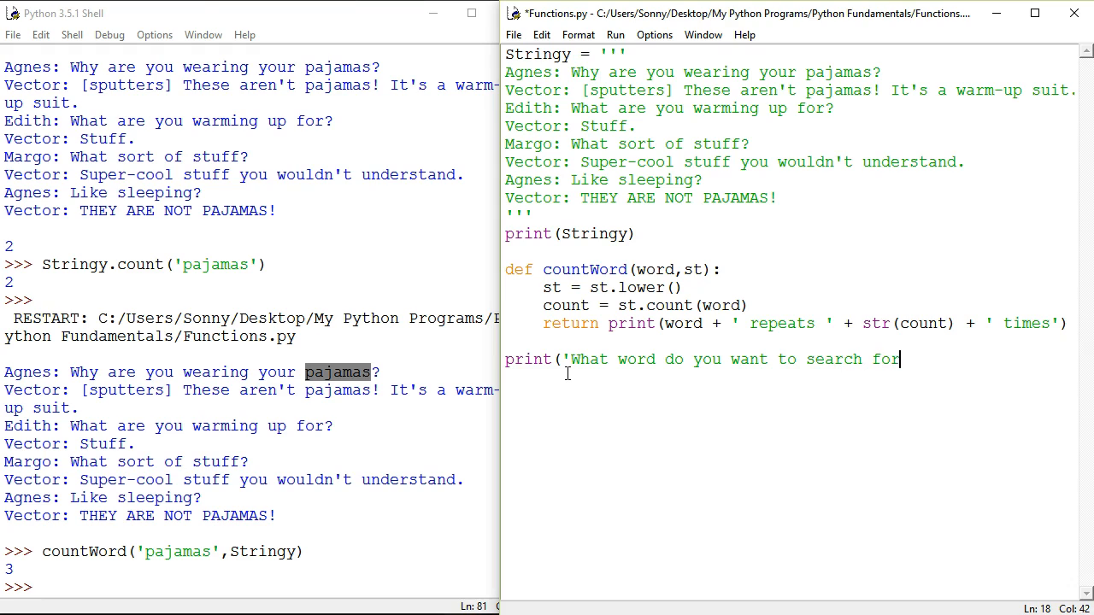
pyautogui.write('?)')
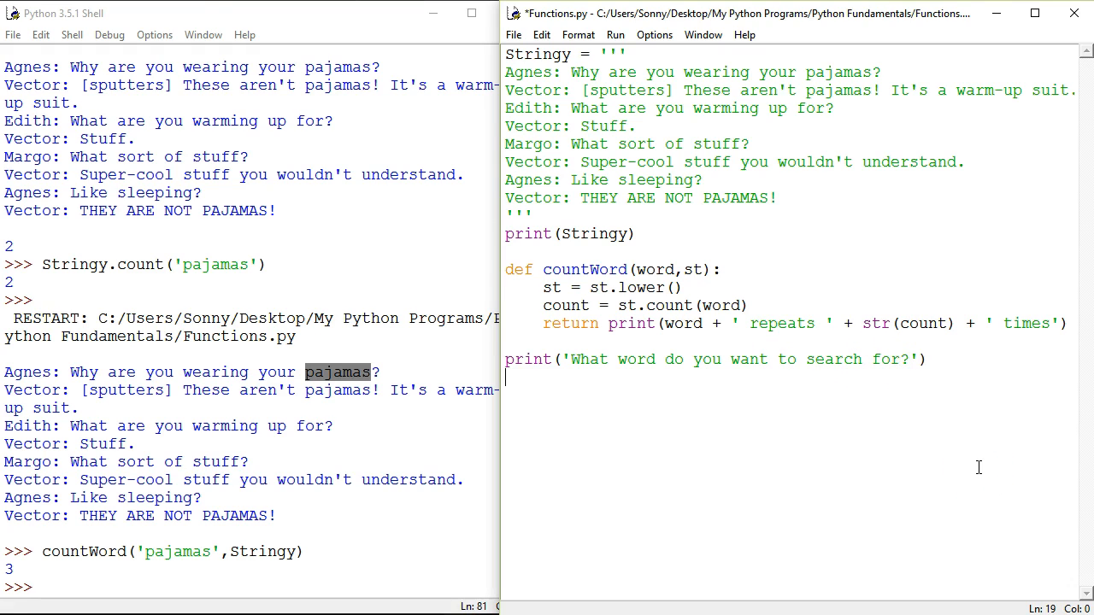
# Step: Read the user's answer with userWord = input()
pyautogui.write('u')
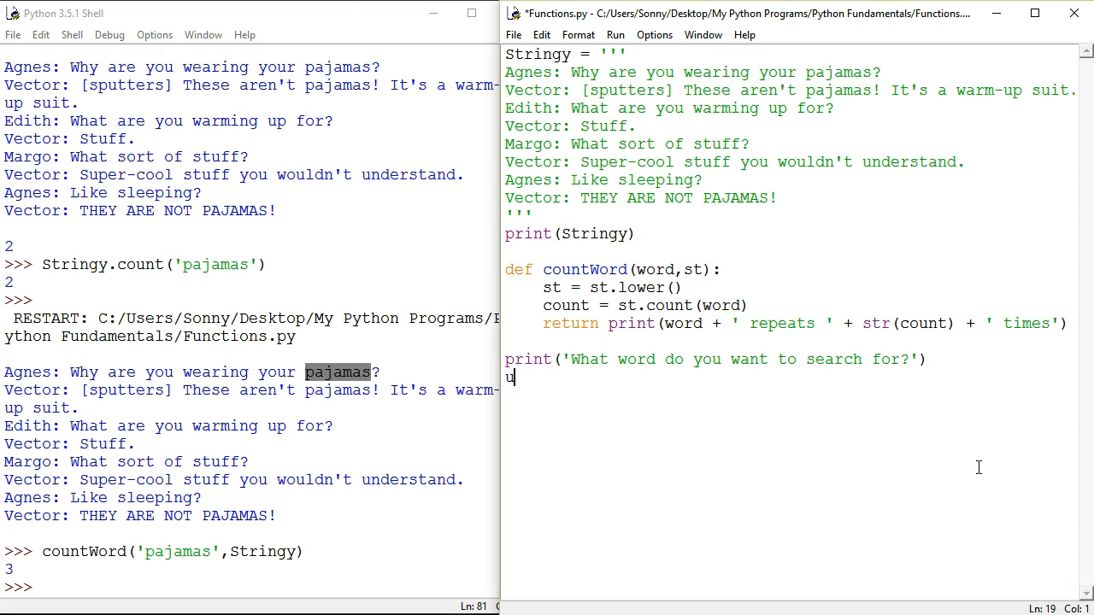
pyautogui.write('serWord')
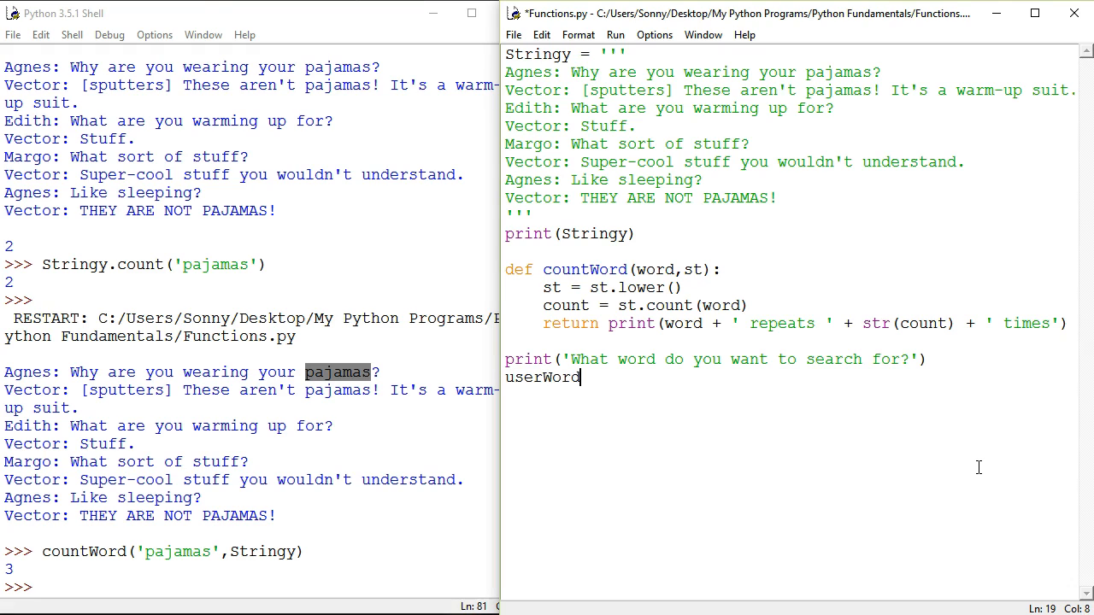
pyautogui.write('= input(')
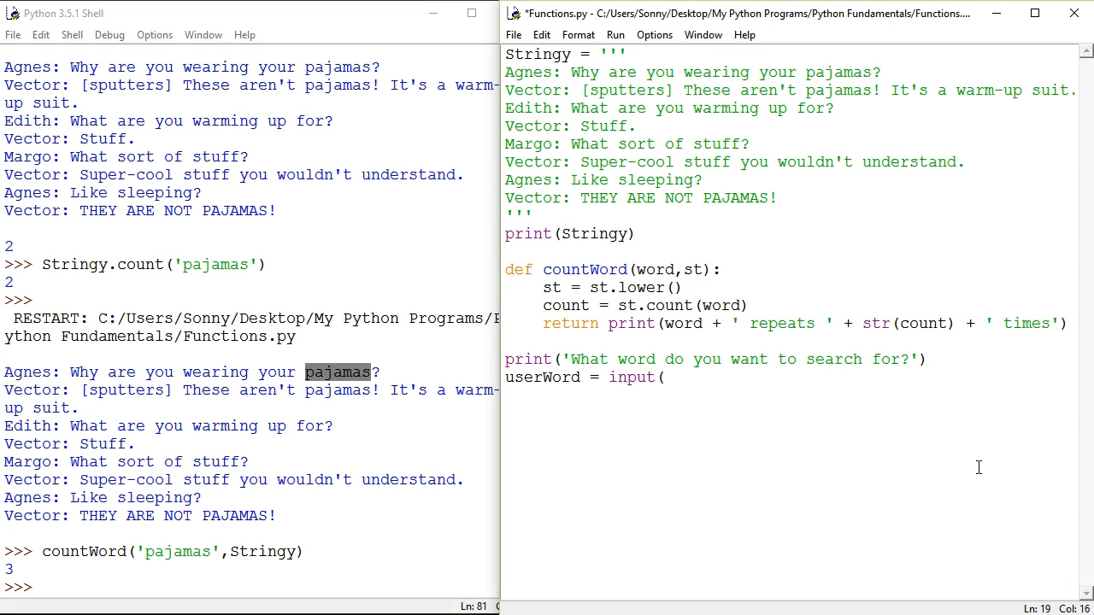
pyautogui.write(')')
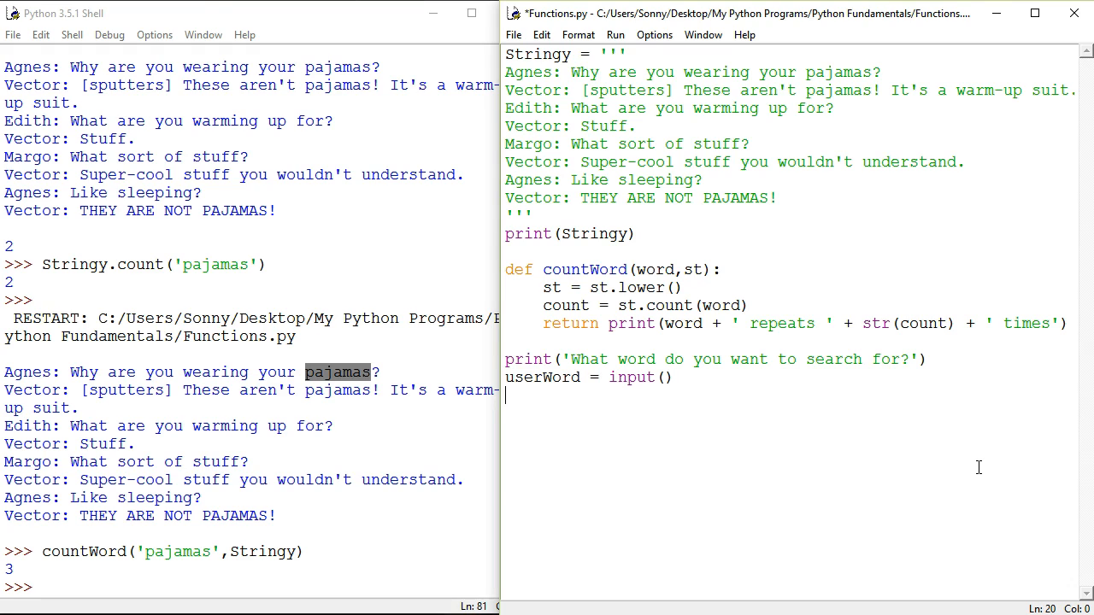
# Step: Call countWord(userWord,Stringy) with the entered word
pyautogui.write('count')
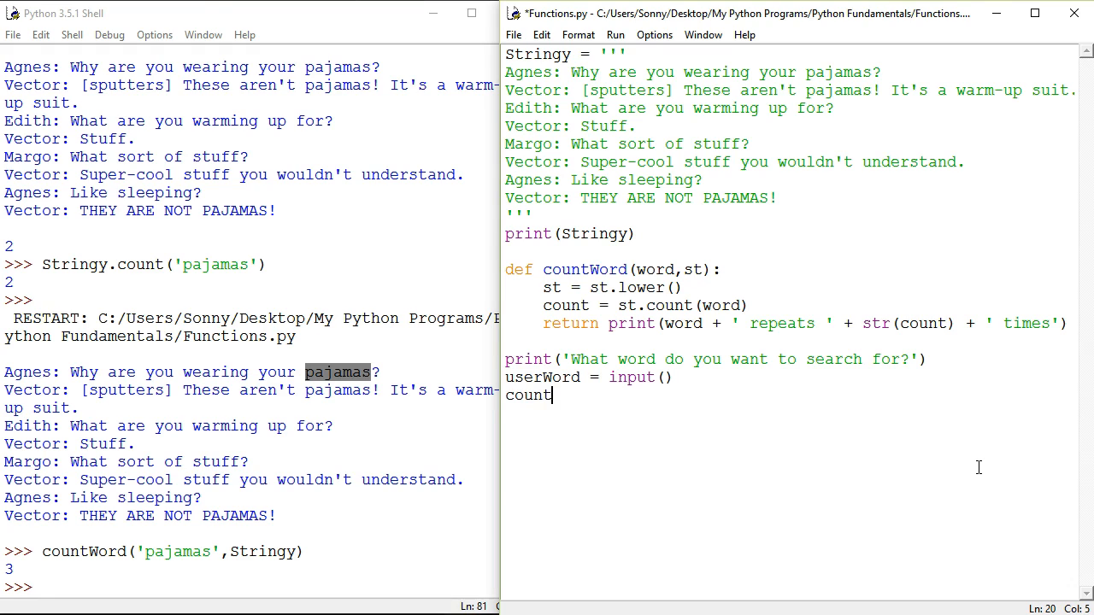
pyautogui.write('Word')
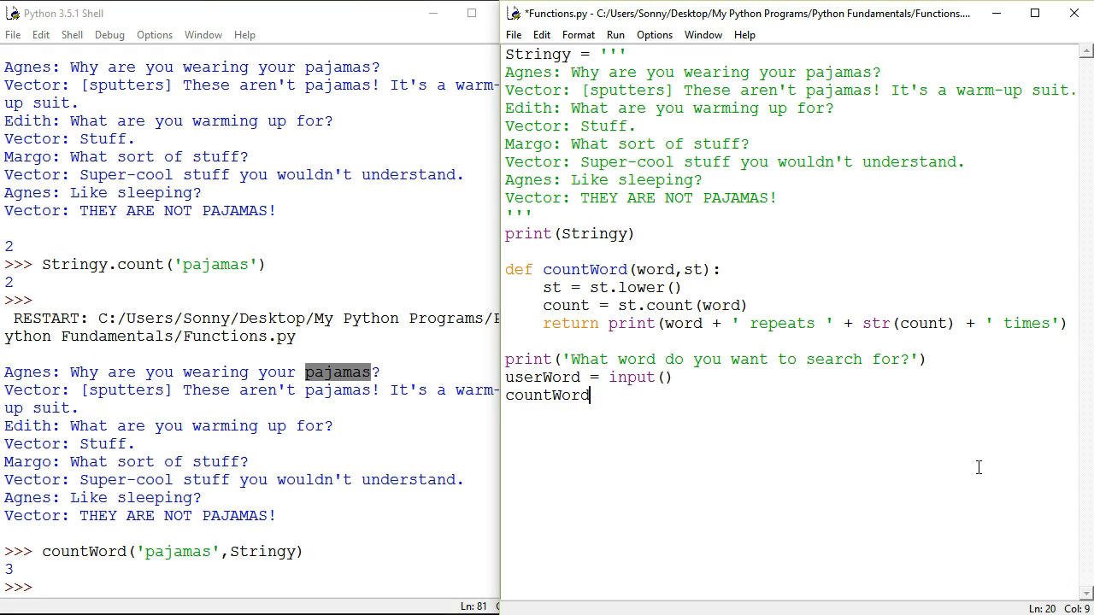
pyautogui.write('(us')
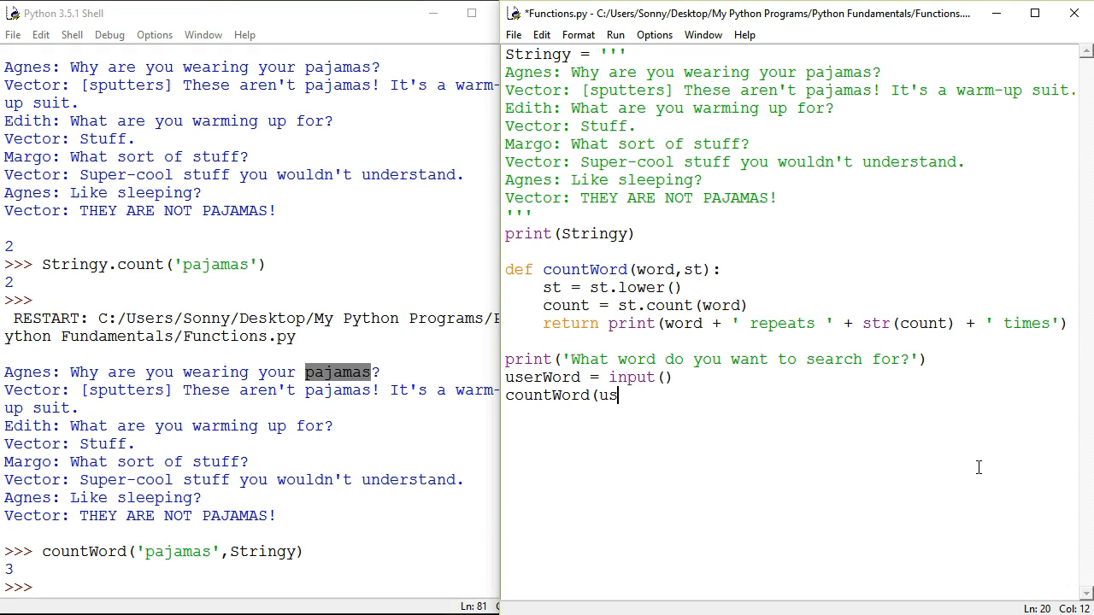
pyautogui.write('erWor')
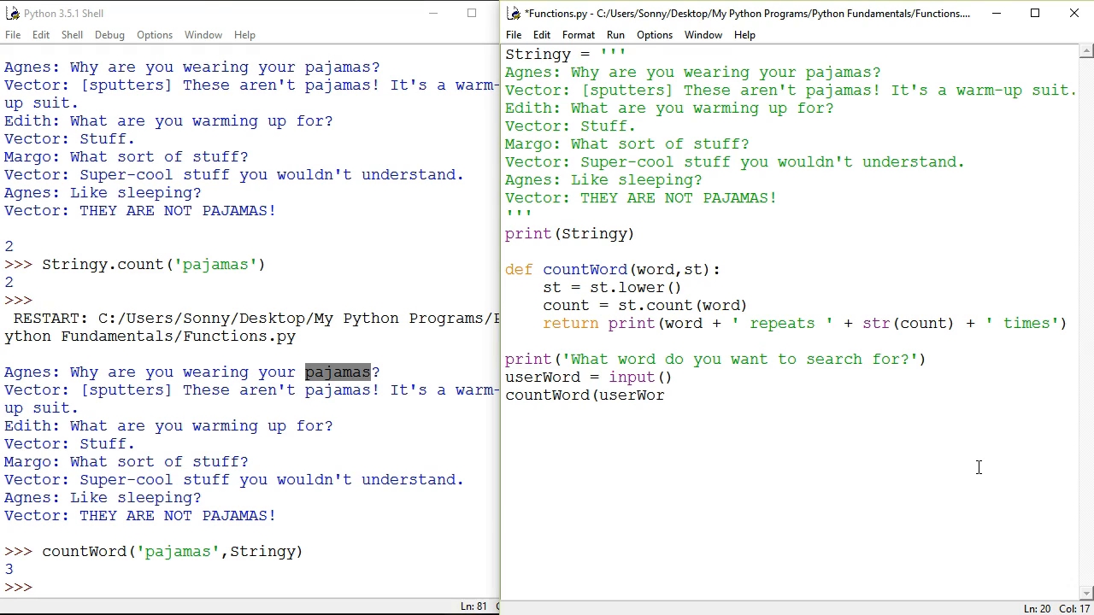
pyautogui.write('d,String')
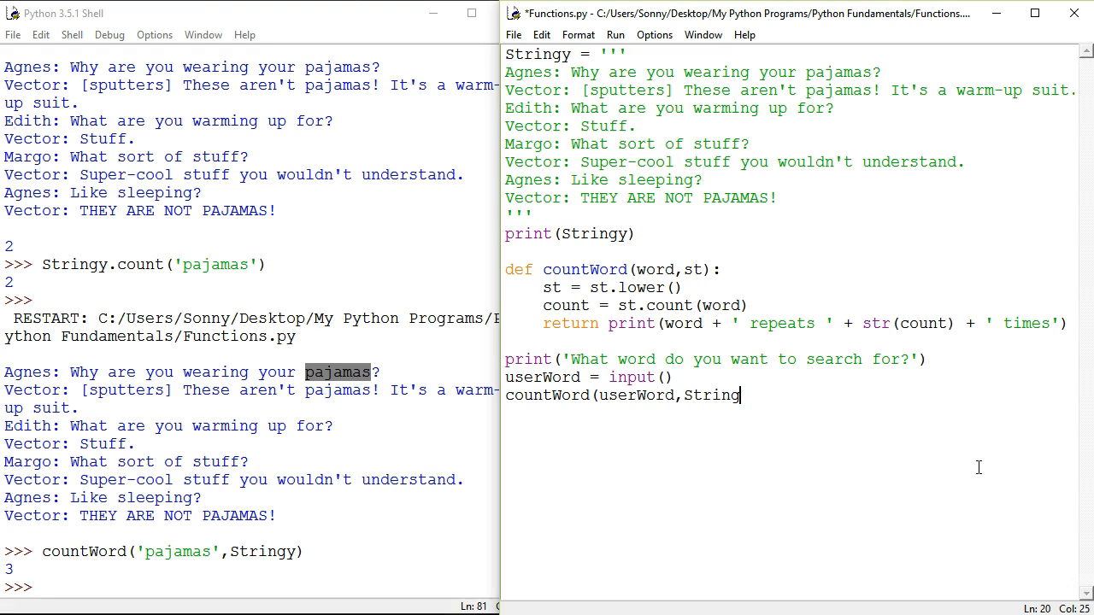
pyautogui.write('y)')
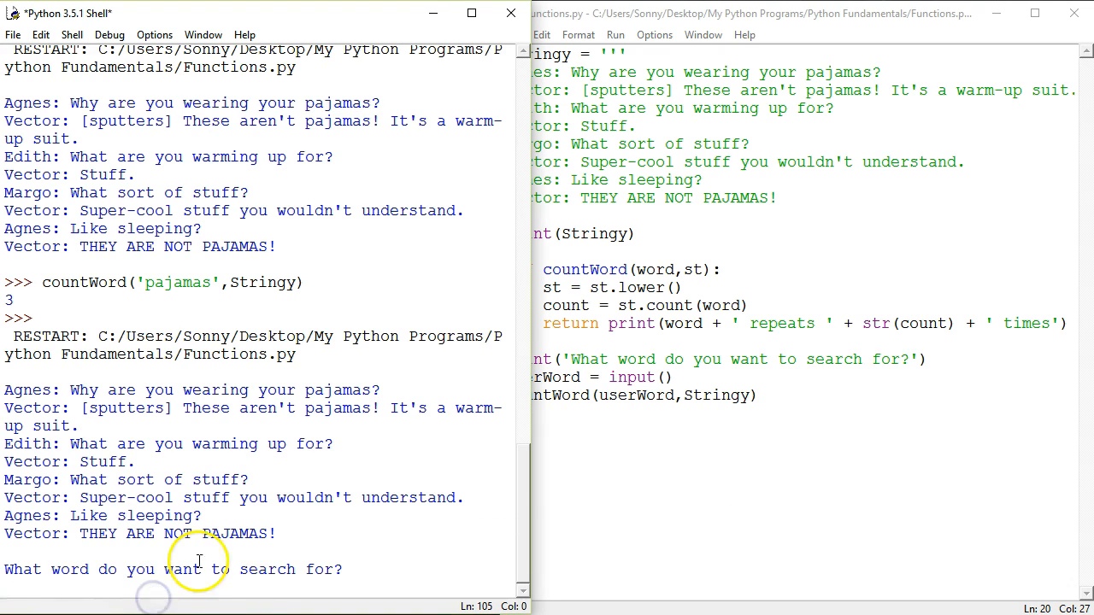
# Step: Enter 'are' at the search prompt to get 'are repeats 4 times'
pyautogui.write('are')
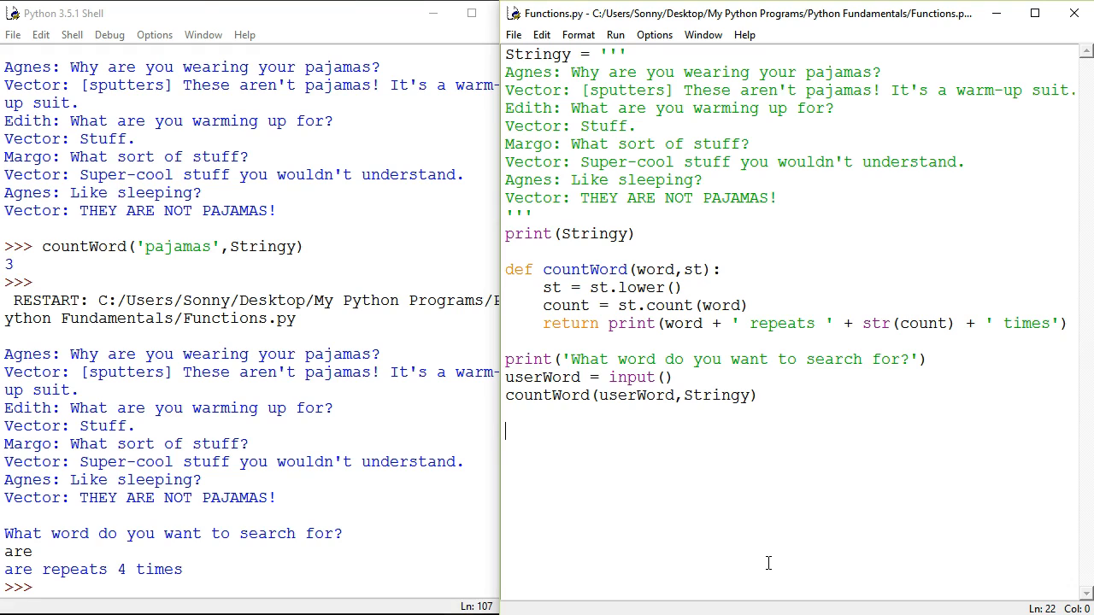
pyautogui.moveTo(712, 403)
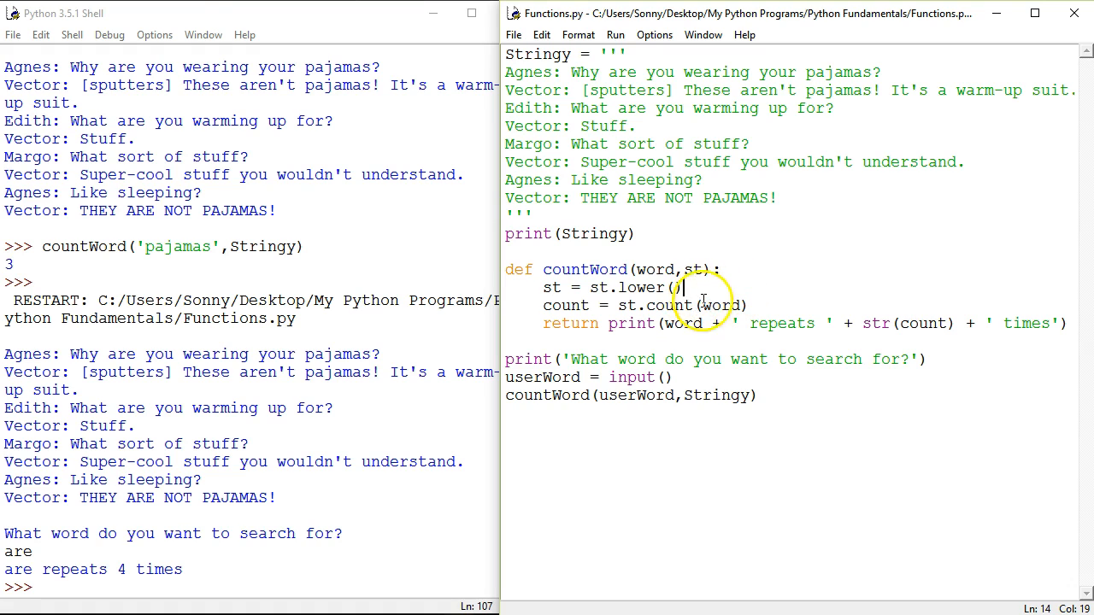
pyautogui.tripleClick(645, 305)
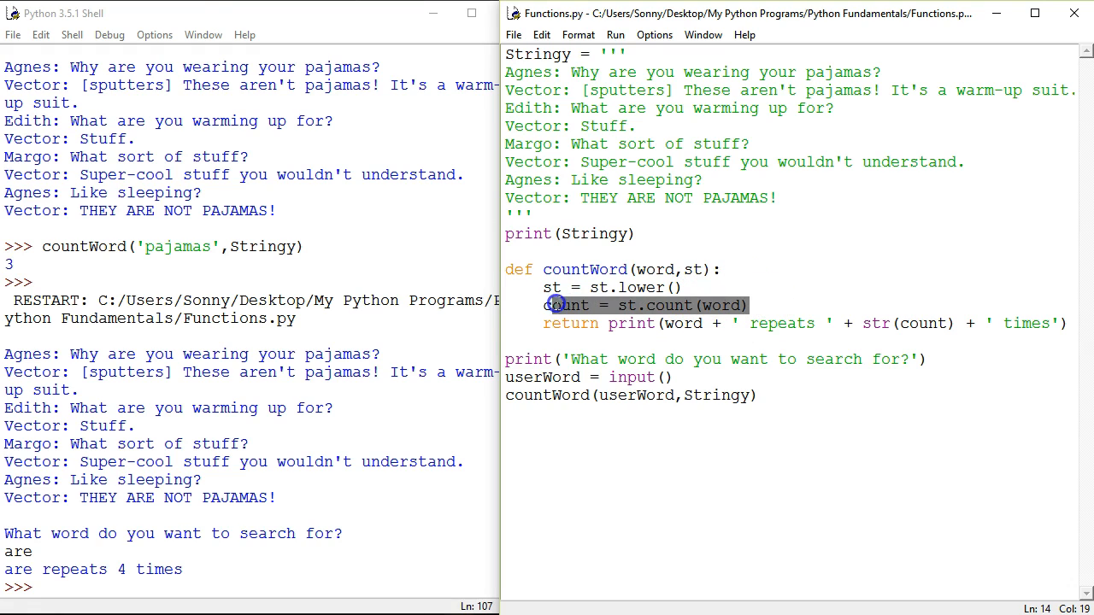
pyautogui.click(751, 305)
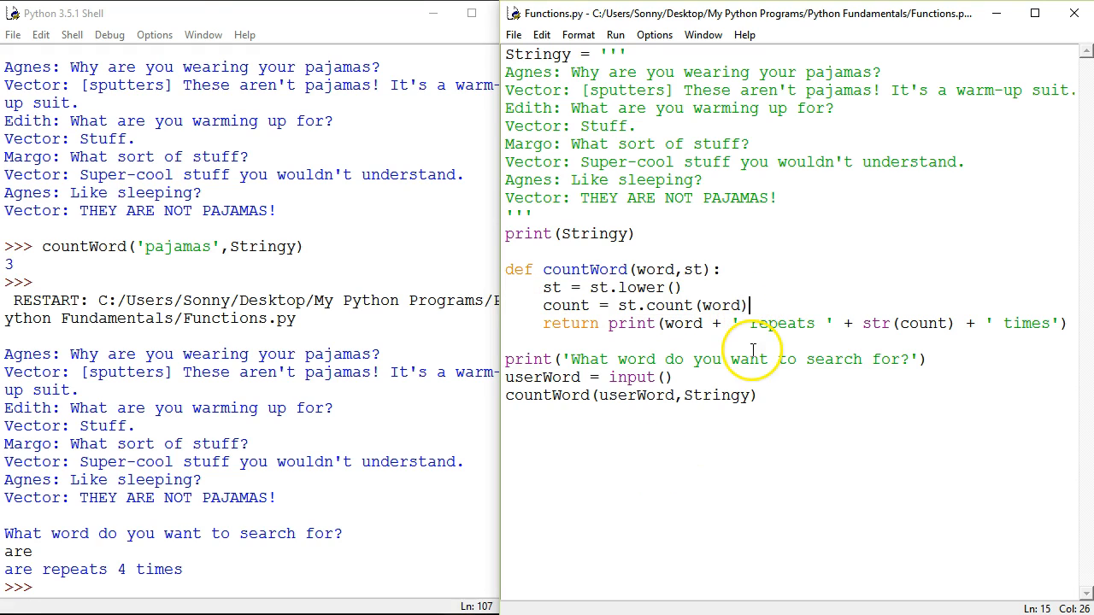
pyautogui.moveTo(816, 281)
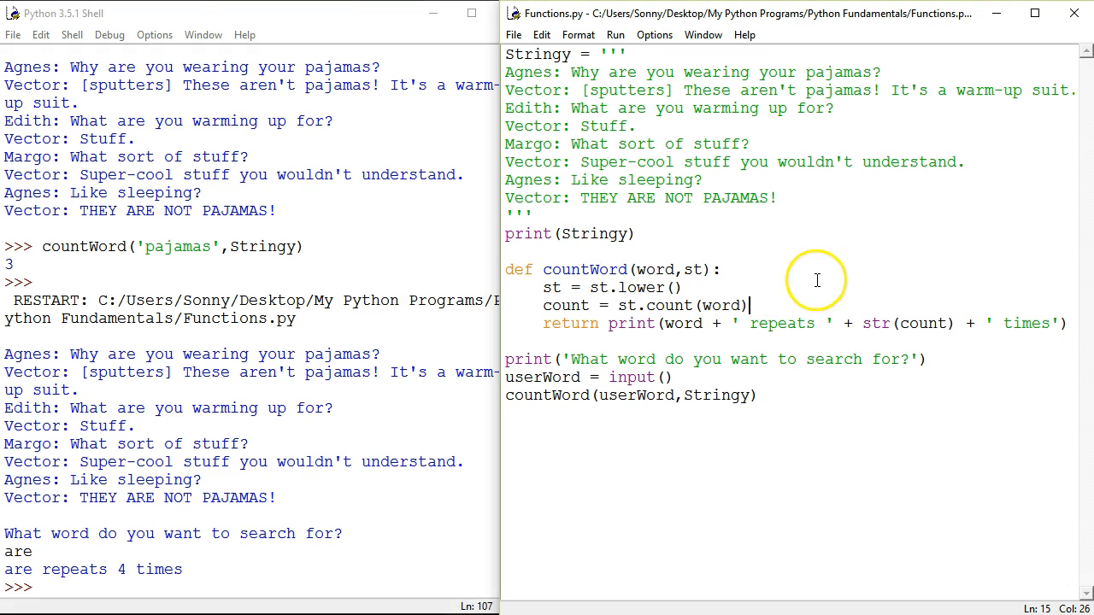
pyautogui.moveTo(733, 318)
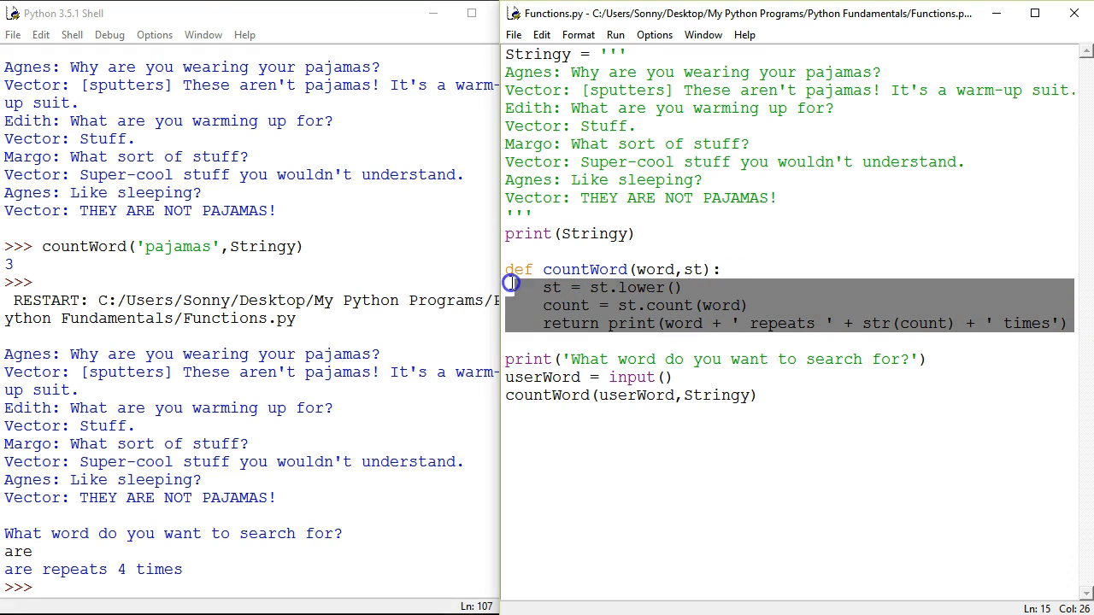
pyautogui.click(820, 359)
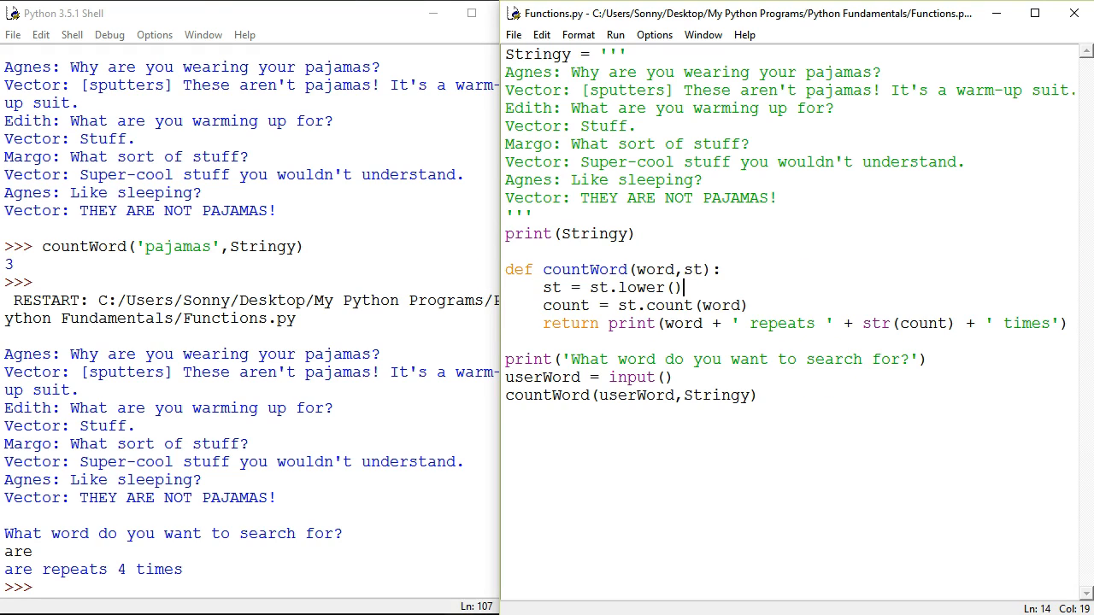
pyautogui.moveTo(791, 351)
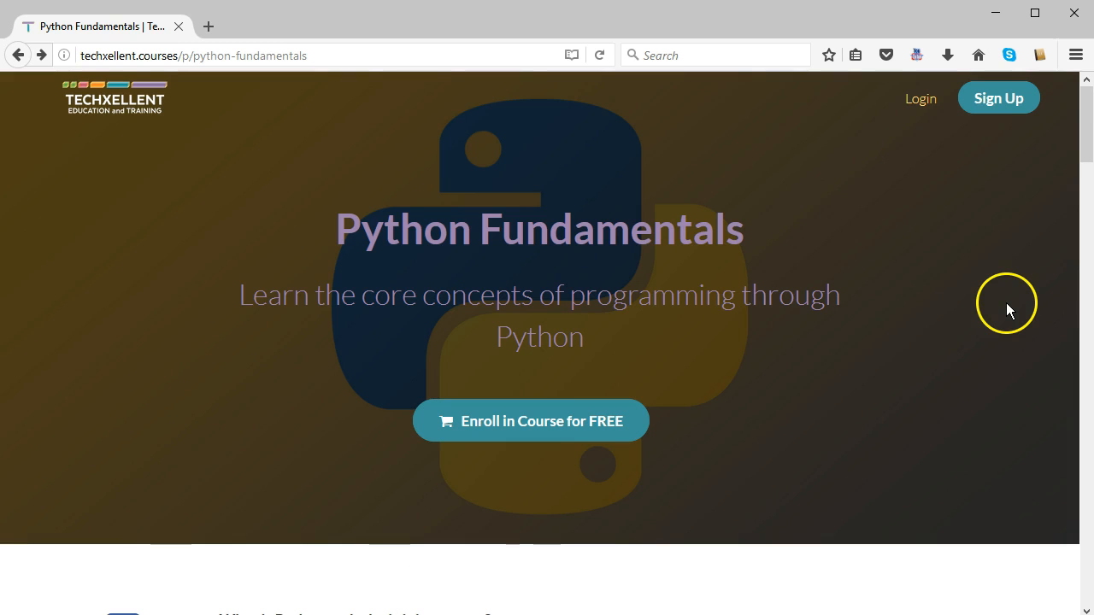
pyautogui.moveTo(731, 348)
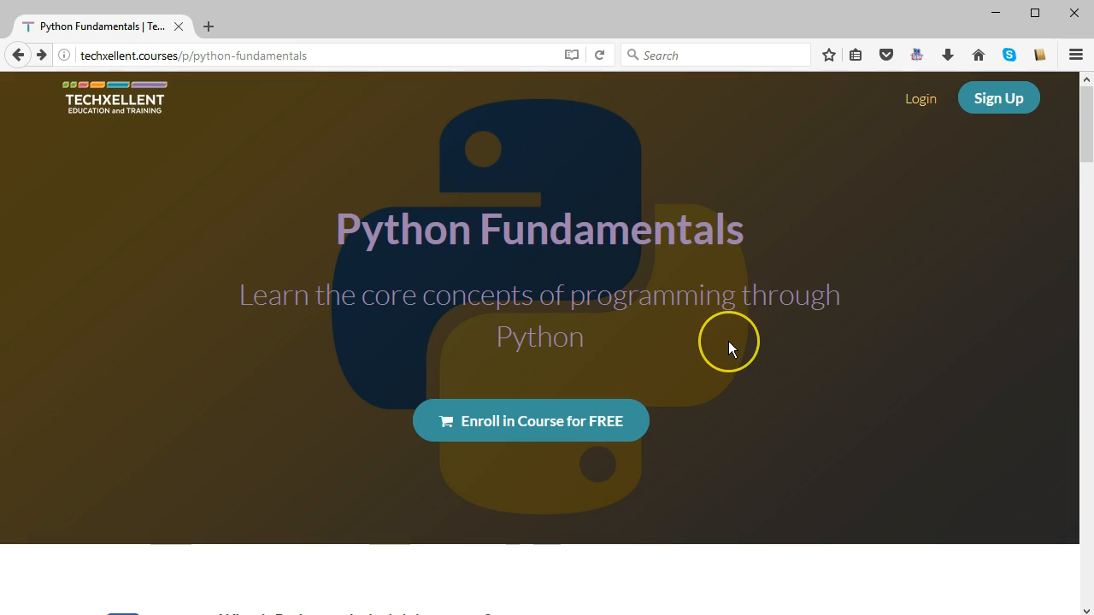
pyautogui.moveTo(729, 350)
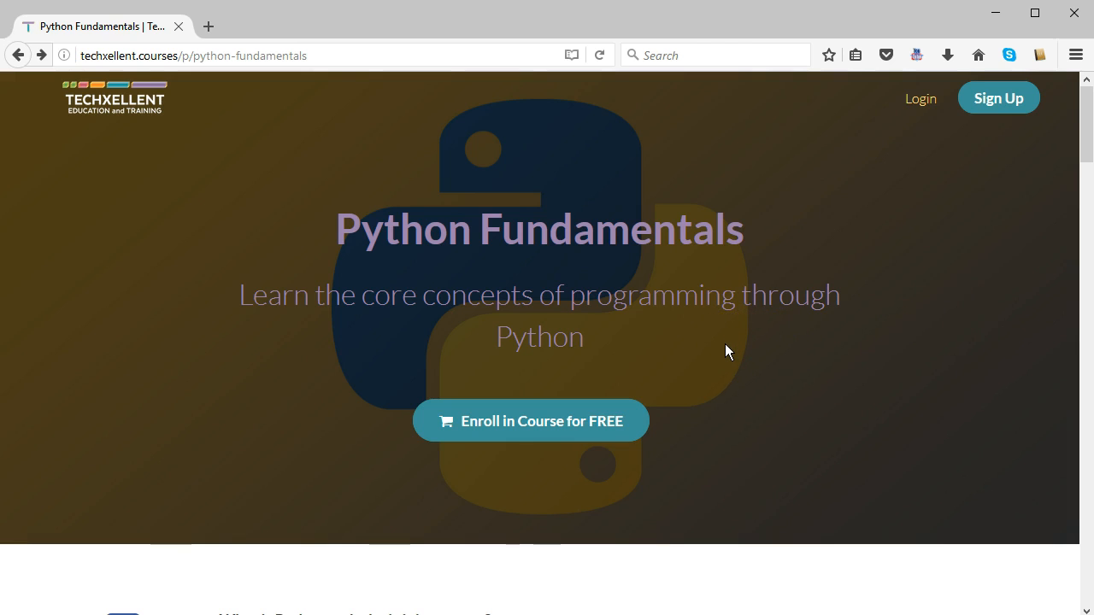
pyautogui.moveTo(670, 359)
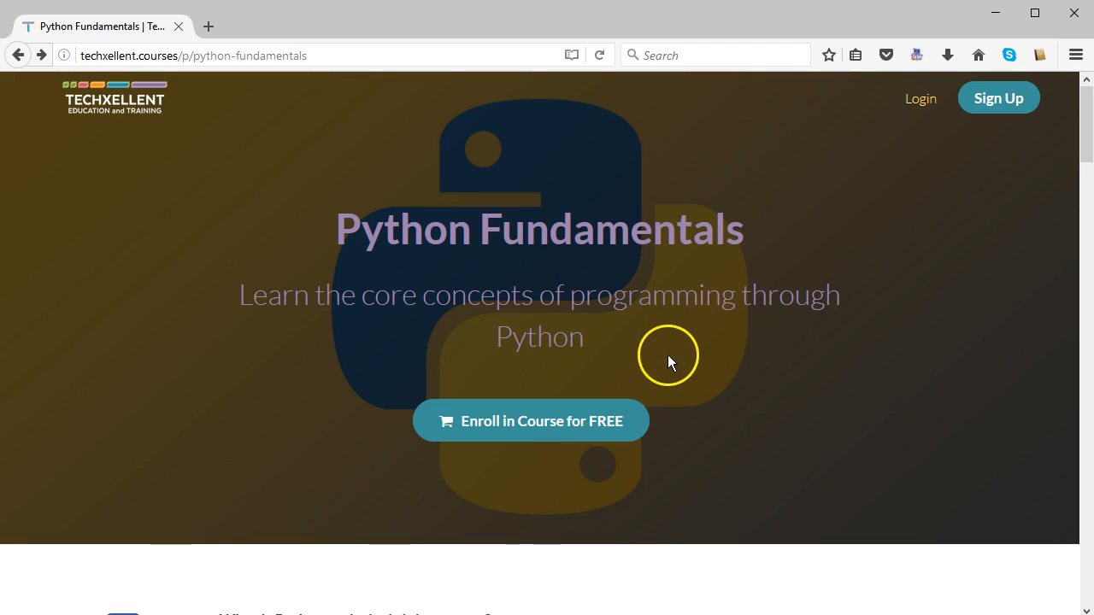
pyautogui.moveTo(732, 282)
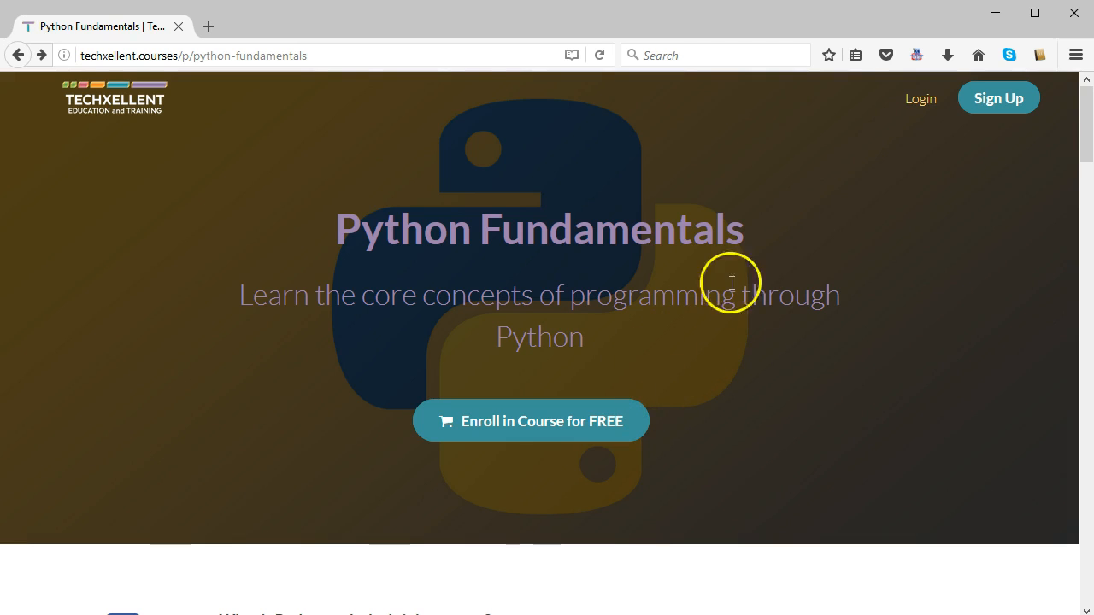
pyautogui.moveTo(370, 114)
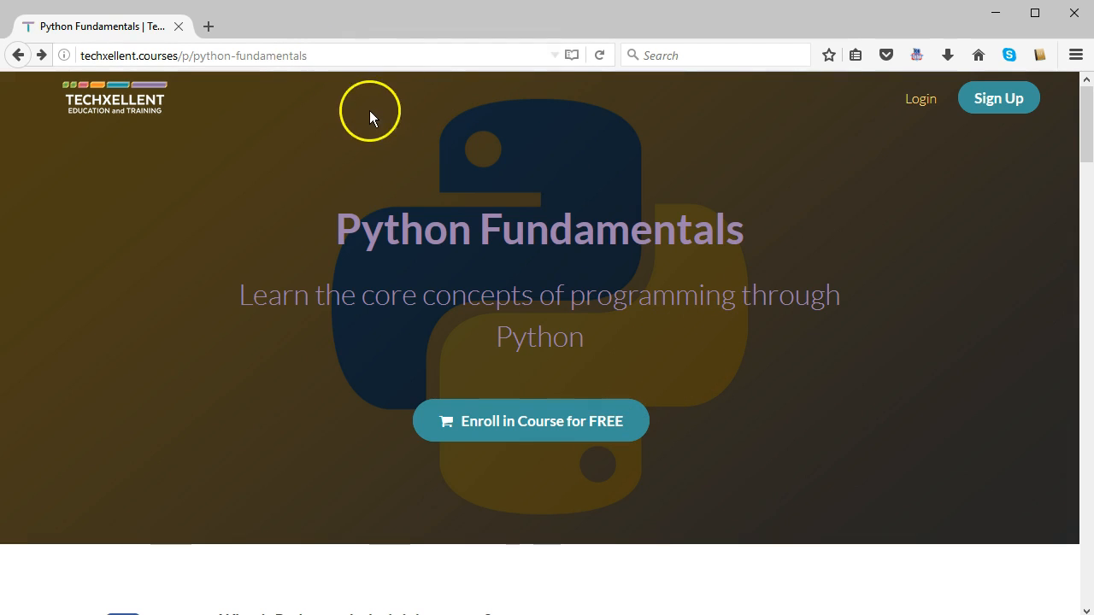
pyautogui.moveTo(517, 423)
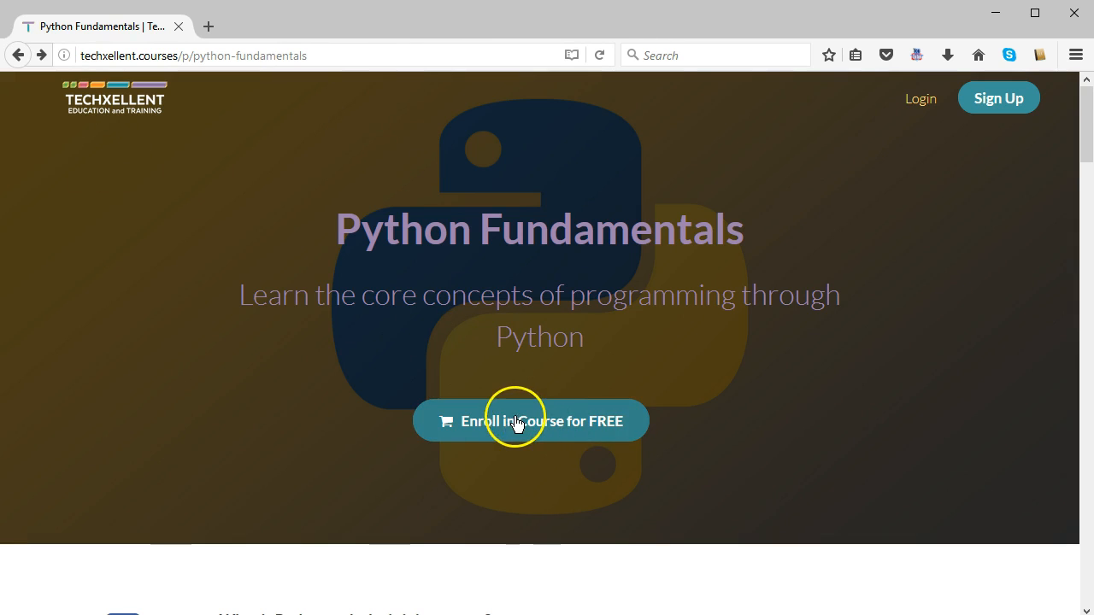
pyautogui.moveTo(582, 487)
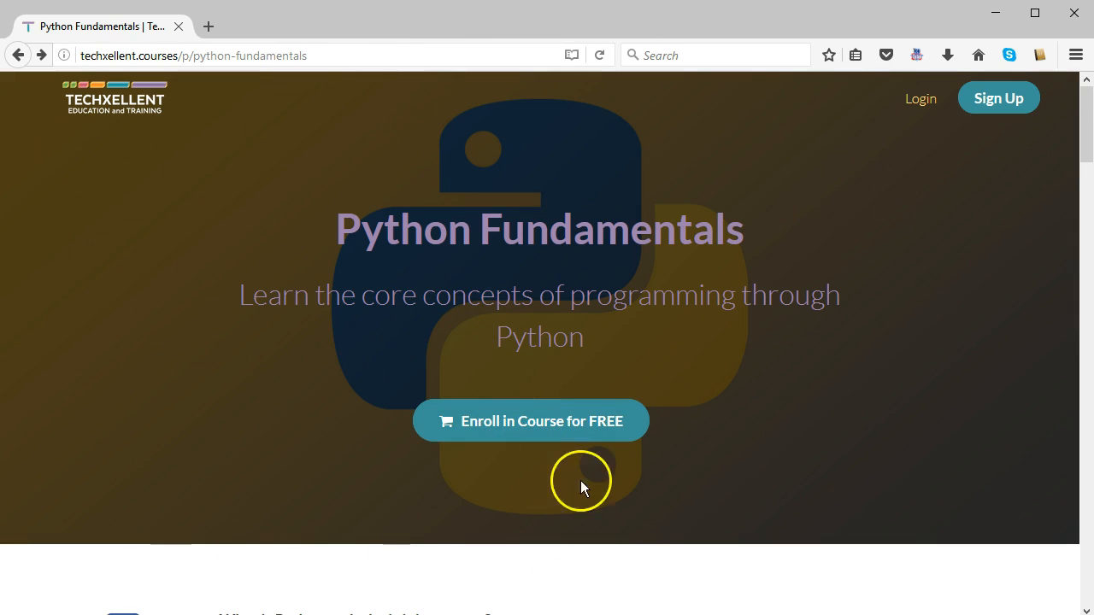
# Step: Choose Enroll in Course for FREE on the Python Fundamentals course page
pyautogui.click(530, 421)
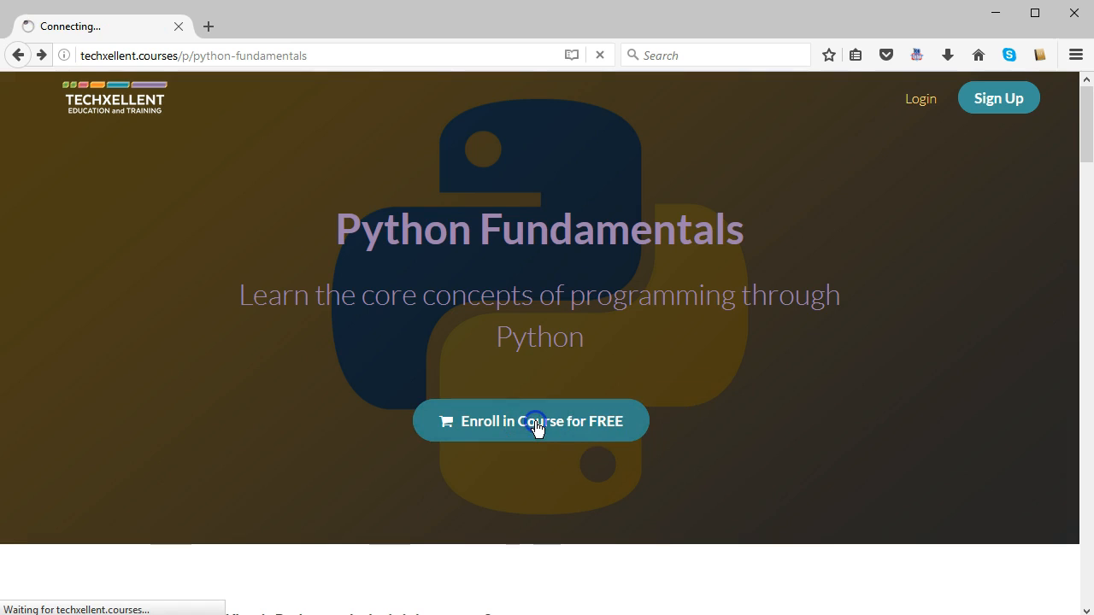
pyautogui.click(530, 420)
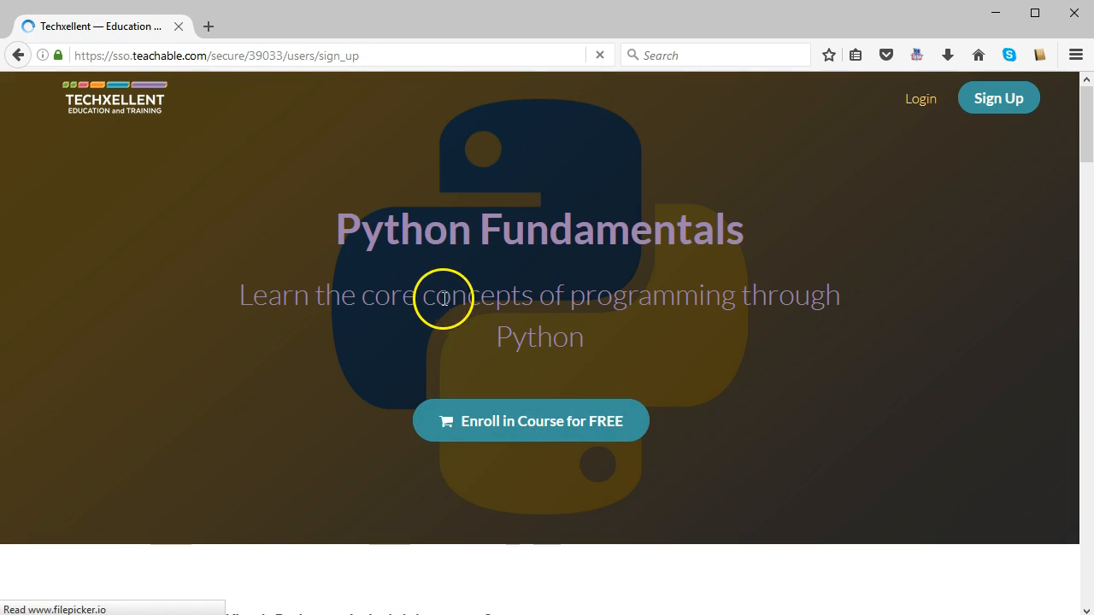
# Step: Fill in the sign-up form details and submit them to create the account
pyautogui.click(530, 421)
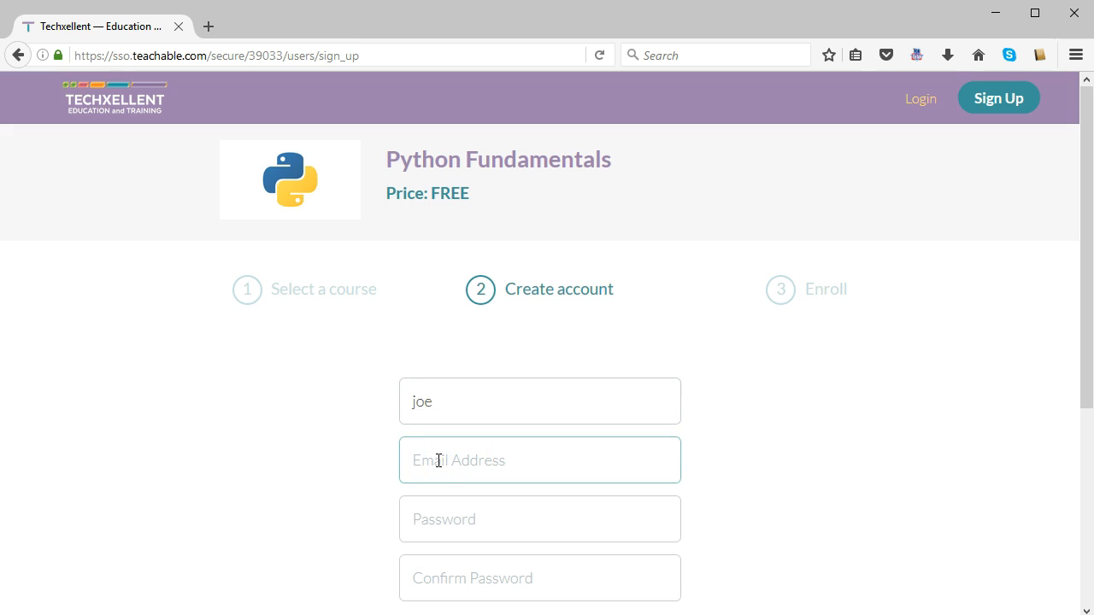
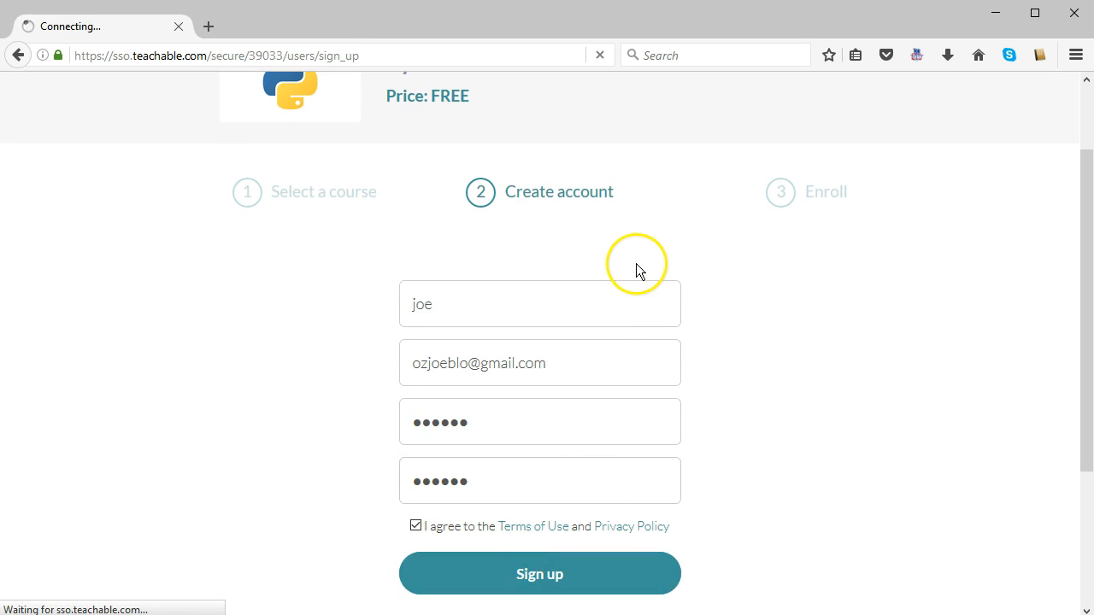
pyautogui.click(540, 573)
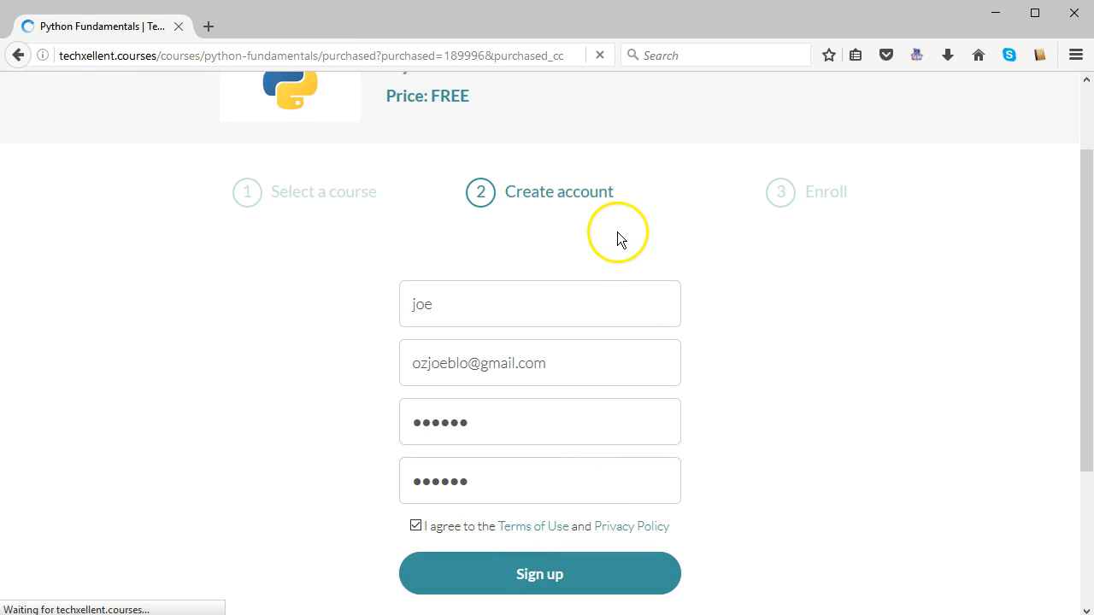
pyautogui.click(540, 572)
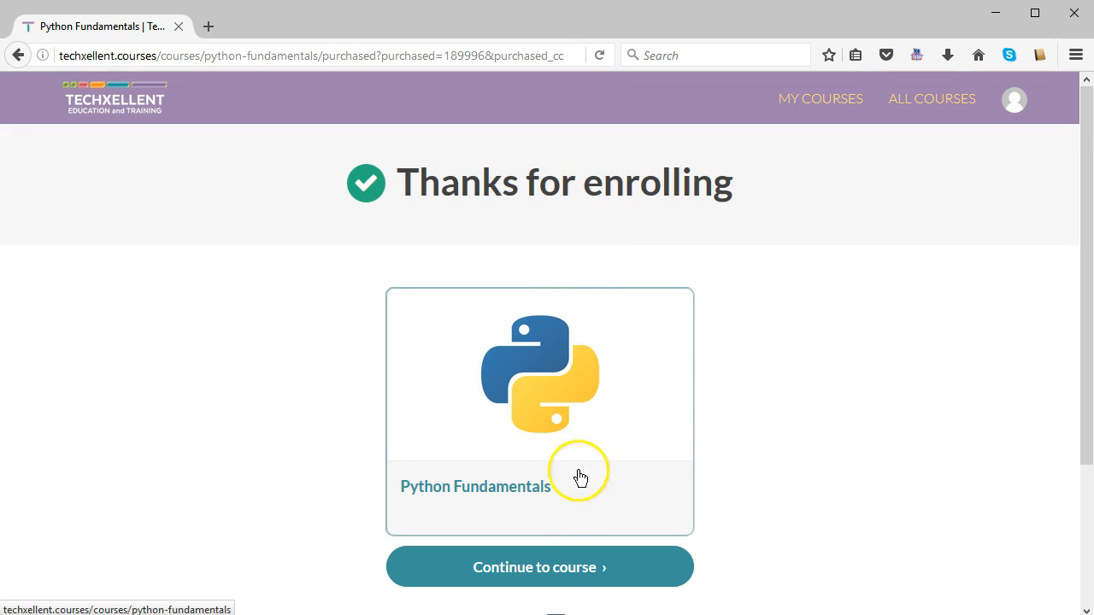
# Step: Continue to the course, play and pause the PF9 video, and scroll to the lesson notes
pyautogui.click(539, 567)
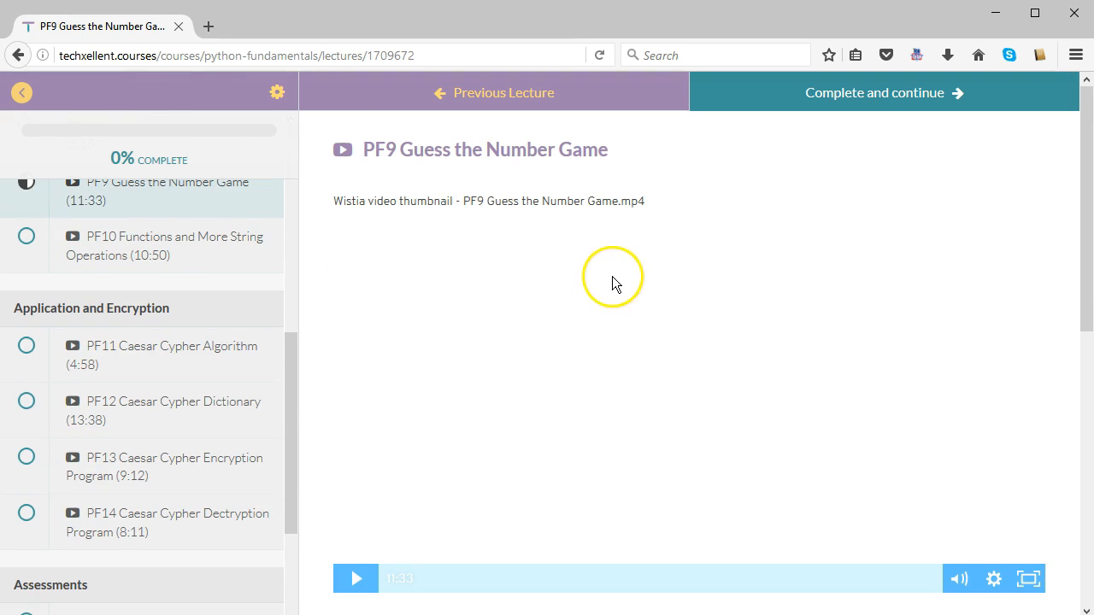
pyautogui.click(355, 579)
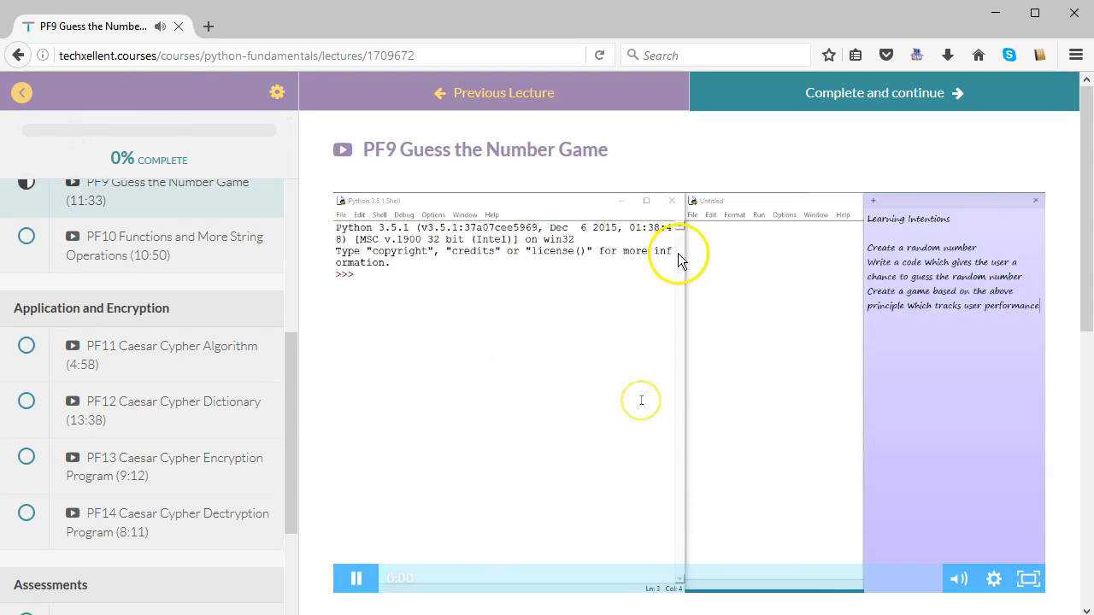
pyautogui.click(355, 579)
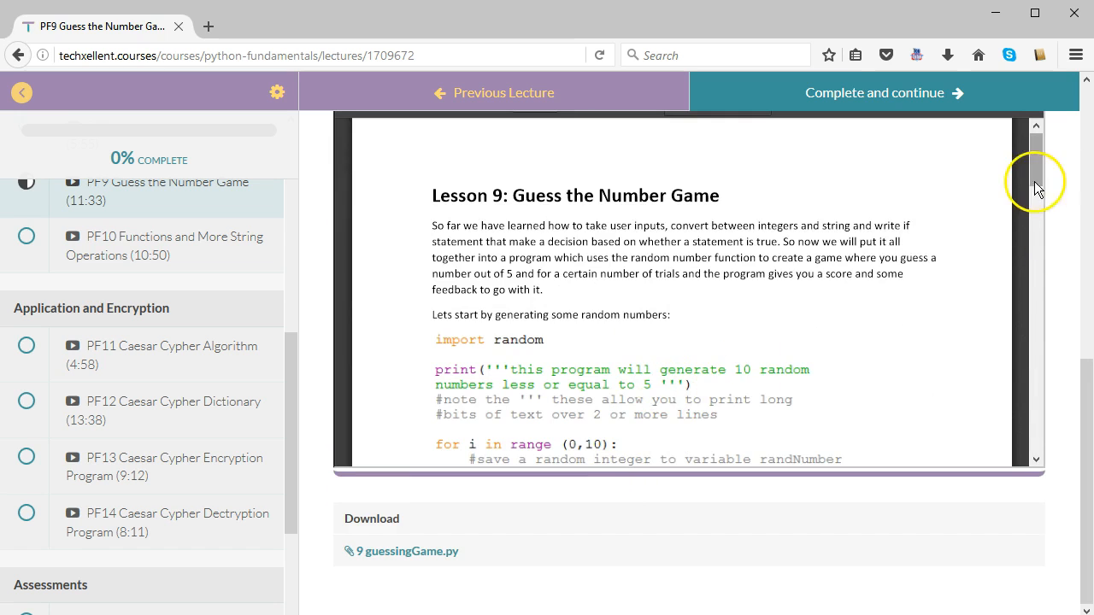
pyautogui.scroll(-3)
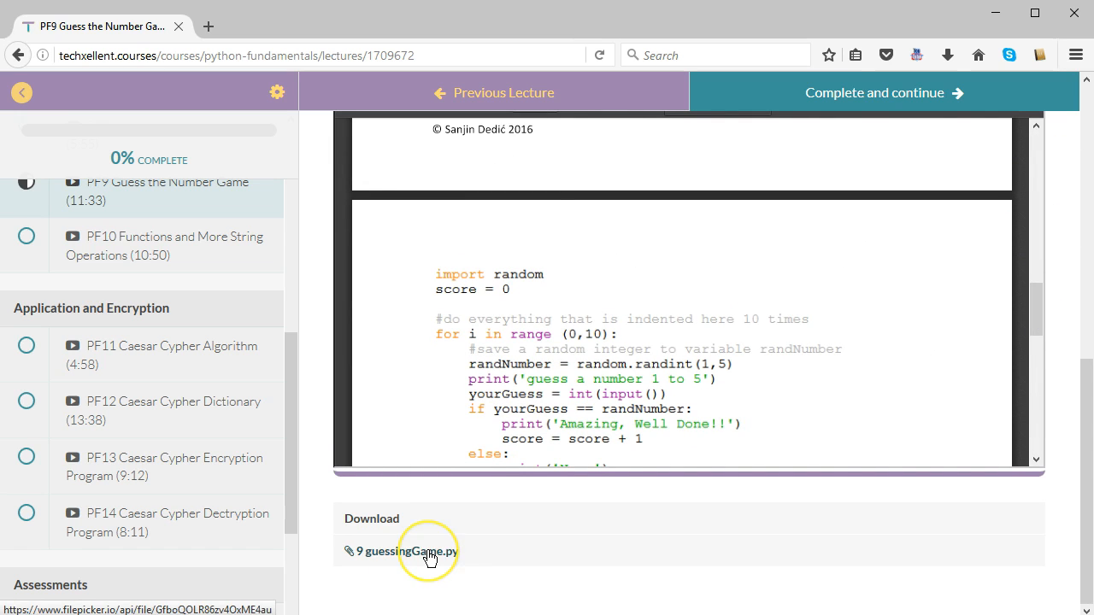
pyautogui.moveTo(428, 546)
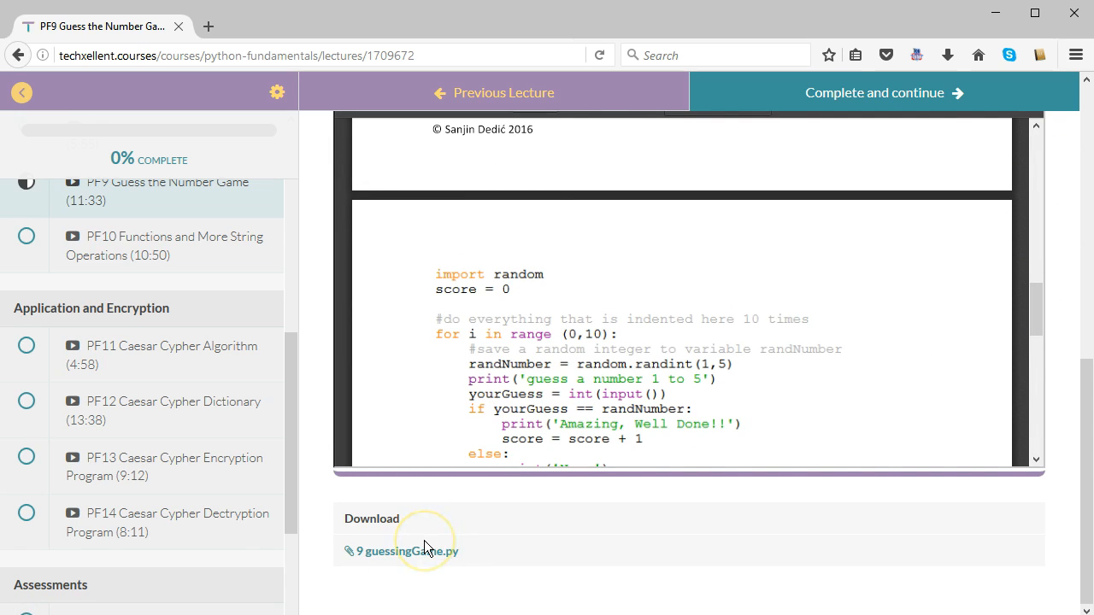